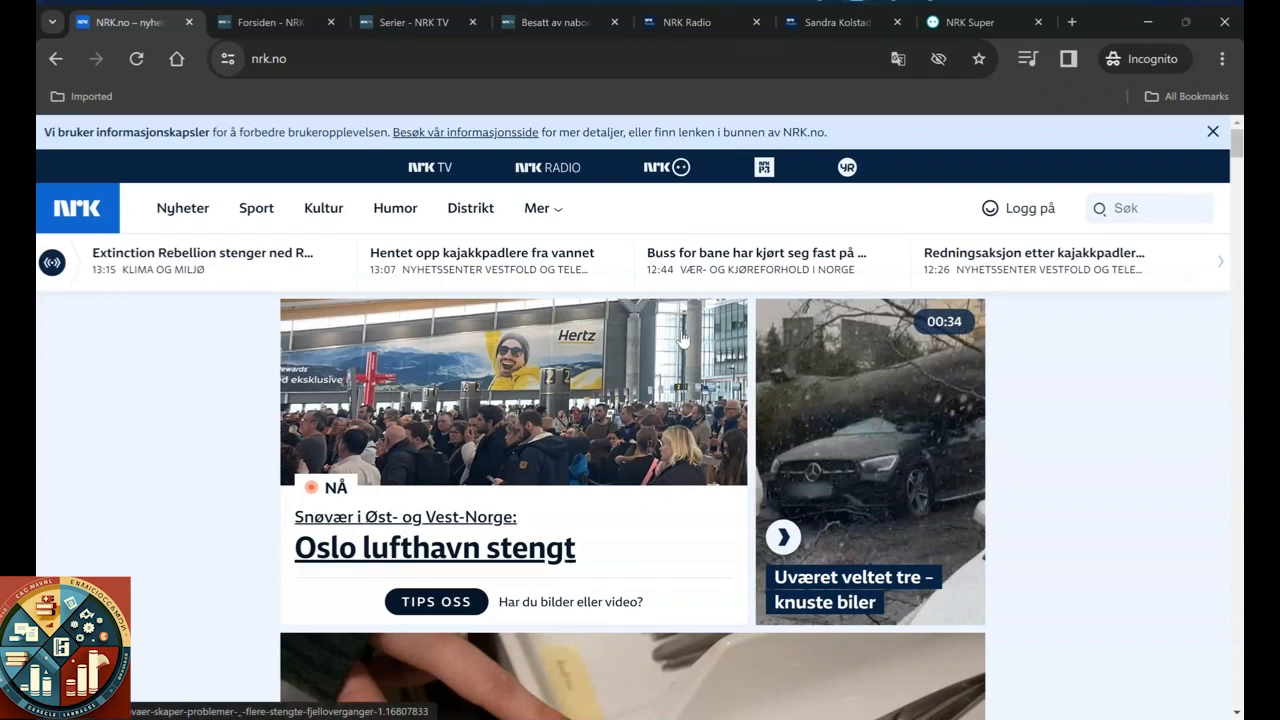
{"action": "mouse_move", "coordinate": [653, 458]}
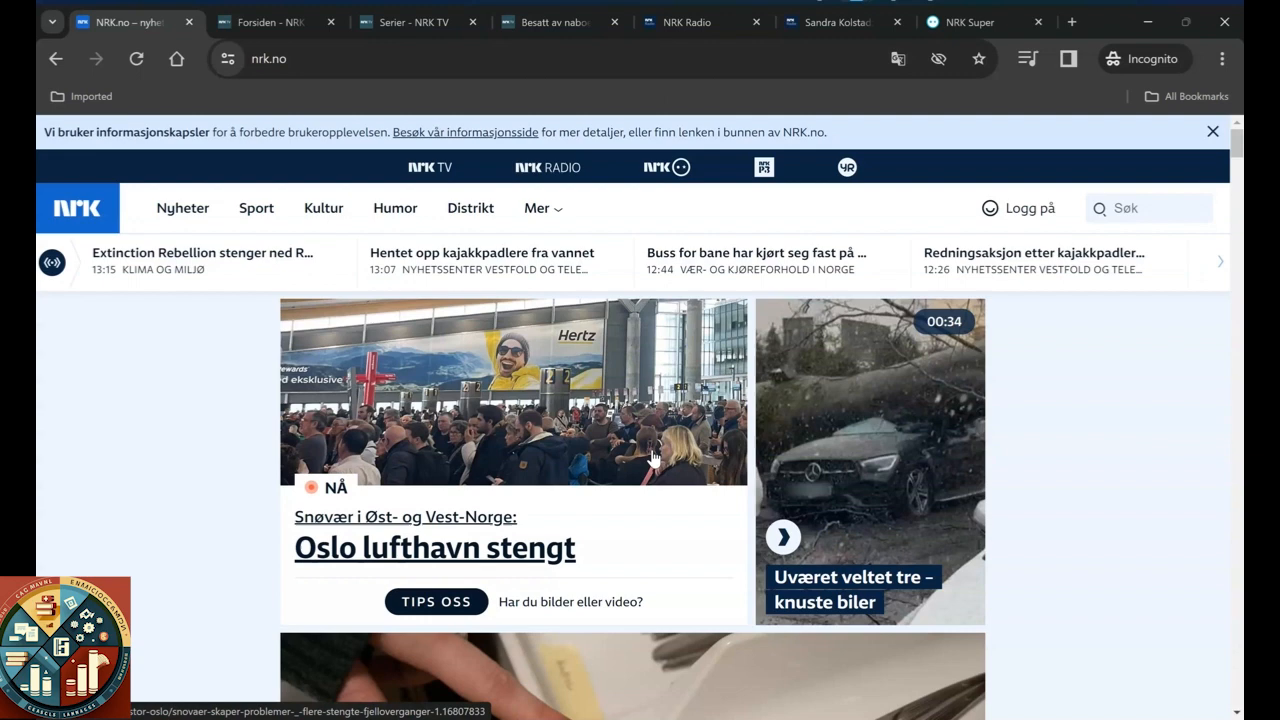
{"action": "mouse_move", "coordinate": [533, 160]}
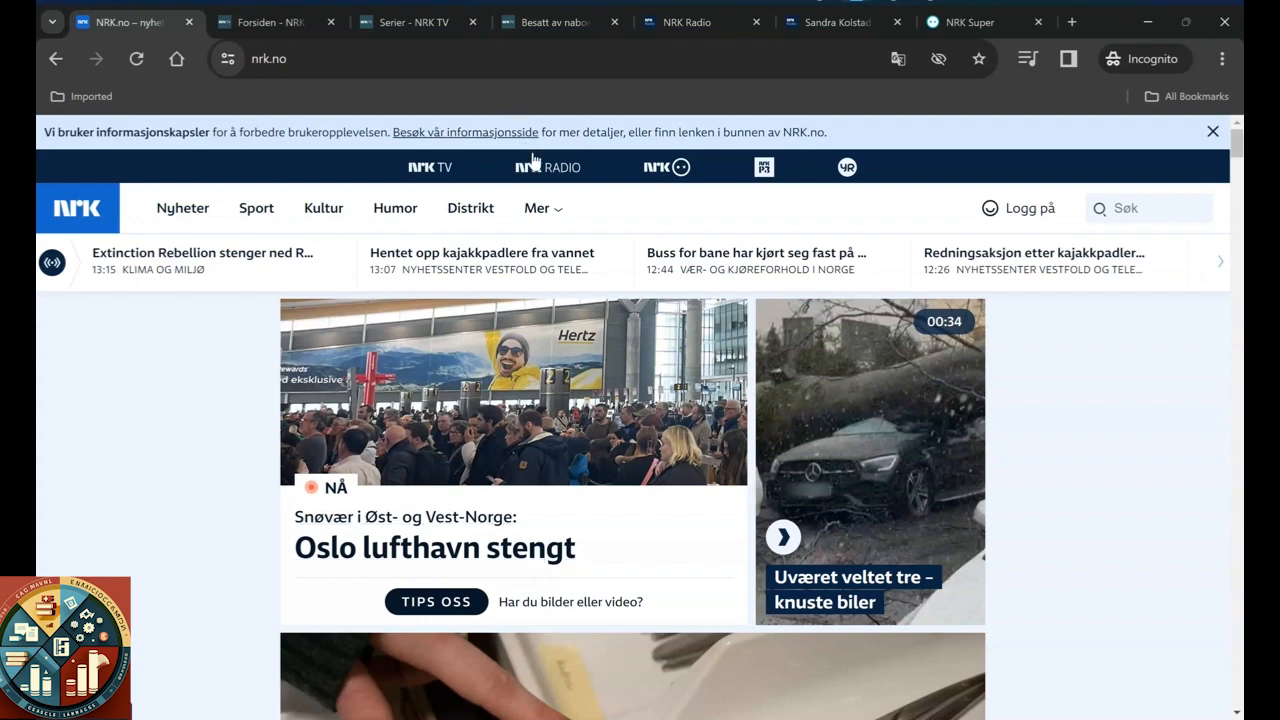
{"action": "mouse_move", "coordinate": [595, 463]}
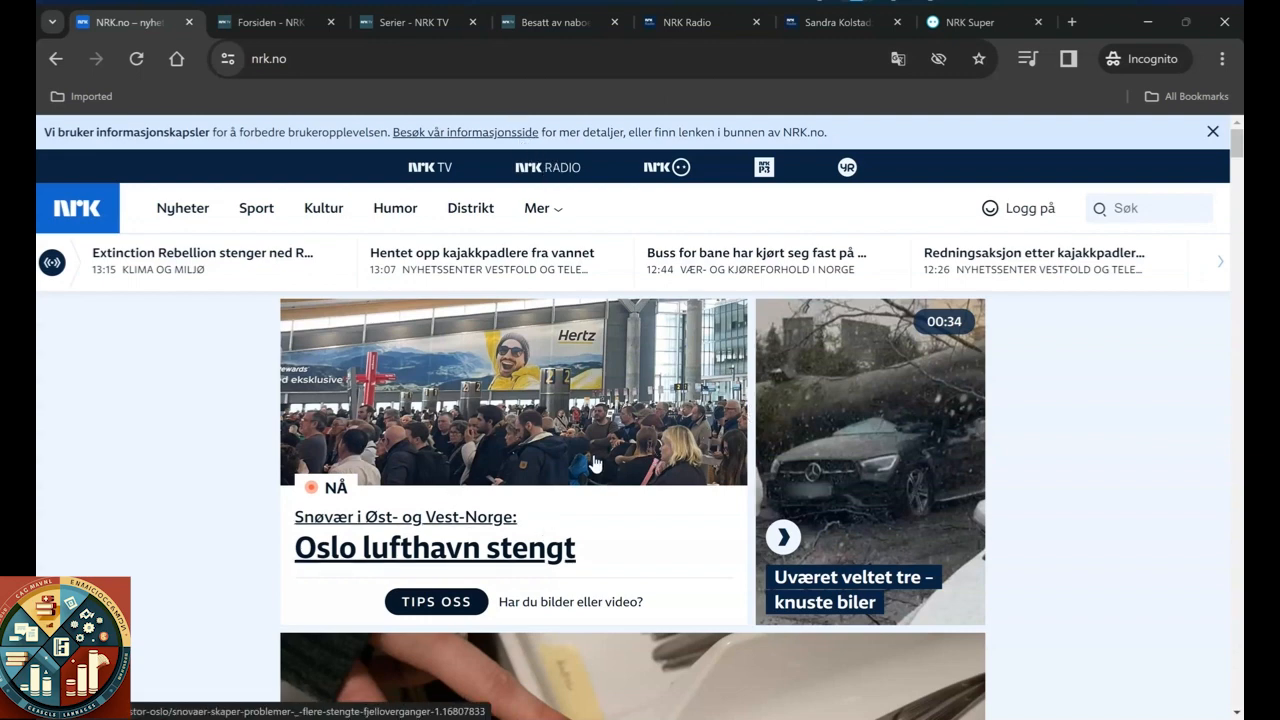
{"action": "mouse_move", "coordinate": [575, 232]}
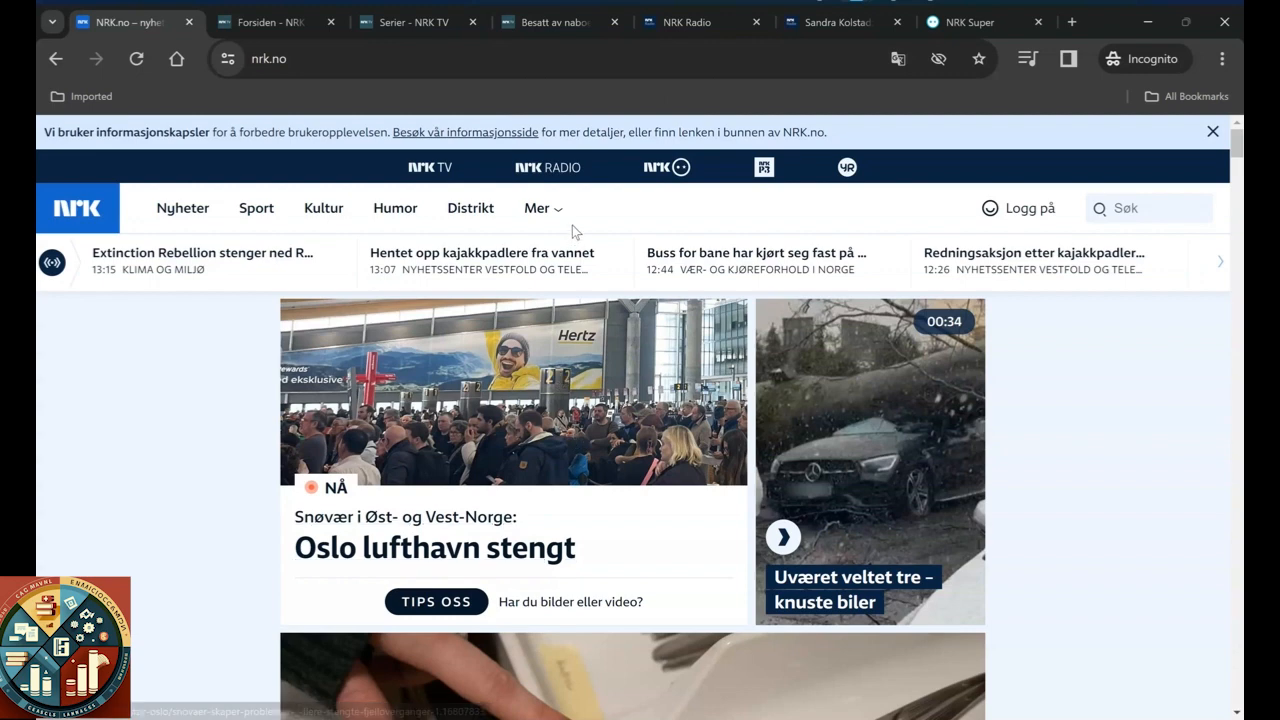
{"action": "mouse_move", "coordinate": [600, 214]}
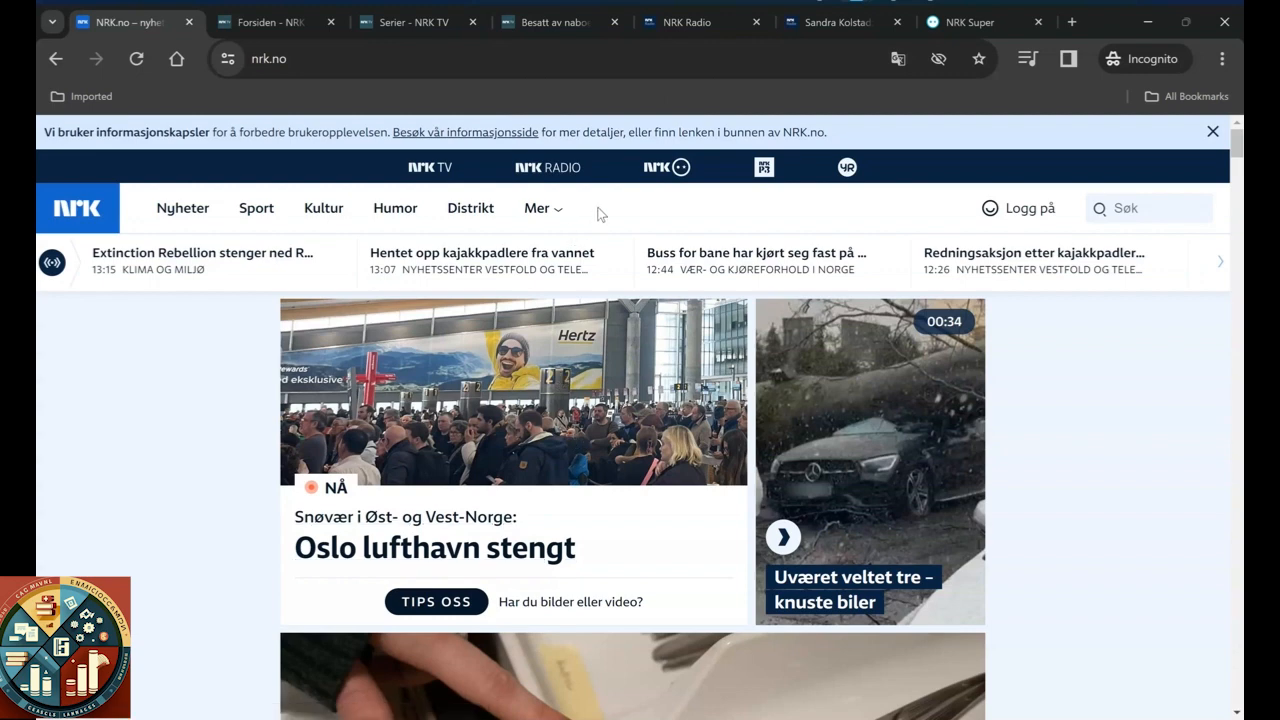
{"action": "mouse_move", "coordinate": [611, 215]}
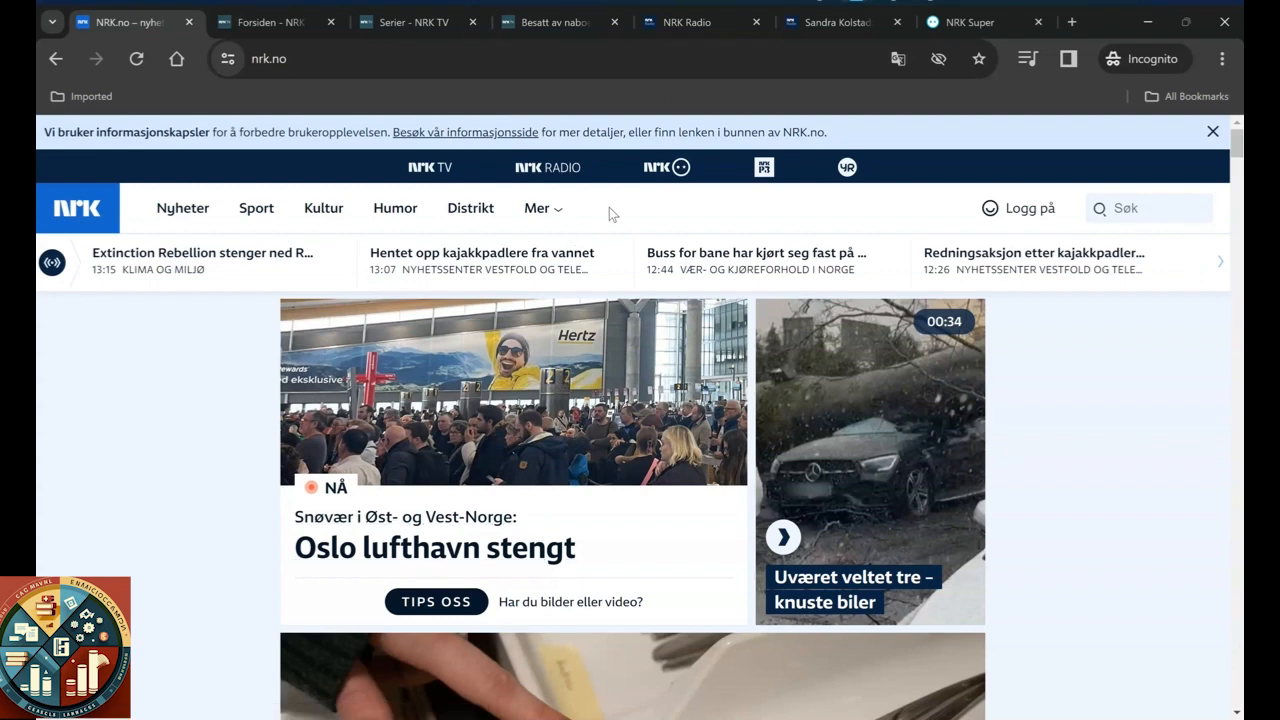
{"action": "mouse_move", "coordinate": [497, 488]}
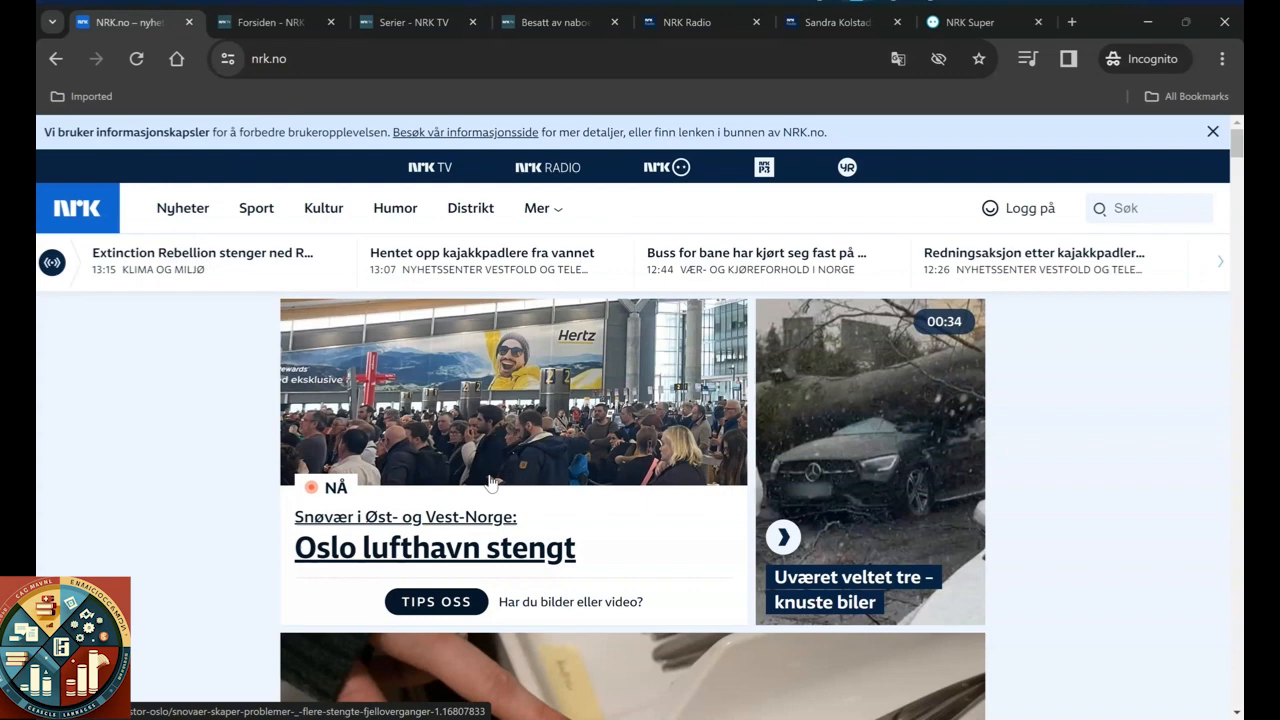
{"action": "mouse_move", "coordinate": [489, 485]}
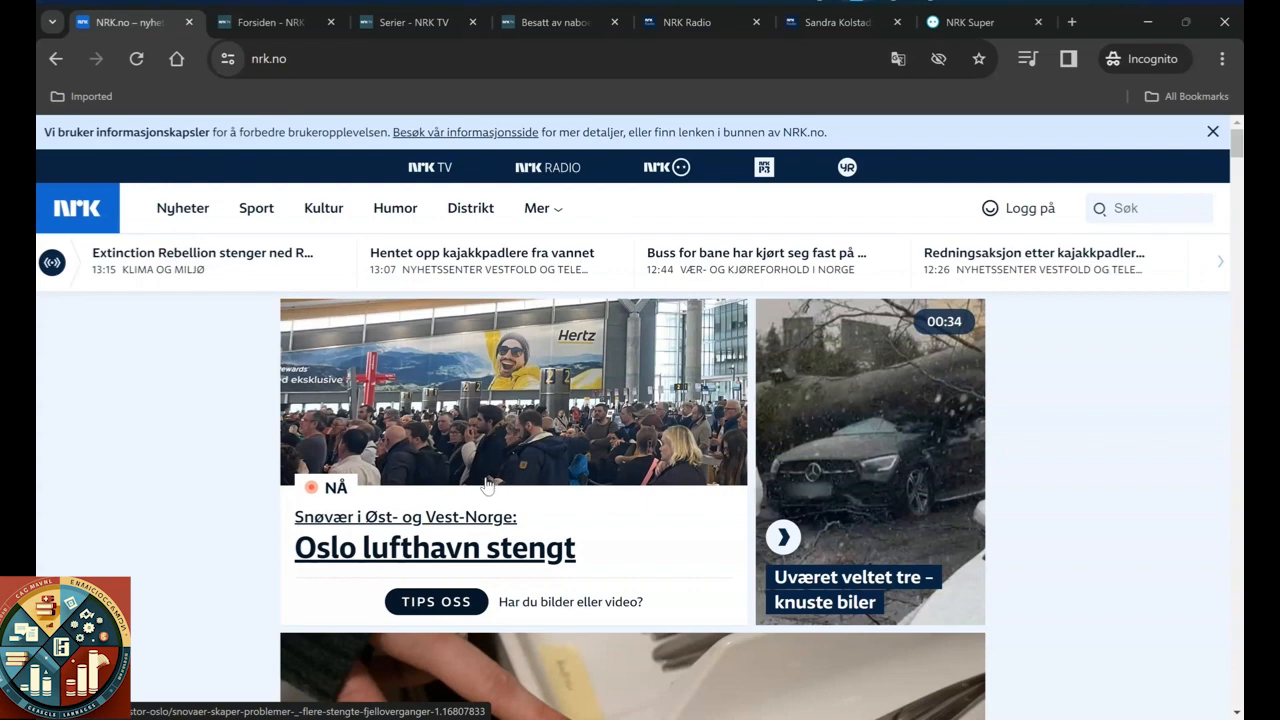
{"action": "mouse_move", "coordinate": [528, 458]}
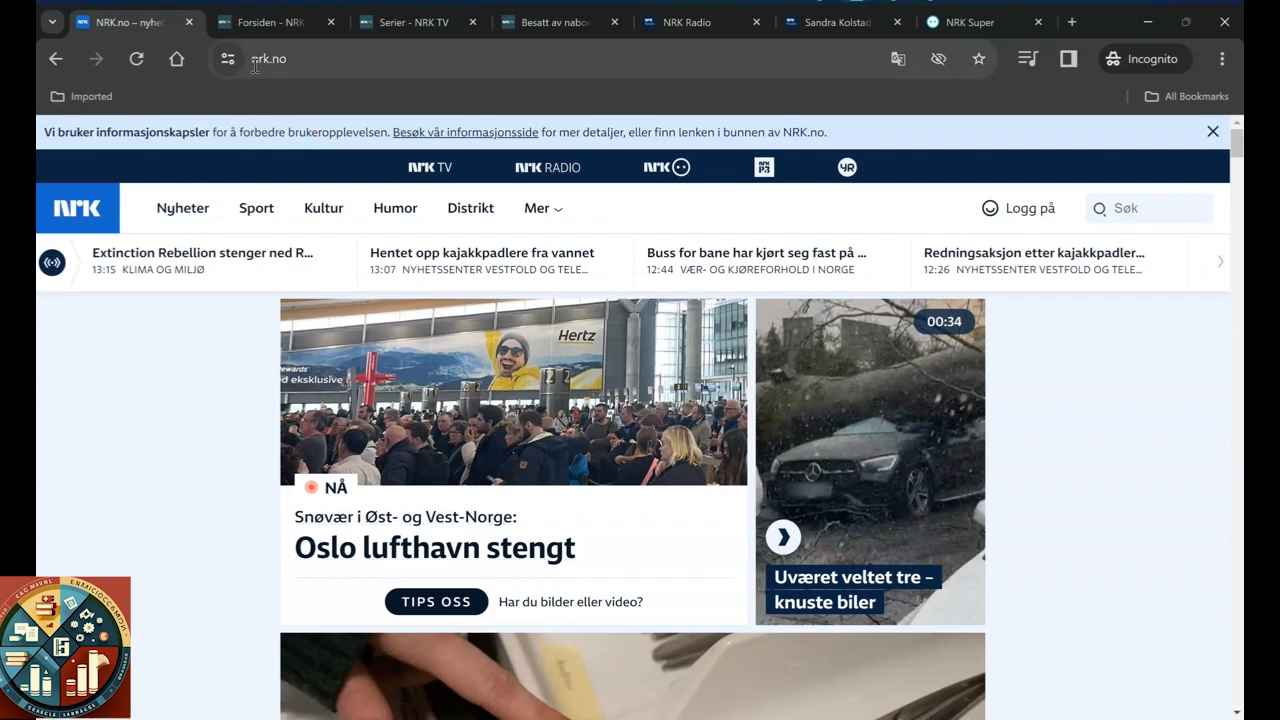
{"action": "mouse_move", "coordinate": [311, 74]}
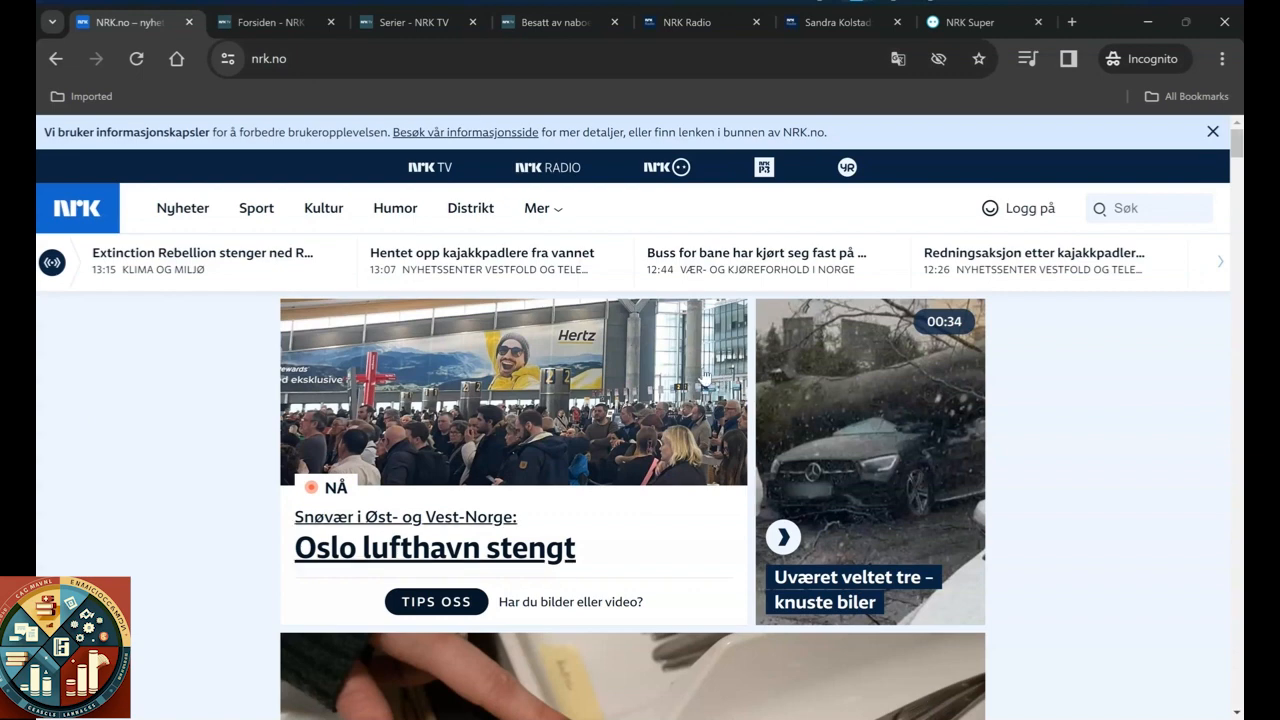
{"action": "mouse_move", "coordinate": [598, 388]}
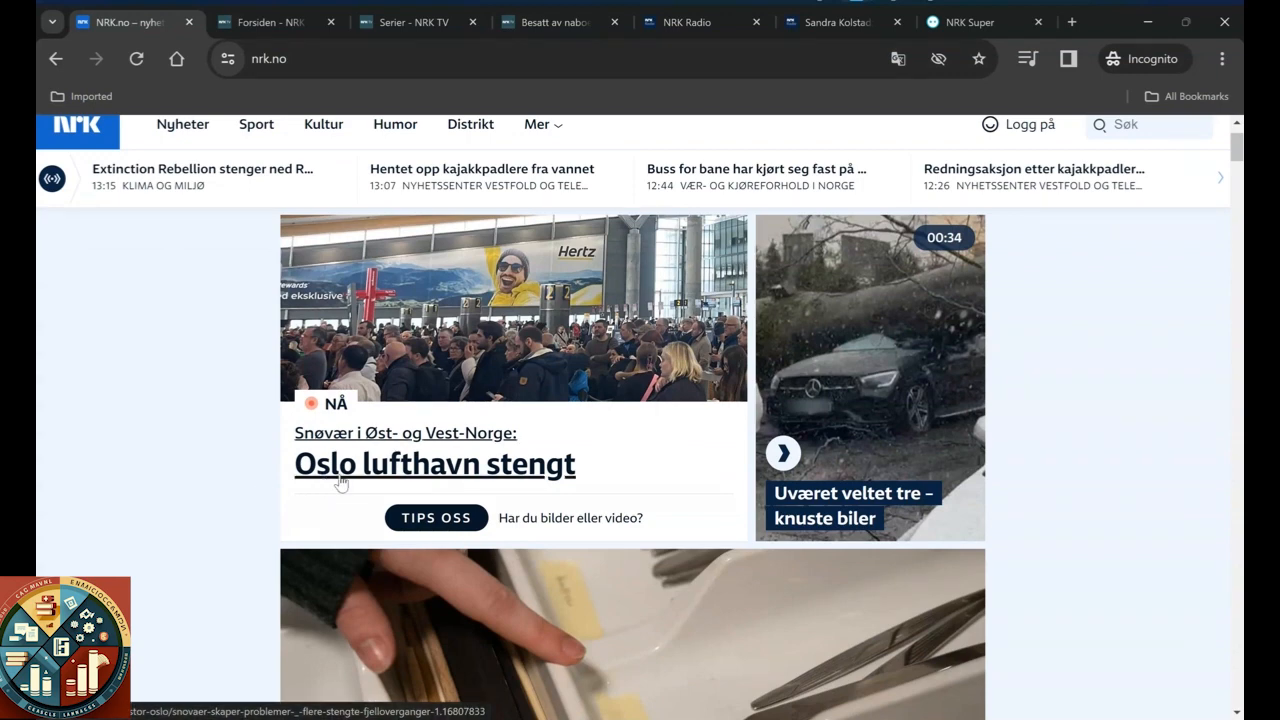
{"action": "mouse_move", "coordinate": [220, 505]}
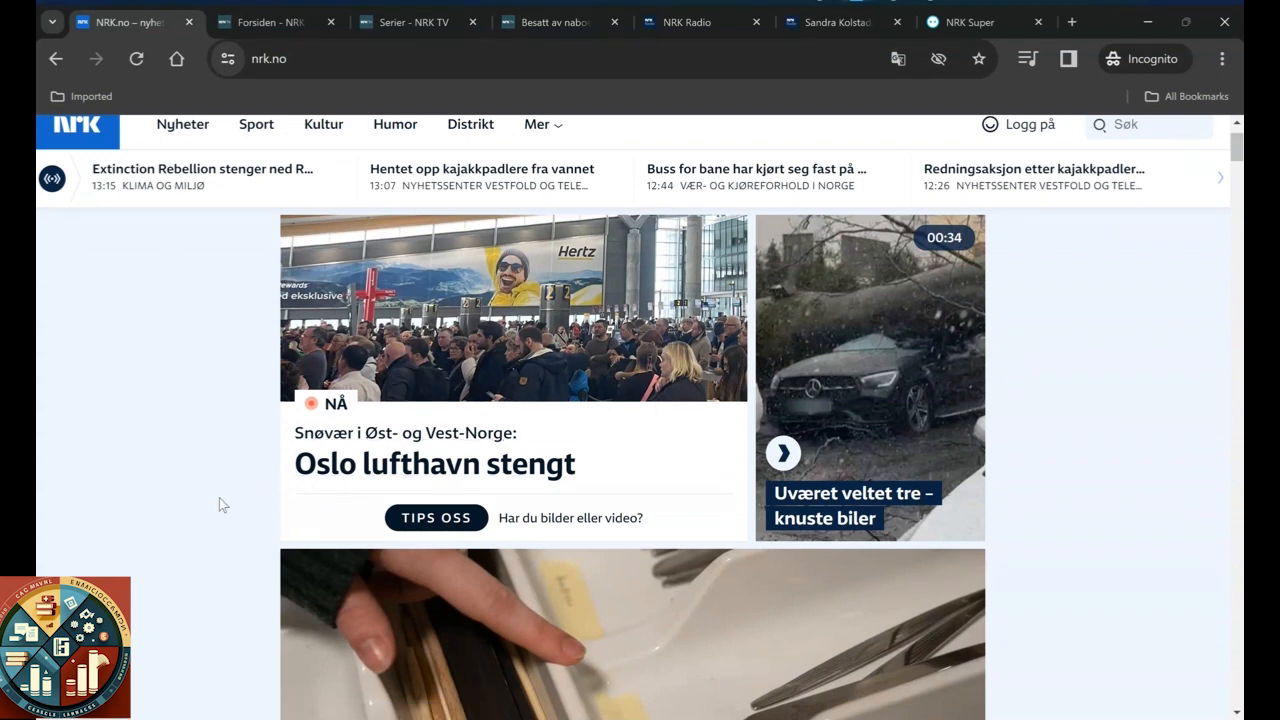
Step: Scroll down the NRK.no front page to the 'Dobbelsjekka med Skatteetaten' headline
{"action": "scroll", "scroll_direction": "down", "scroll_amount": 3}
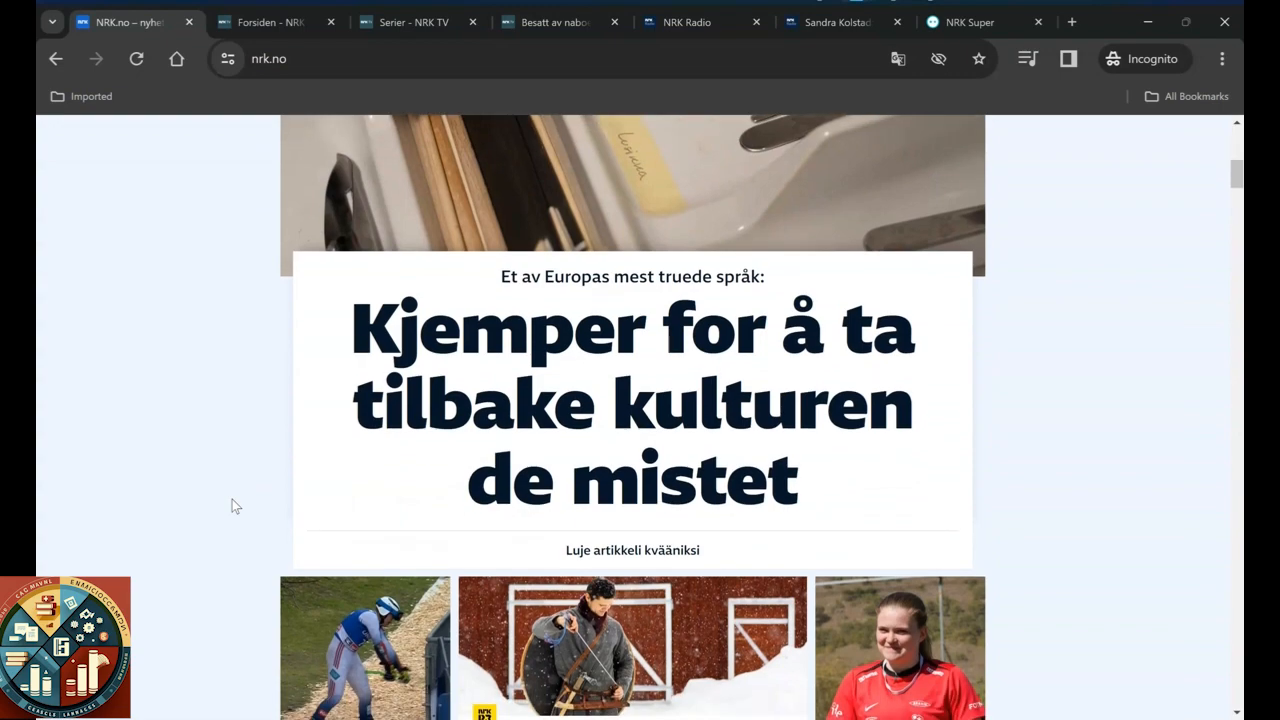
{"action": "scroll", "scroll_direction": "down", "scroll_amount": 3}
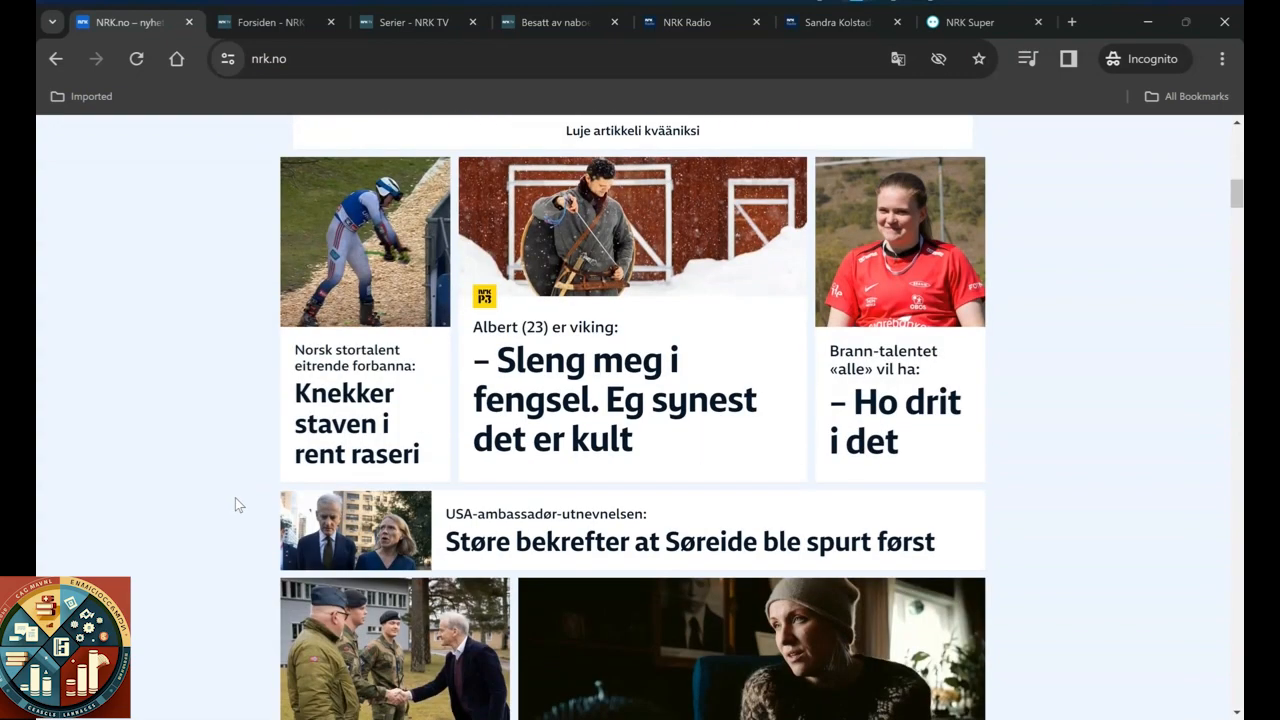
{"action": "scroll", "scroll_direction": "down", "scroll_amount": 3}
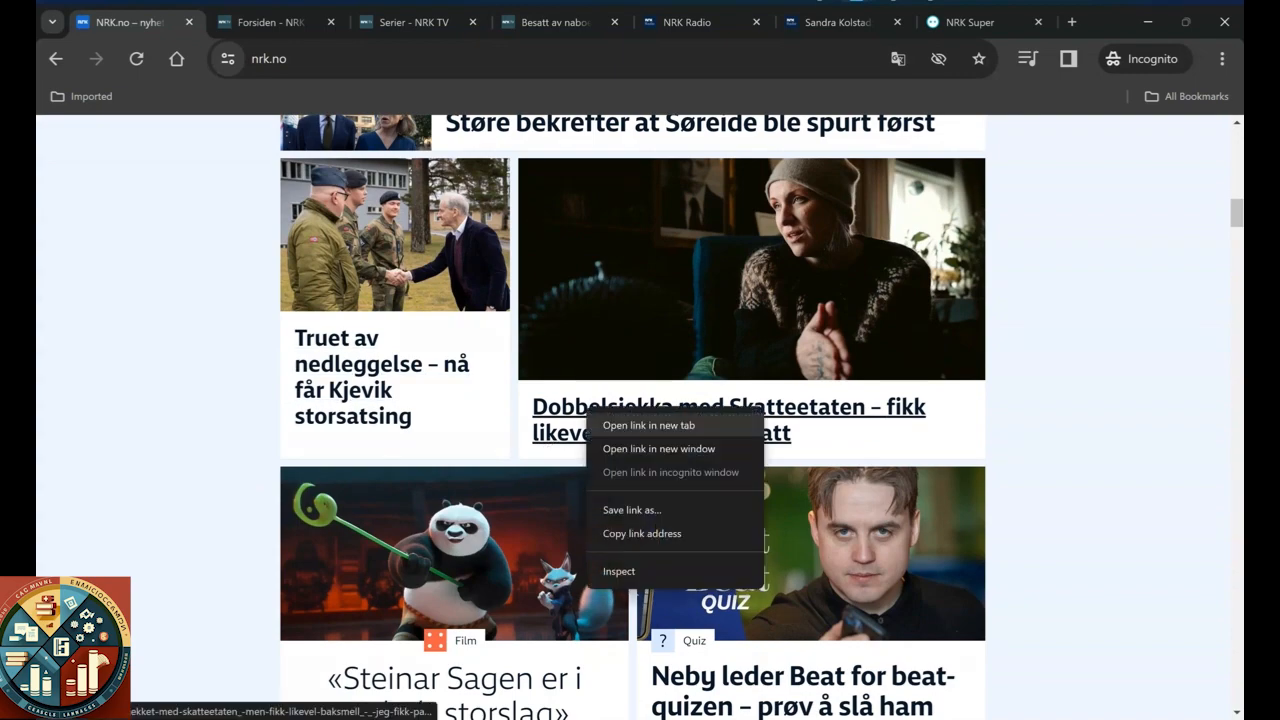
Step: Open the Skatteetaten story in a new tab and scroll through the article
{"action": "left_click", "coordinate": [648, 425]}
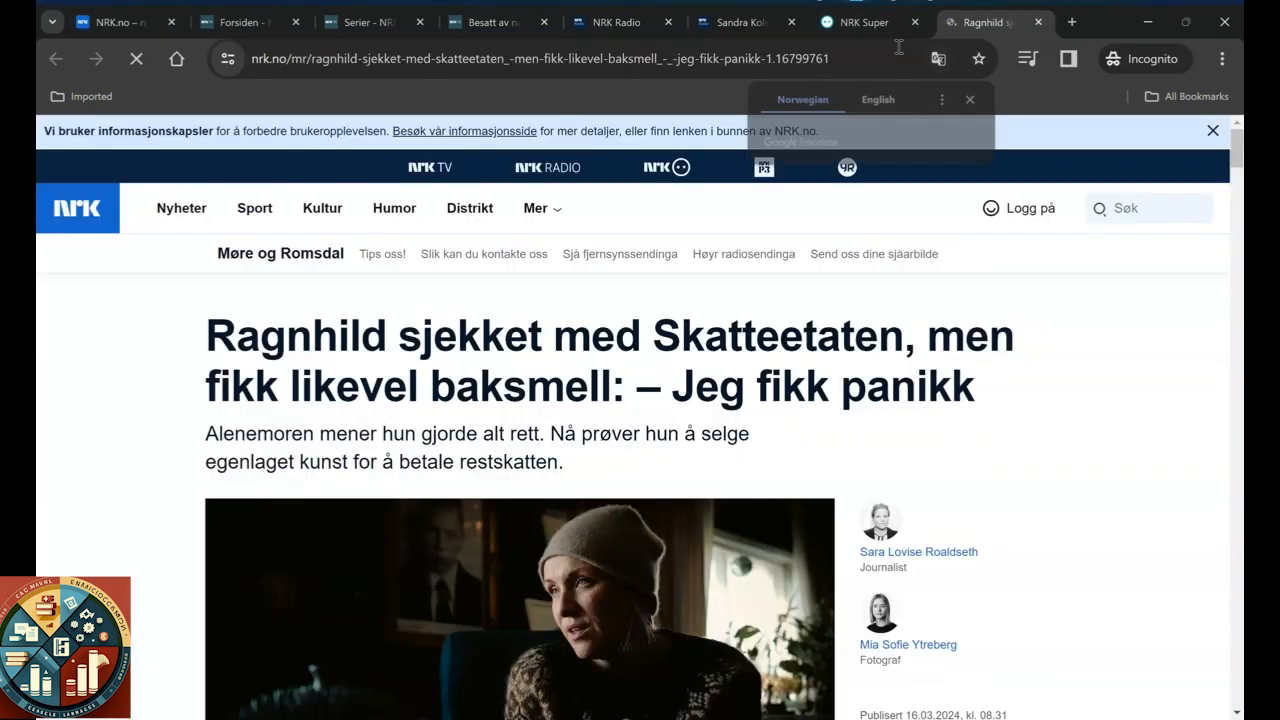
{"action": "scroll", "scroll_direction": "down", "scroll_amount": 3}
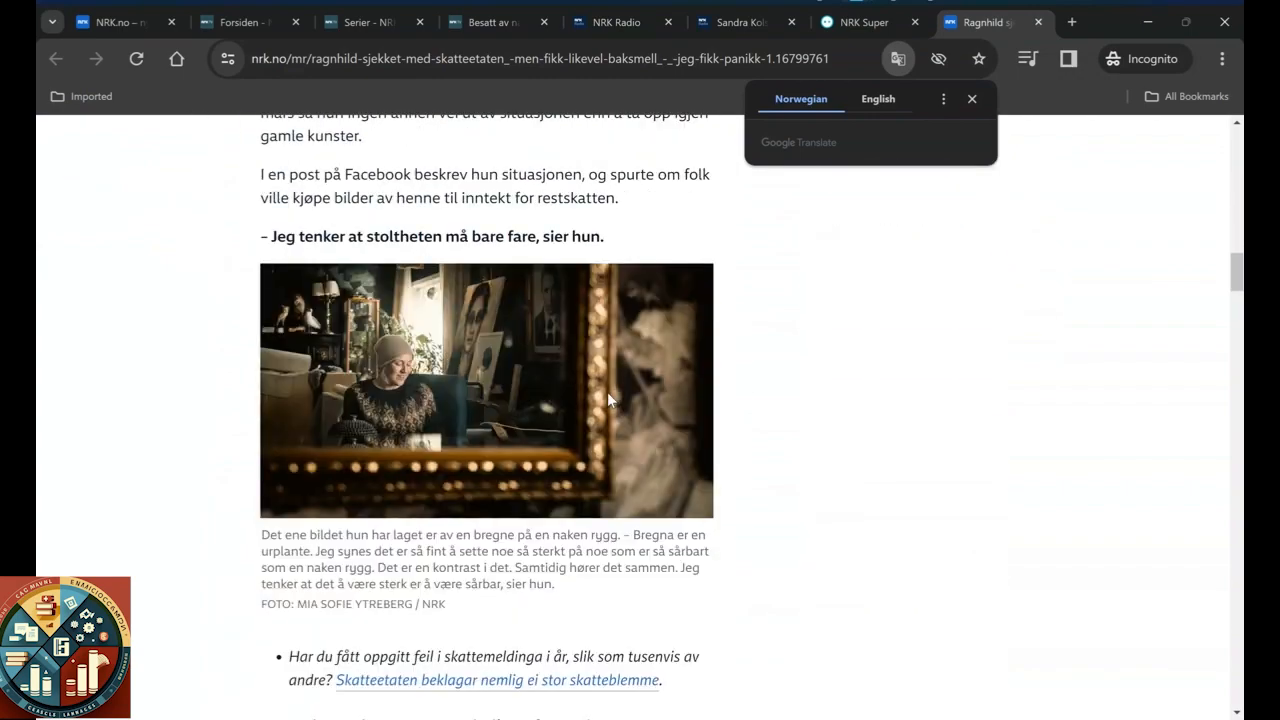
{"action": "scroll", "scroll_direction": "down", "scroll_amount": 3}
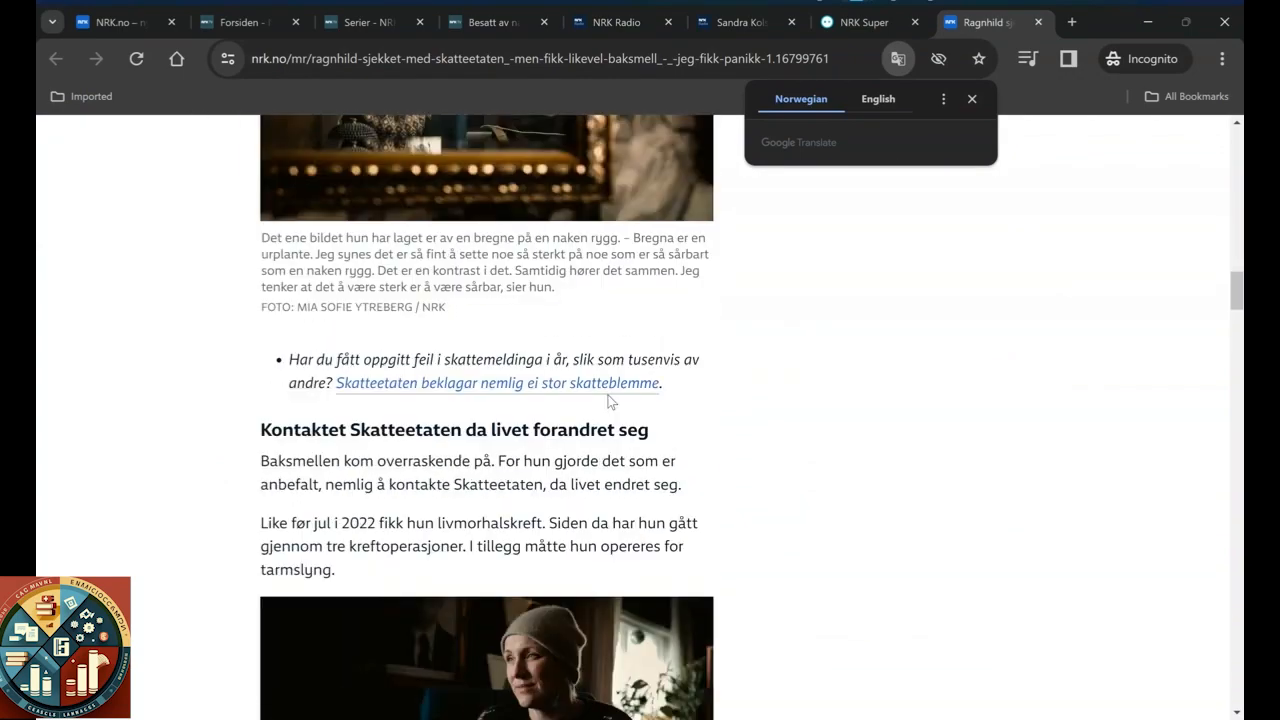
{"action": "scroll", "scroll_direction": "up", "scroll_amount": 3}
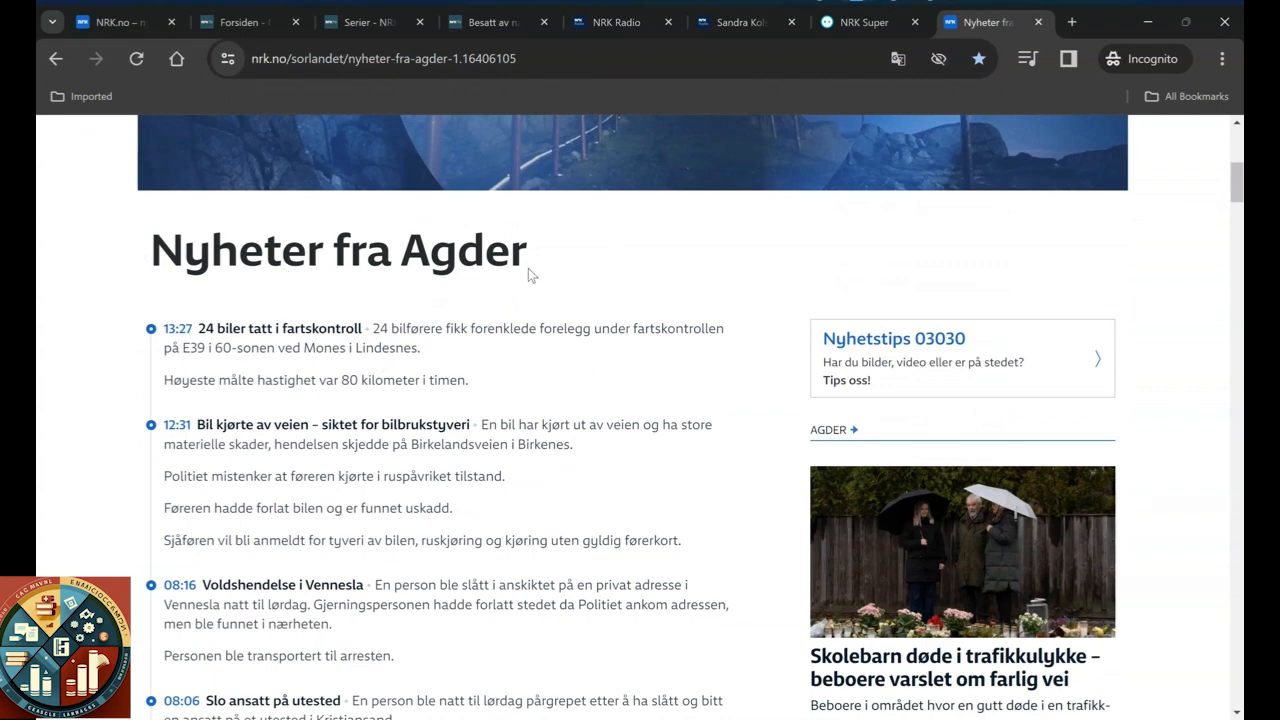
{"action": "mouse_move", "coordinate": [193, 345]}
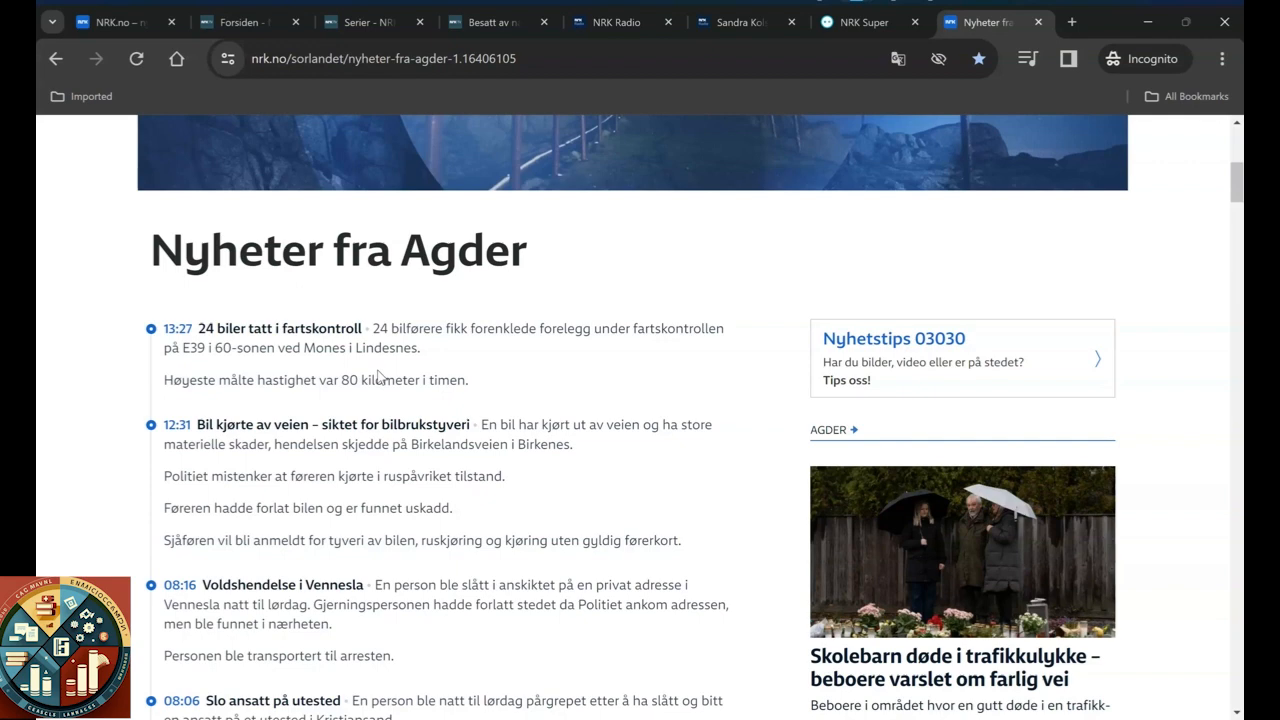
{"action": "mouse_move", "coordinate": [540, 382]}
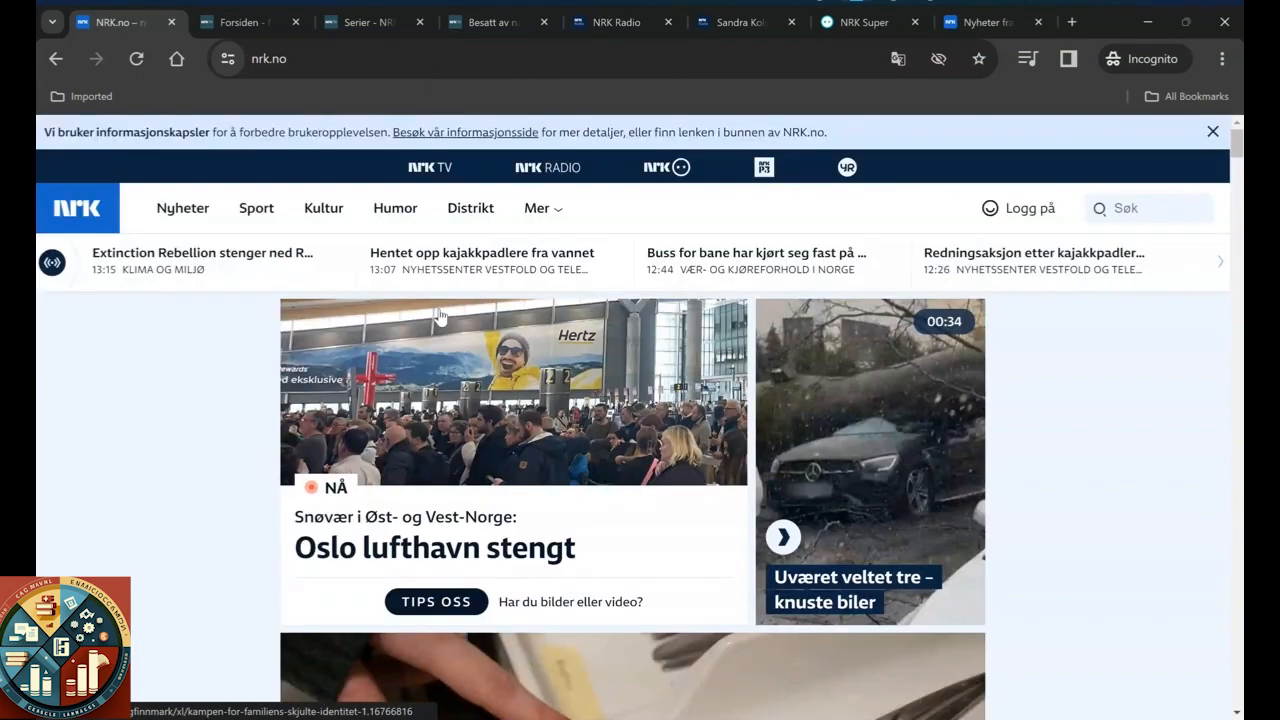
{"action": "mouse_move", "coordinate": [183, 208]}
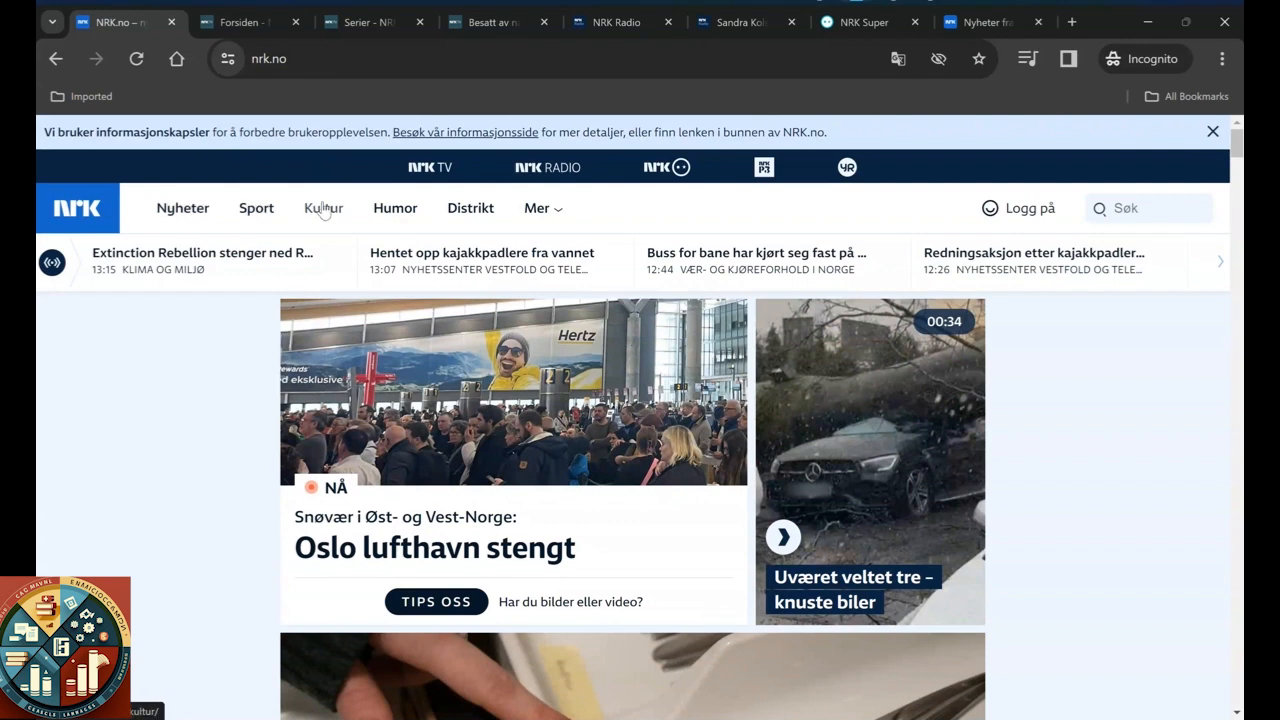
{"action": "mouse_move", "coordinate": [470, 208]}
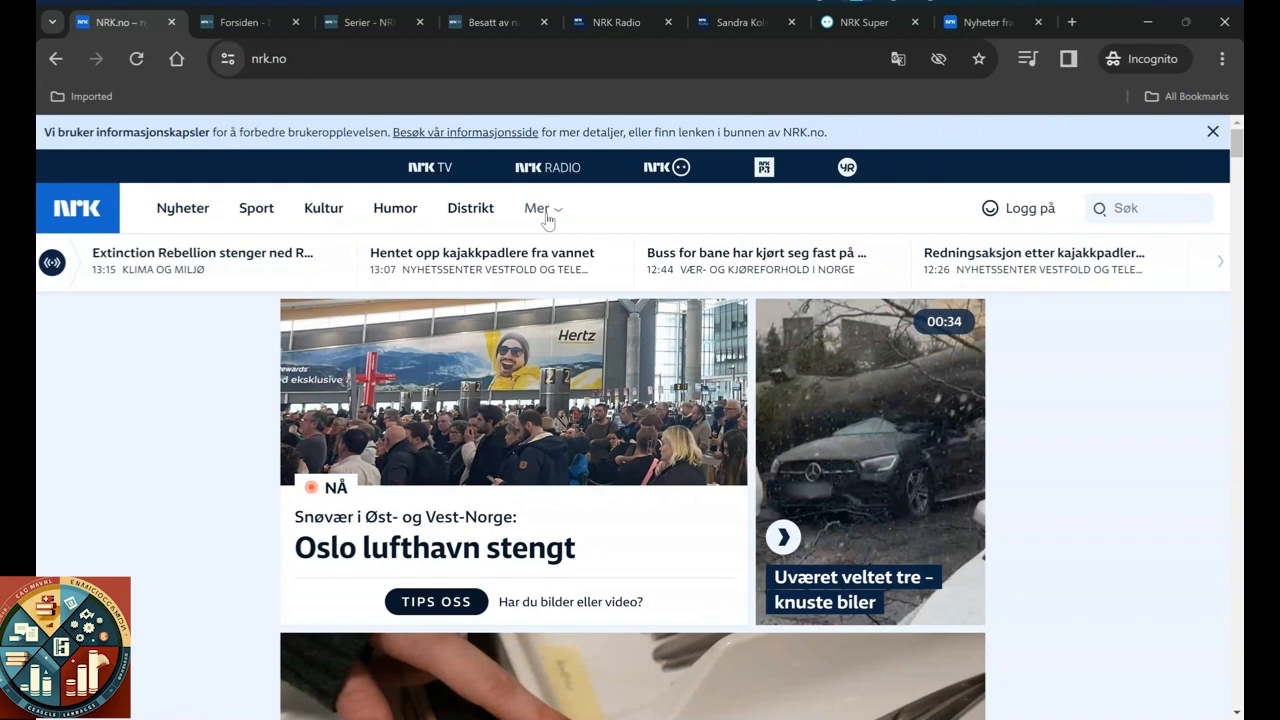
Step: Expand the 'Mer' menu listing all NRK.no news sections, sport and districts
{"action": "left_click", "coordinate": [537, 208]}
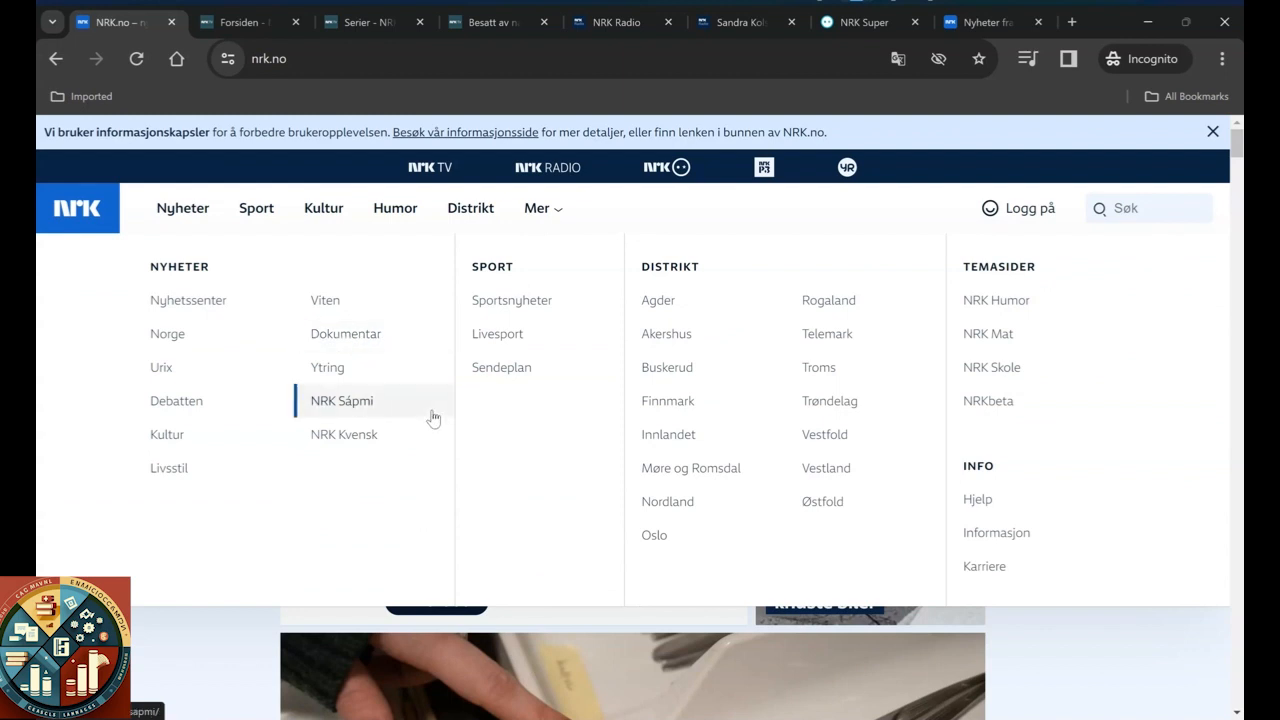
{"action": "mouse_move", "coordinate": [475, 416]}
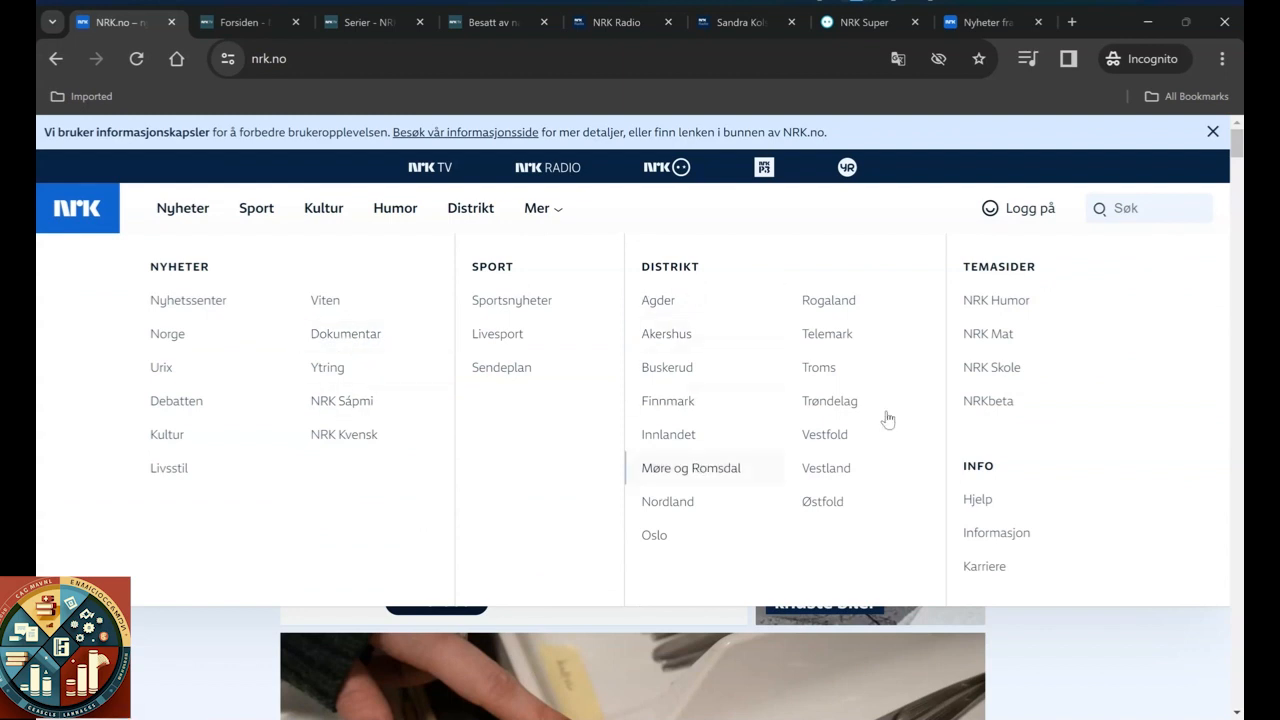
{"action": "mouse_move", "coordinate": [652, 384]}
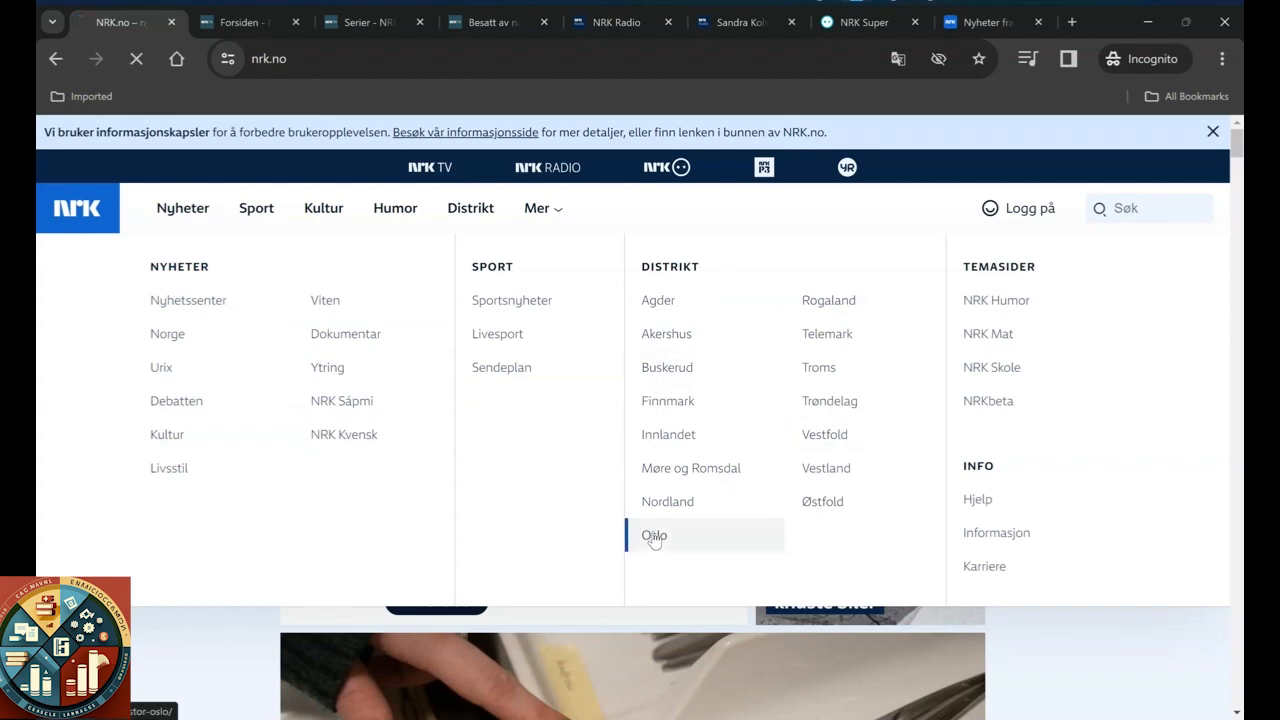
Step: Open the Oslo district page, browse its local headlines, then switch to the NRK TV tab
{"action": "left_click", "coordinate": [653, 535]}
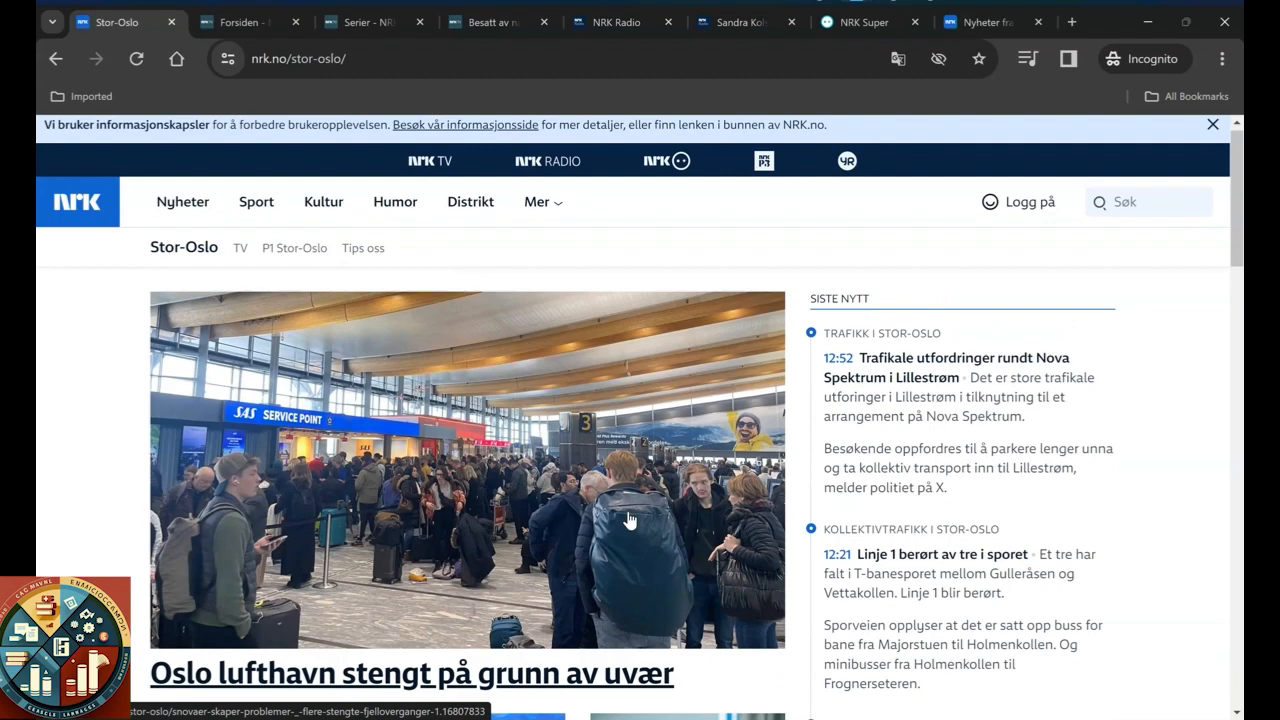
{"action": "scroll", "scroll_direction": "down", "scroll_amount": 3}
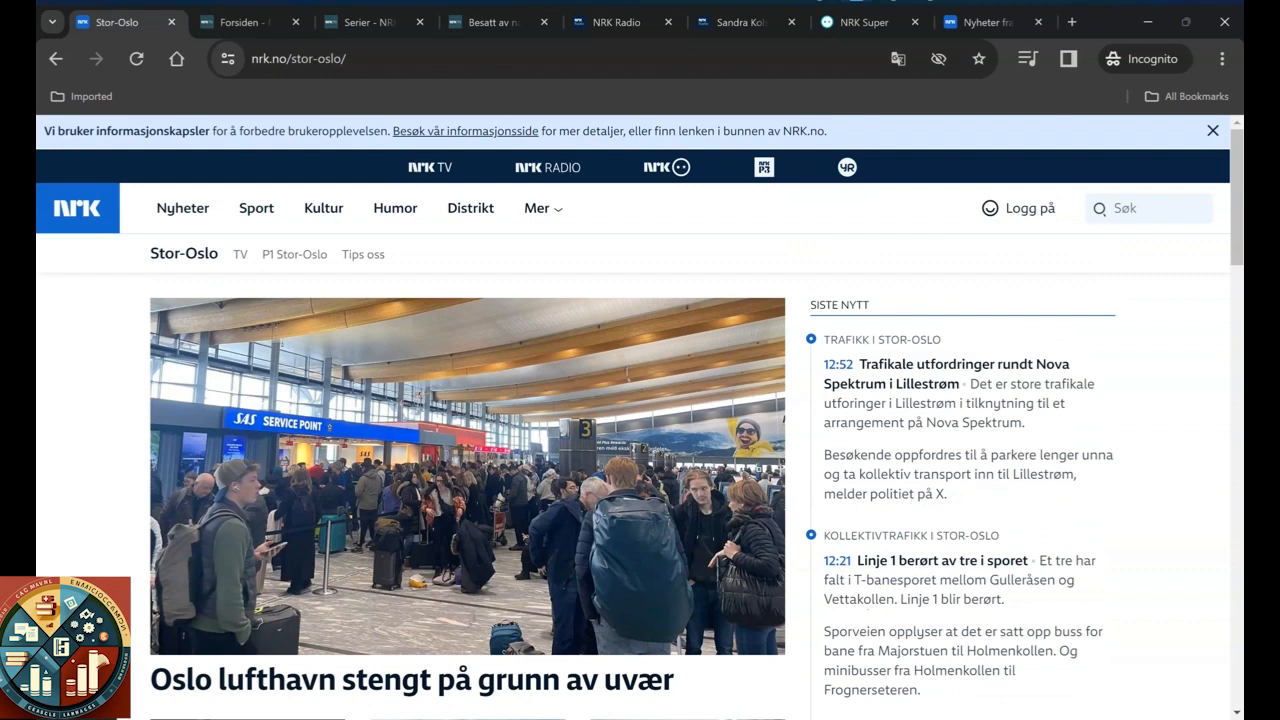
{"action": "left_click", "coordinate": [240, 22]}
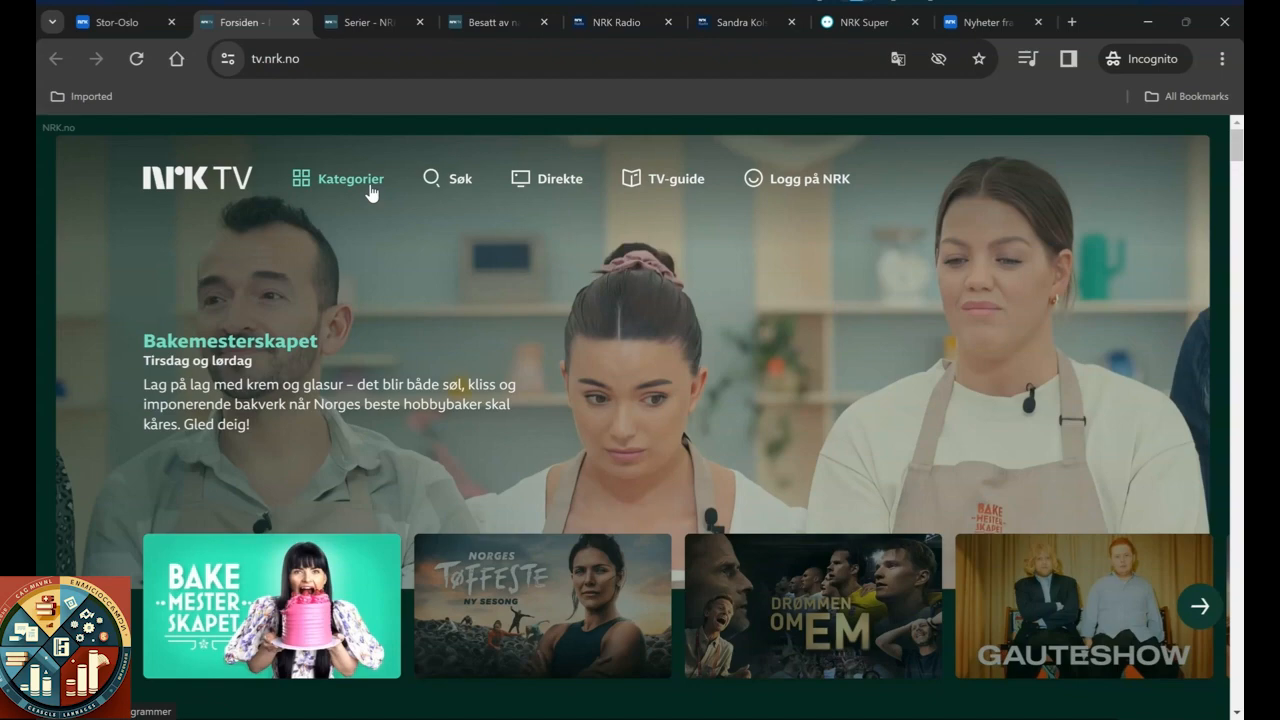
{"action": "scroll", "scroll_direction": "down", "scroll_amount": 3}
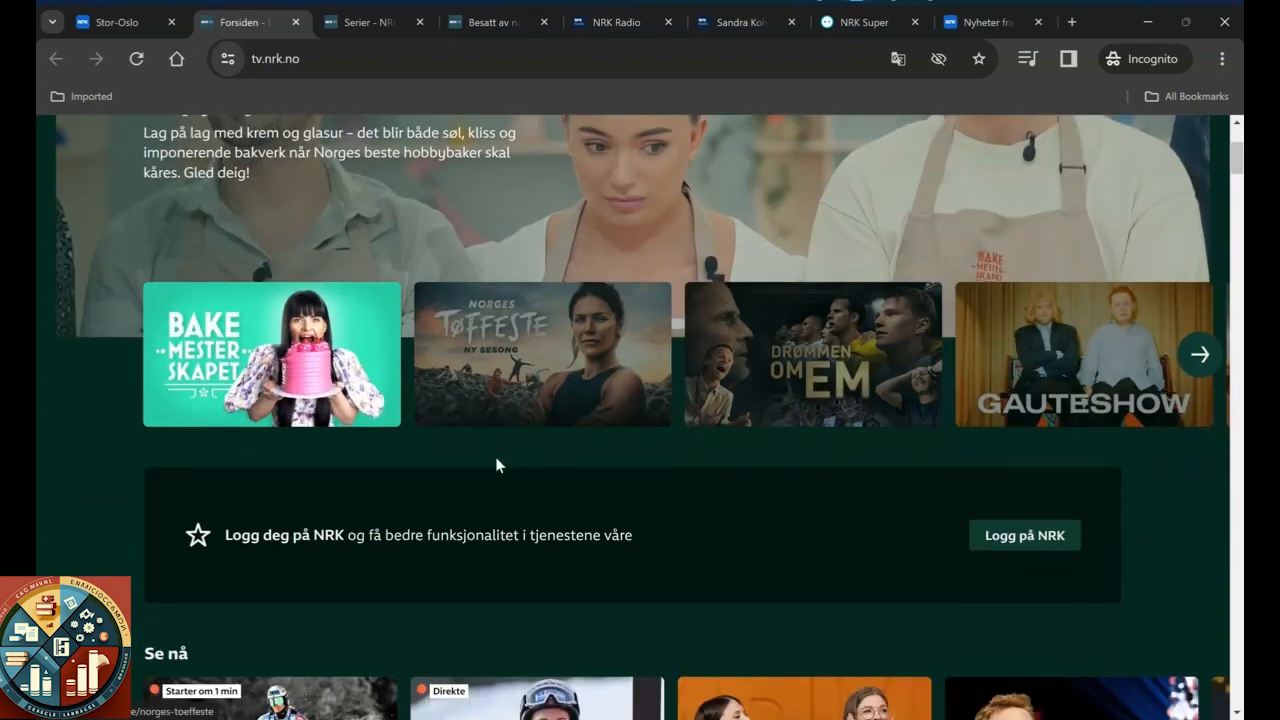
{"action": "scroll", "scroll_direction": "down", "scroll_amount": 3}
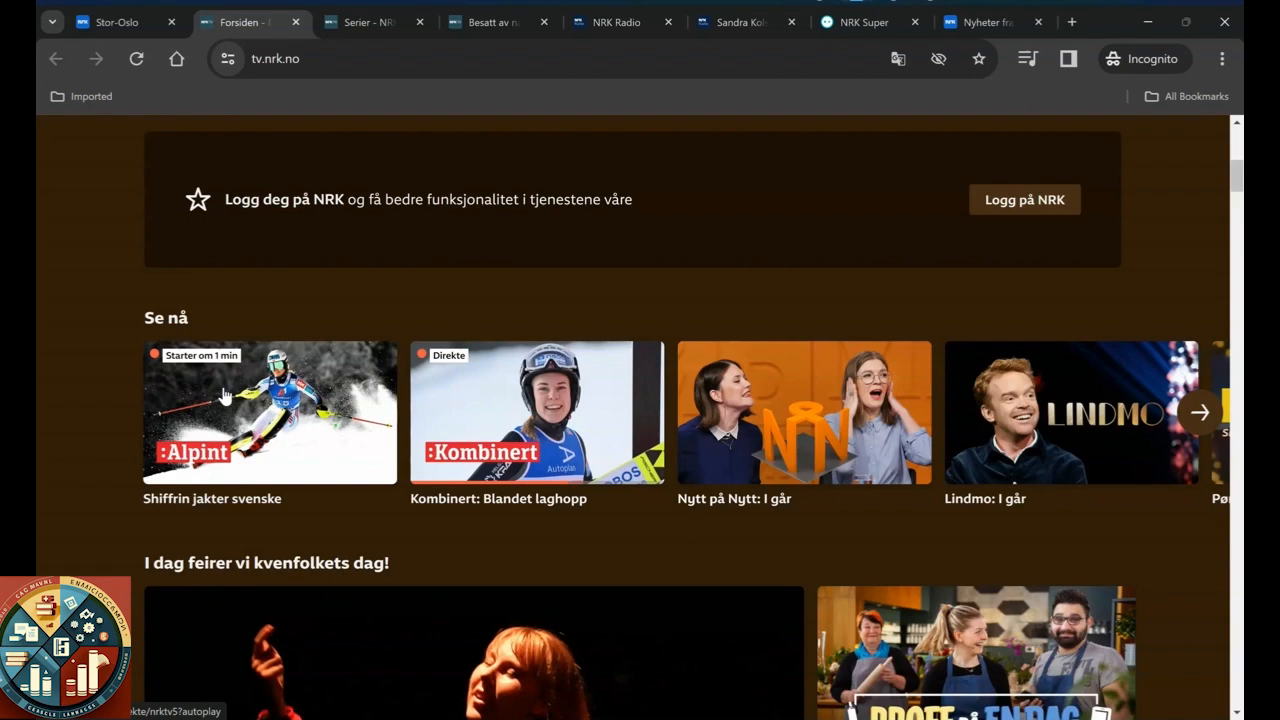
{"action": "scroll", "scroll_direction": "down", "scroll_amount": 3}
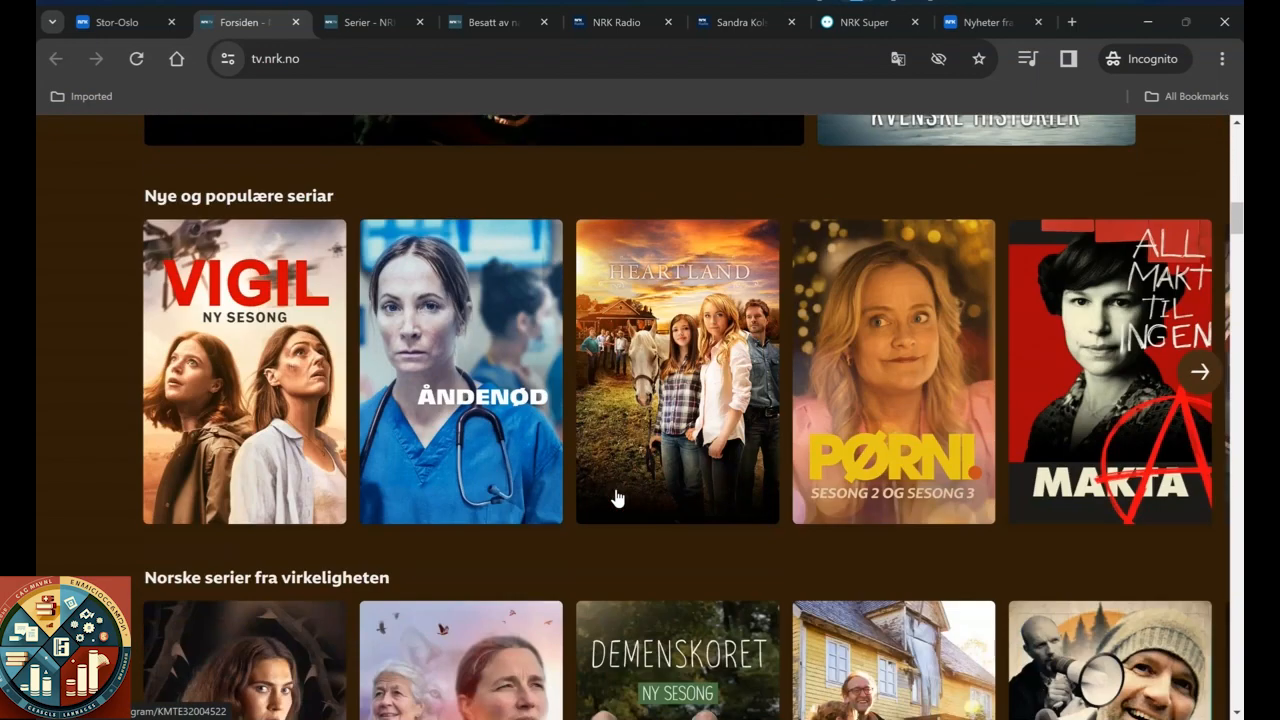
{"action": "scroll", "scroll_direction": "down", "scroll_amount": 3}
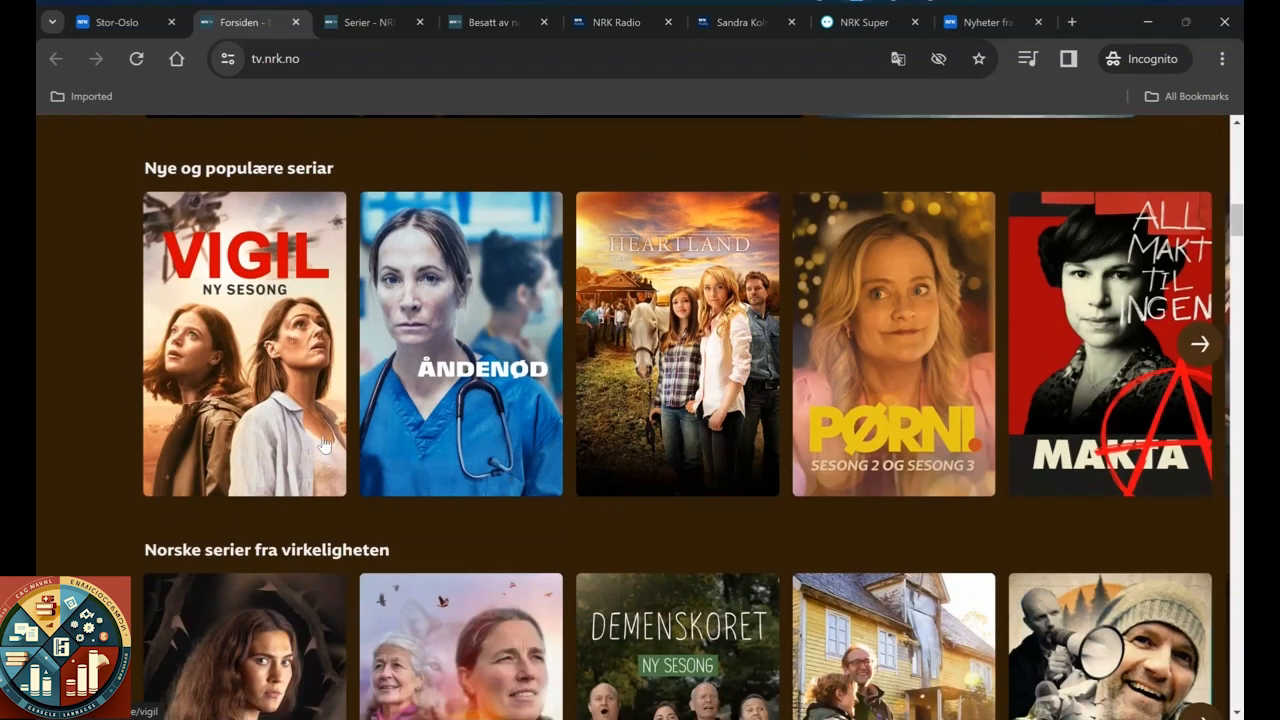
{"action": "scroll", "scroll_direction": "down", "scroll_amount": 3}
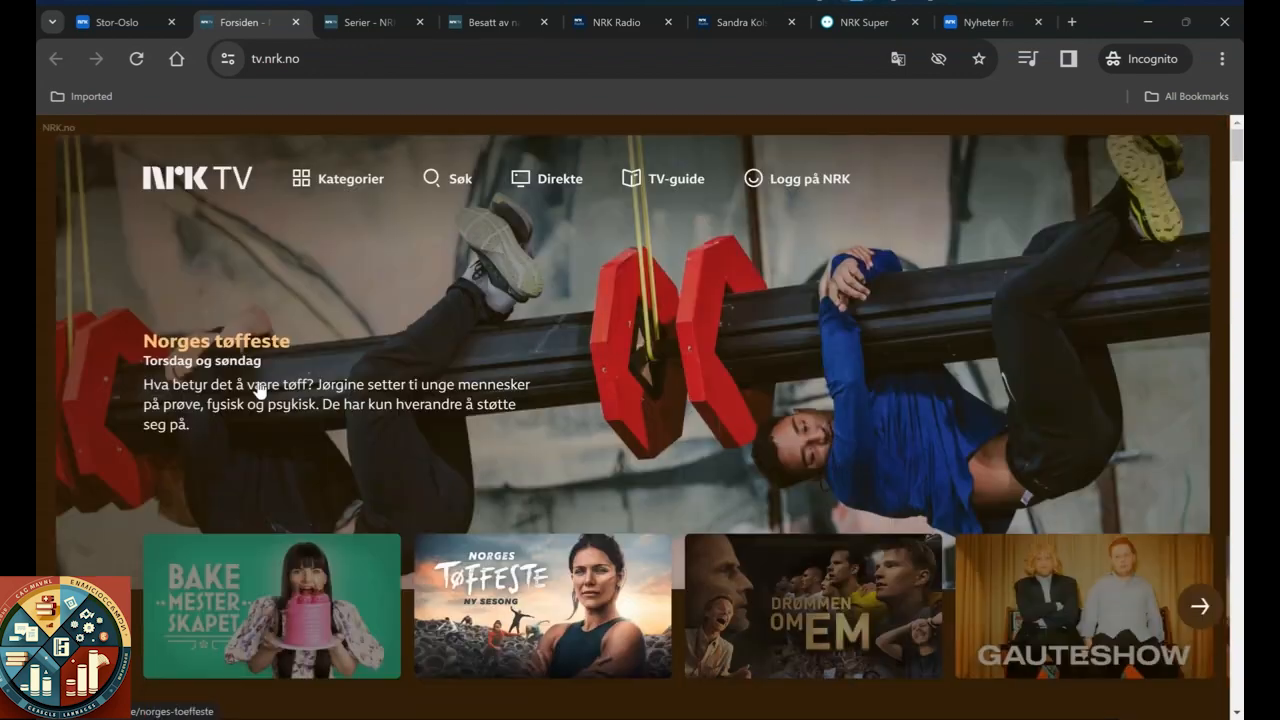
Step: Open NRK TV's Kategorier page and scroll through the category list
{"action": "left_click", "coordinate": [350, 178]}
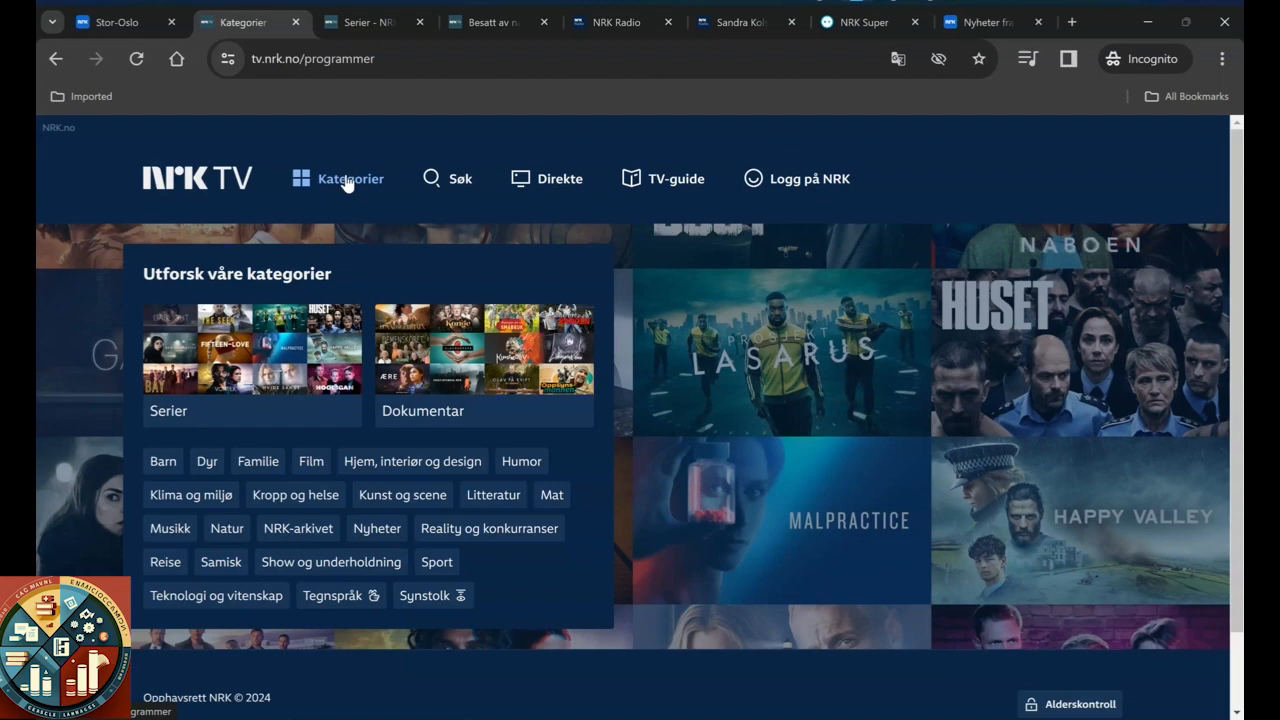
{"action": "mouse_move", "coordinate": [510, 415]}
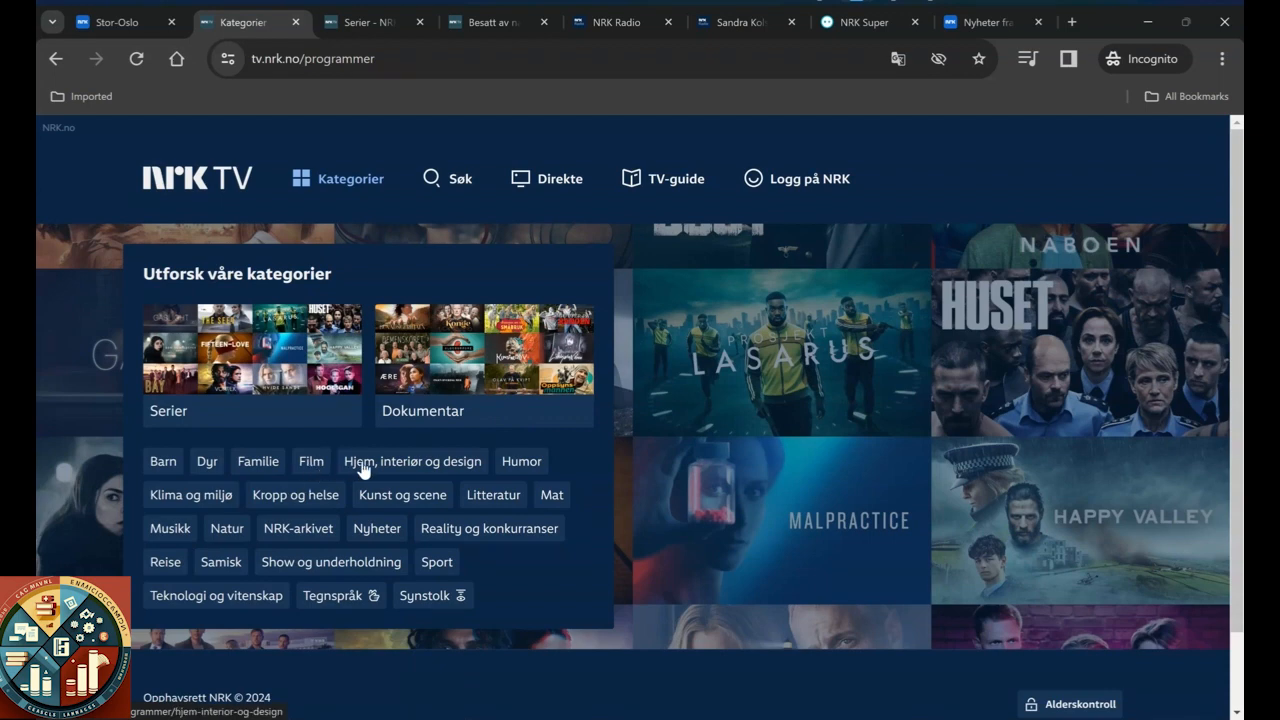
{"action": "mouse_move", "coordinate": [383, 475]}
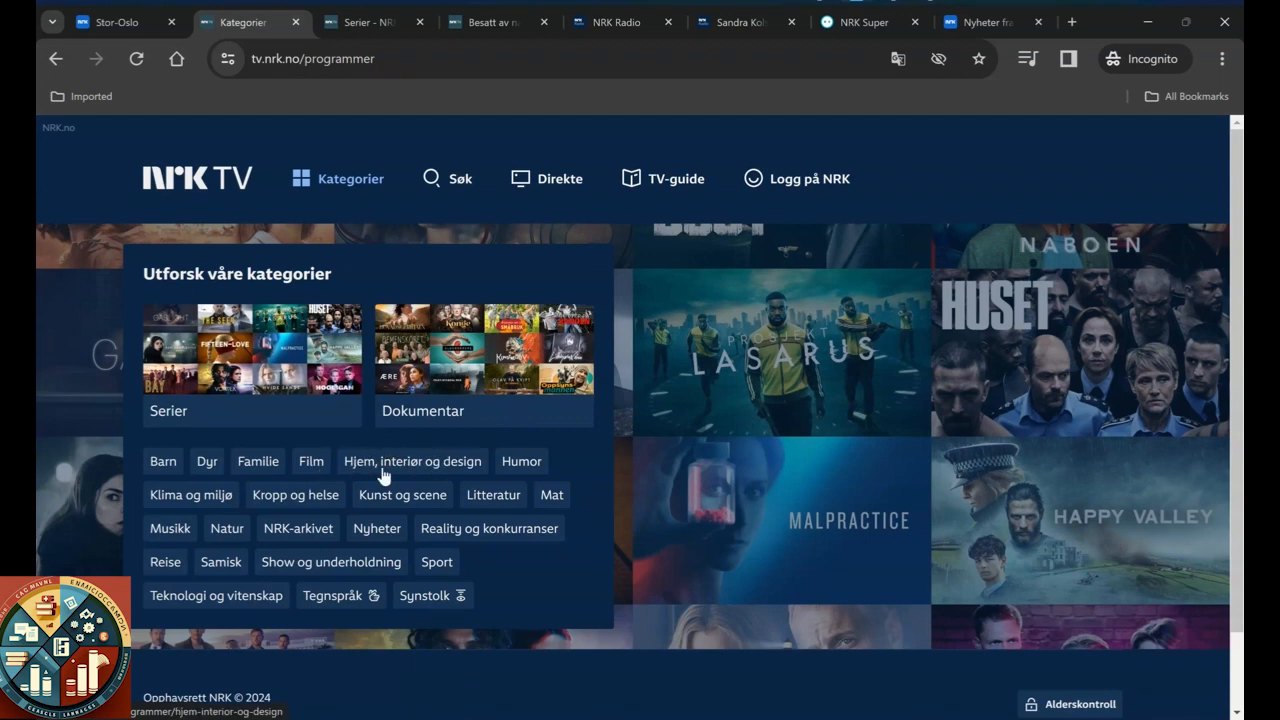
{"action": "mouse_move", "coordinate": [145, 503]}
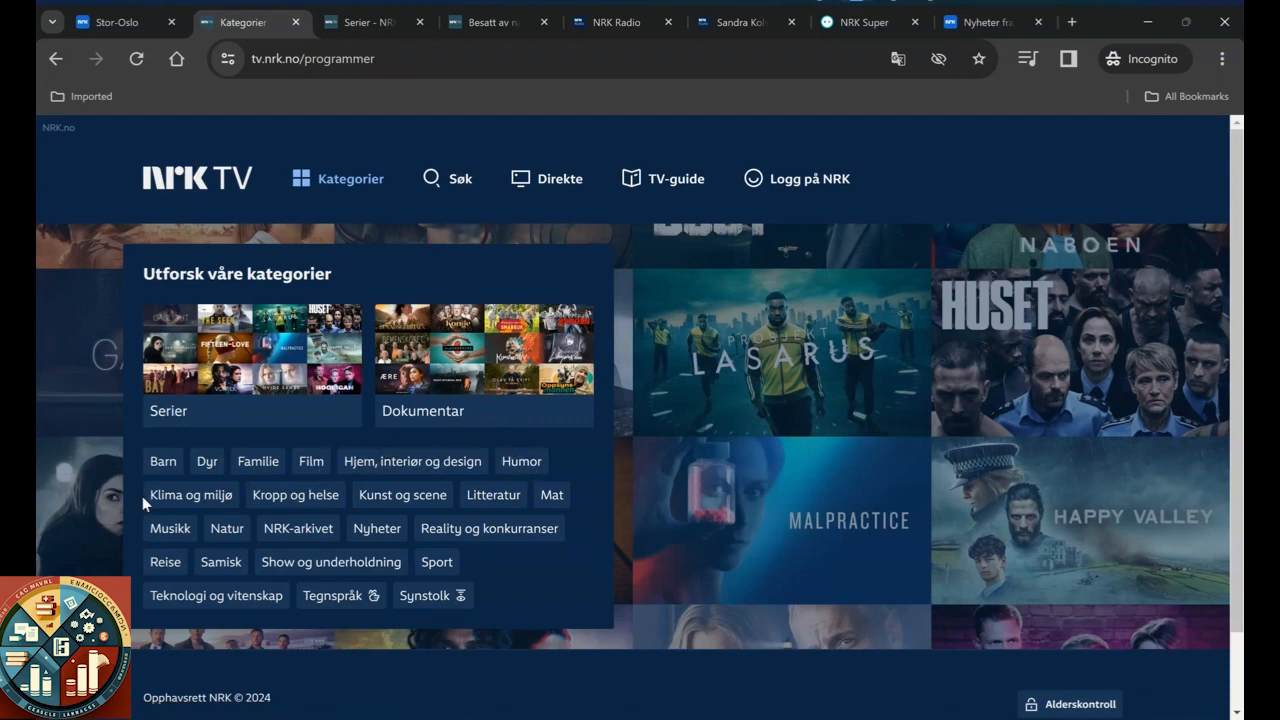
{"action": "mouse_move", "coordinate": [295, 494]}
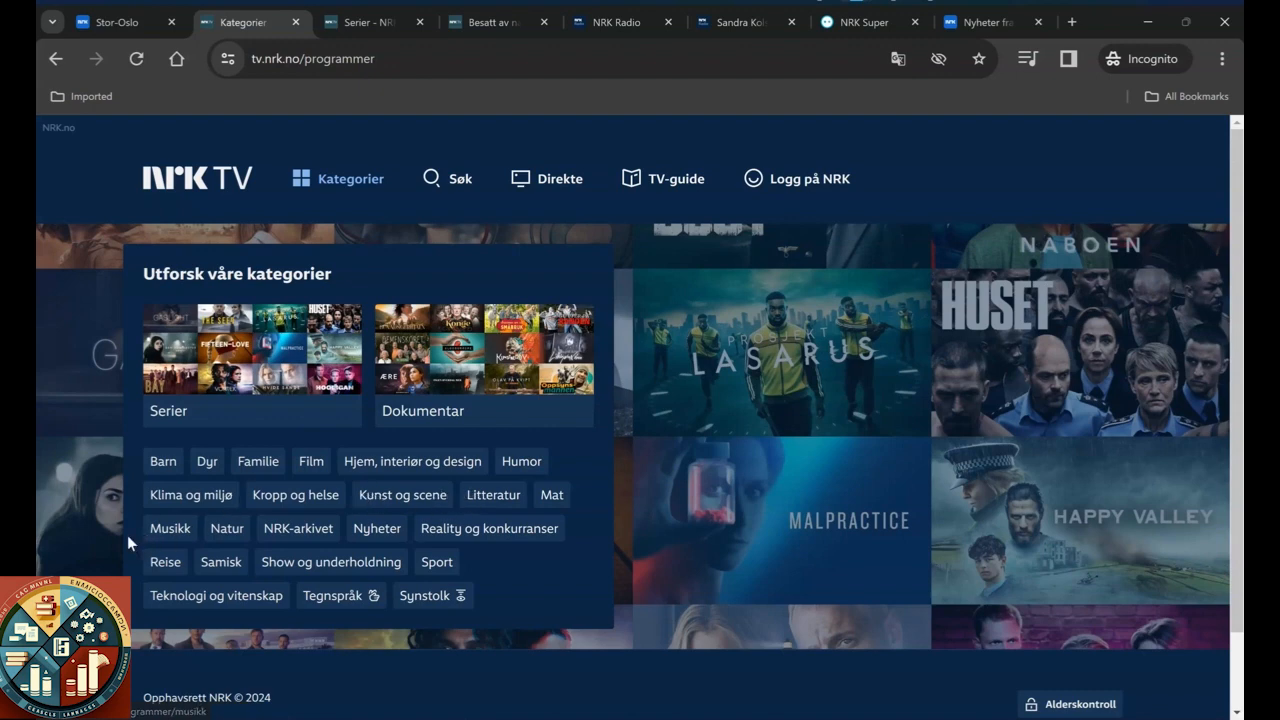
{"action": "mouse_move", "coordinate": [377, 528]}
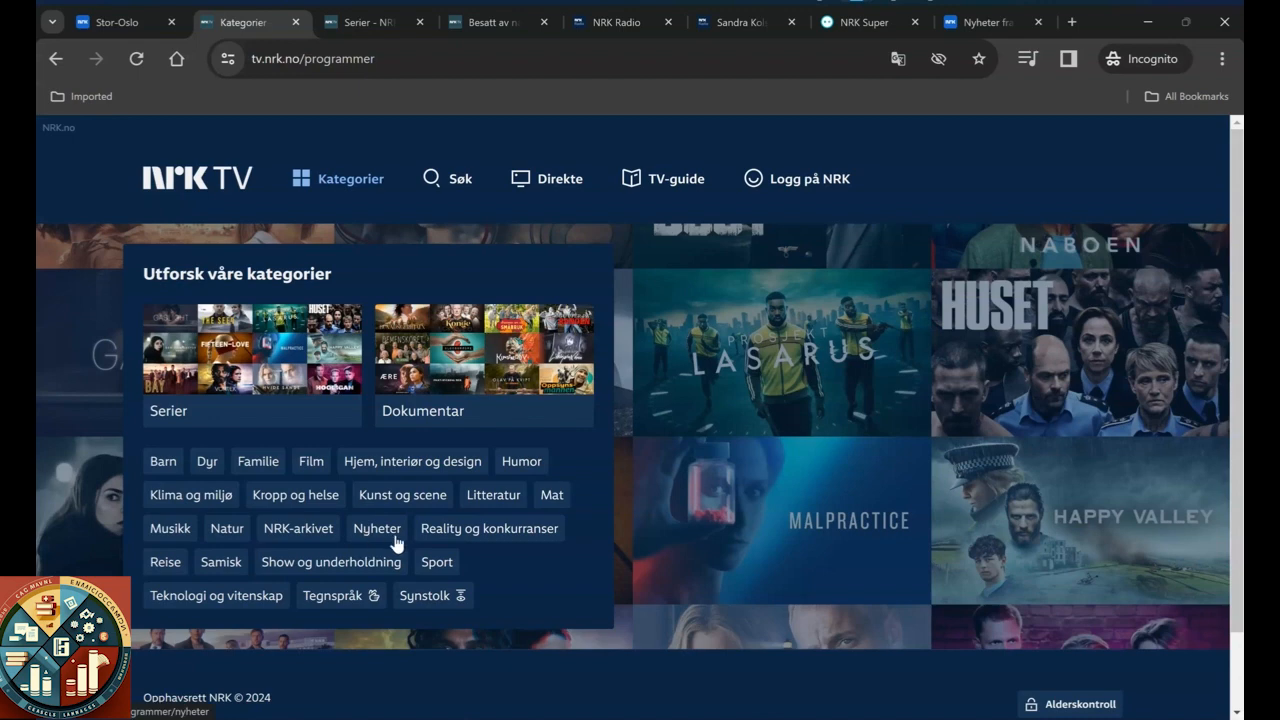
{"action": "mouse_move", "coordinate": [527, 541]}
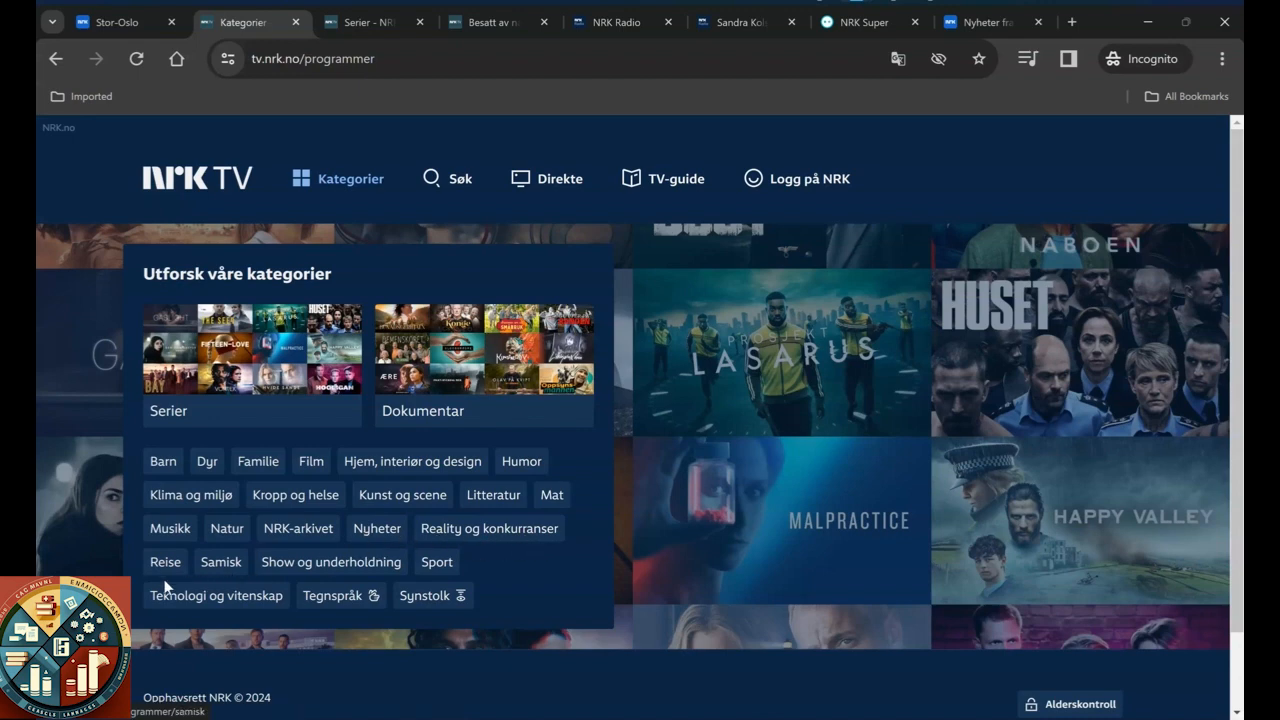
{"action": "mouse_move", "coordinate": [220, 577]}
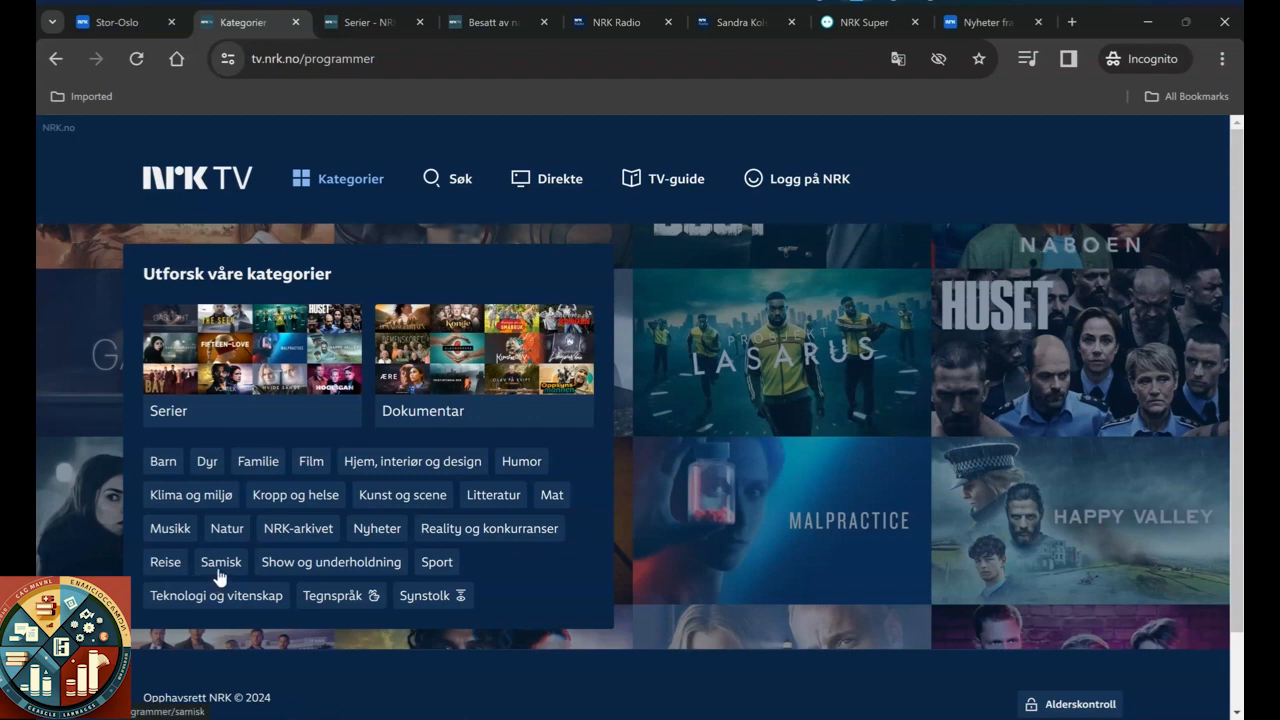
{"action": "mouse_move", "coordinate": [310, 583]}
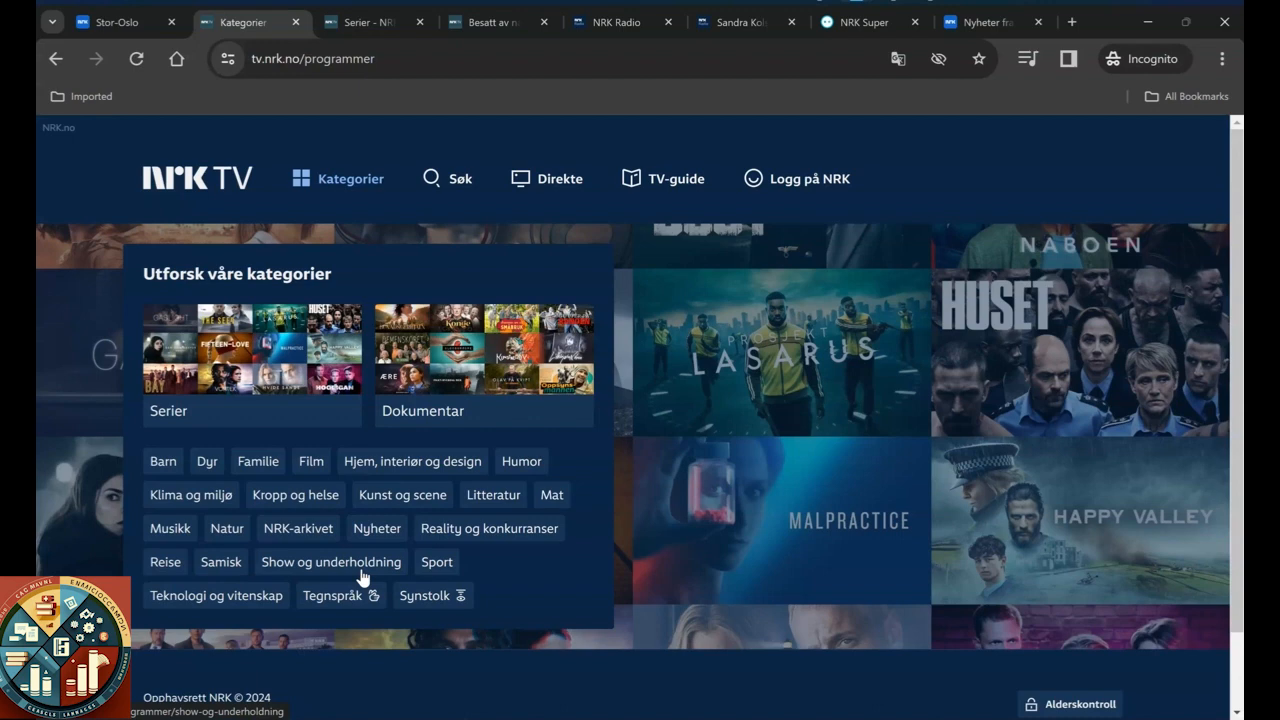
{"action": "mouse_move", "coordinate": [465, 582]}
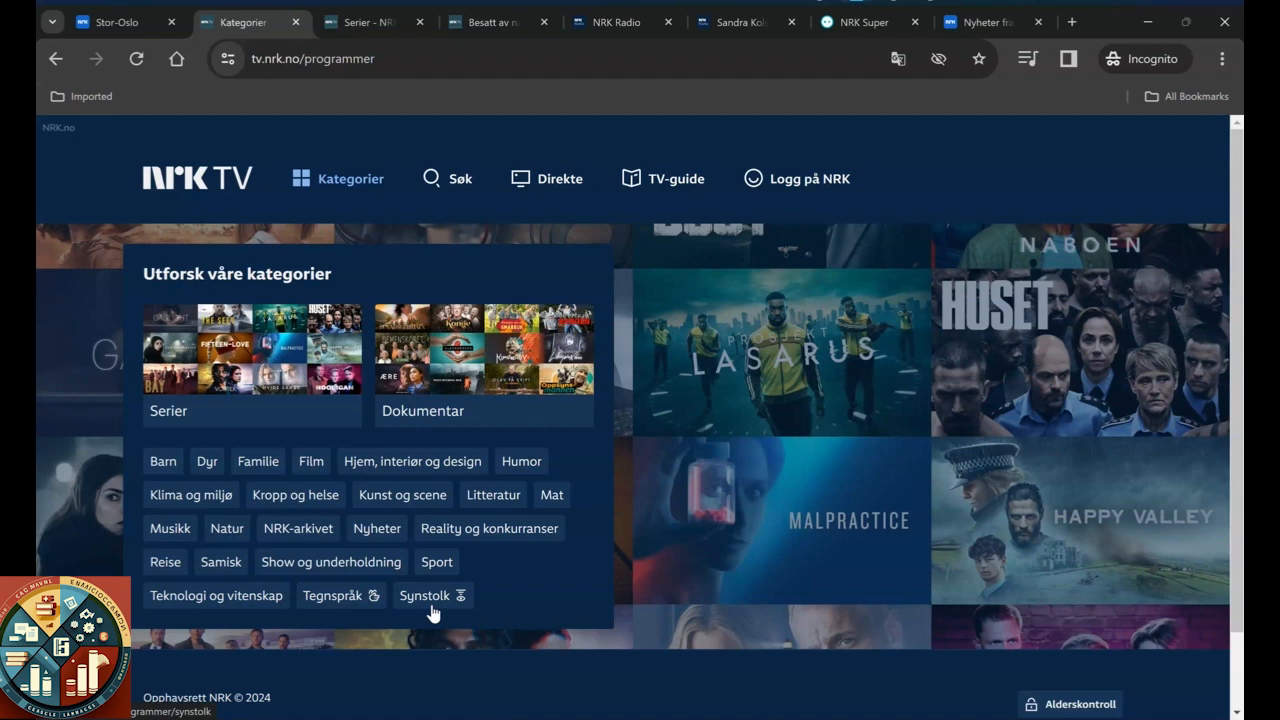
{"action": "scroll", "scroll_direction": "down", "scroll_amount": 3}
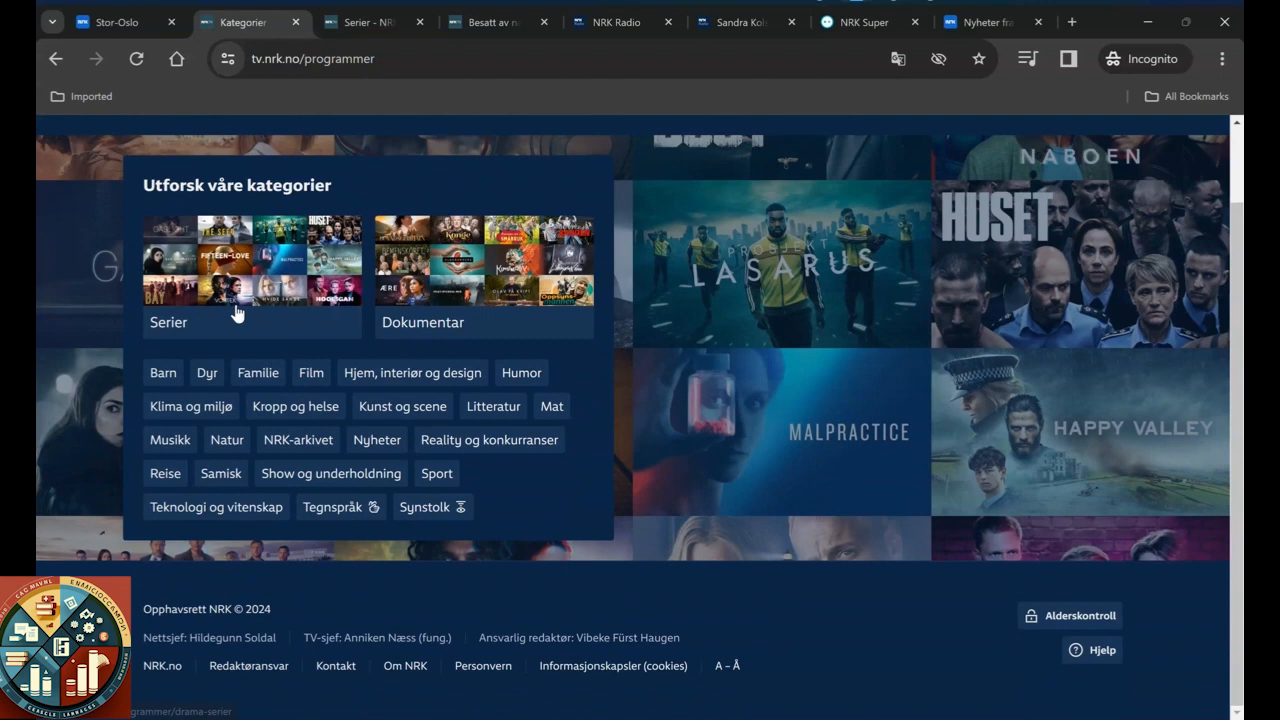
Step: Open the Serier category and page through the Spenningsserier row
{"action": "left_click", "coordinate": [168, 322]}
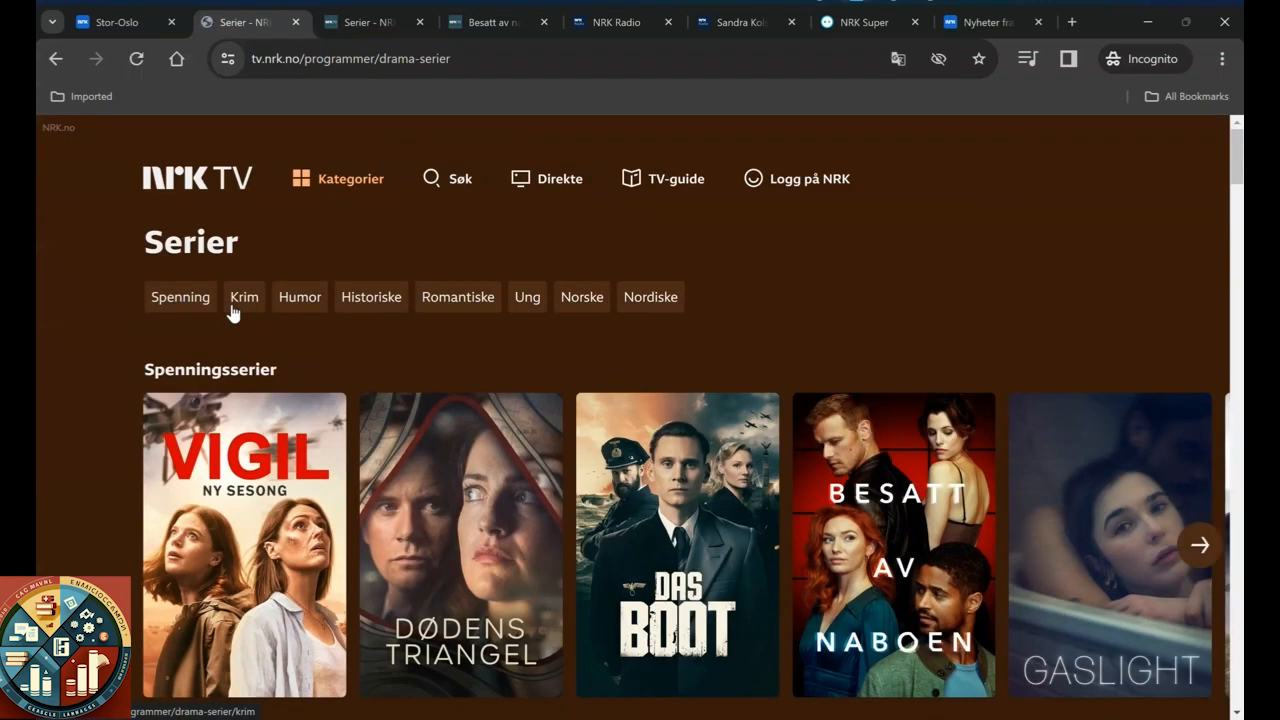
{"action": "scroll", "scroll_direction": "down", "scroll_amount": 3}
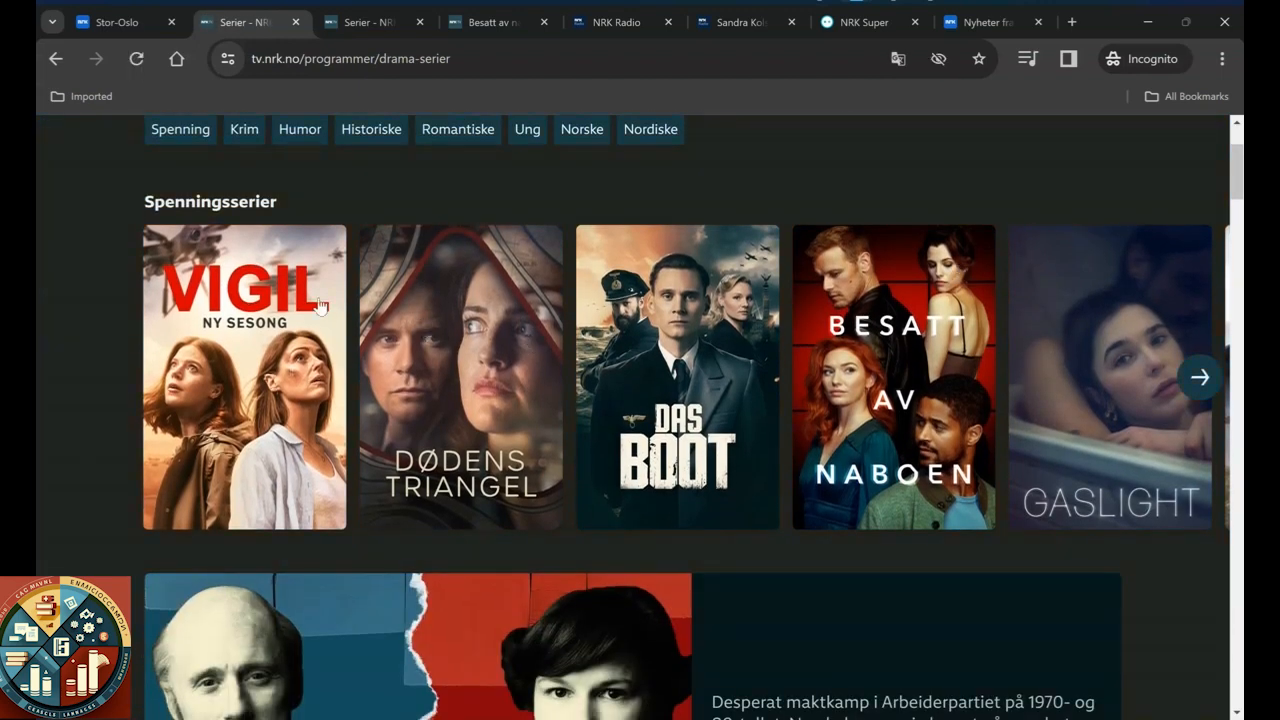
{"action": "left_click", "coordinate": [1199, 377]}
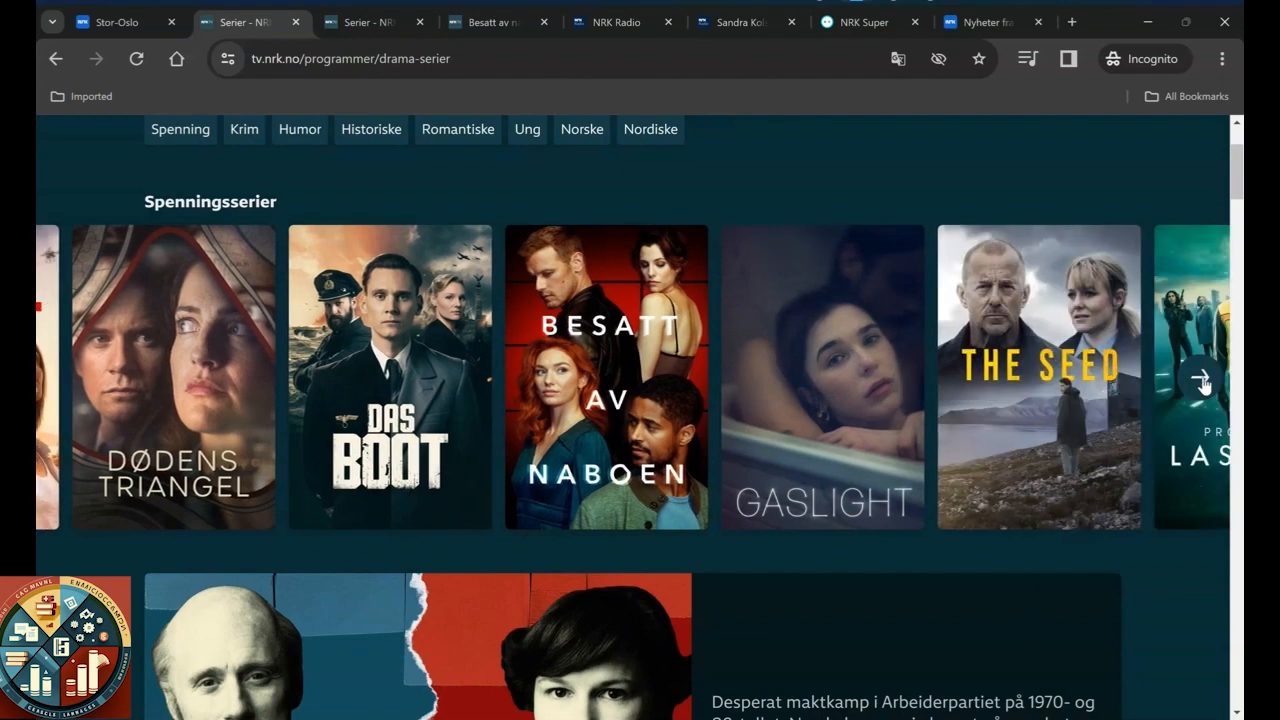
{"action": "left_click", "coordinate": [1200, 377]}
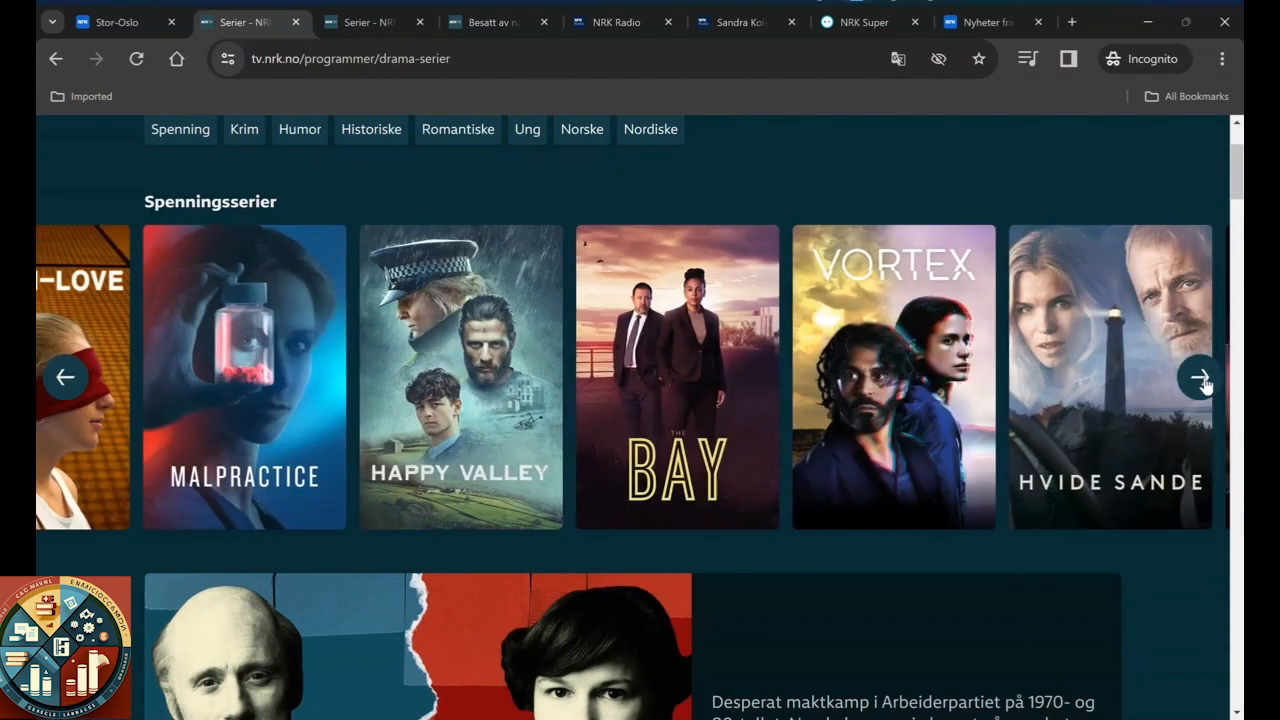
Step: Scroll past the Humor, Film, Krim and Romantiske serier rows, then back up
{"action": "scroll", "scroll_direction": "down", "scroll_amount": 3}
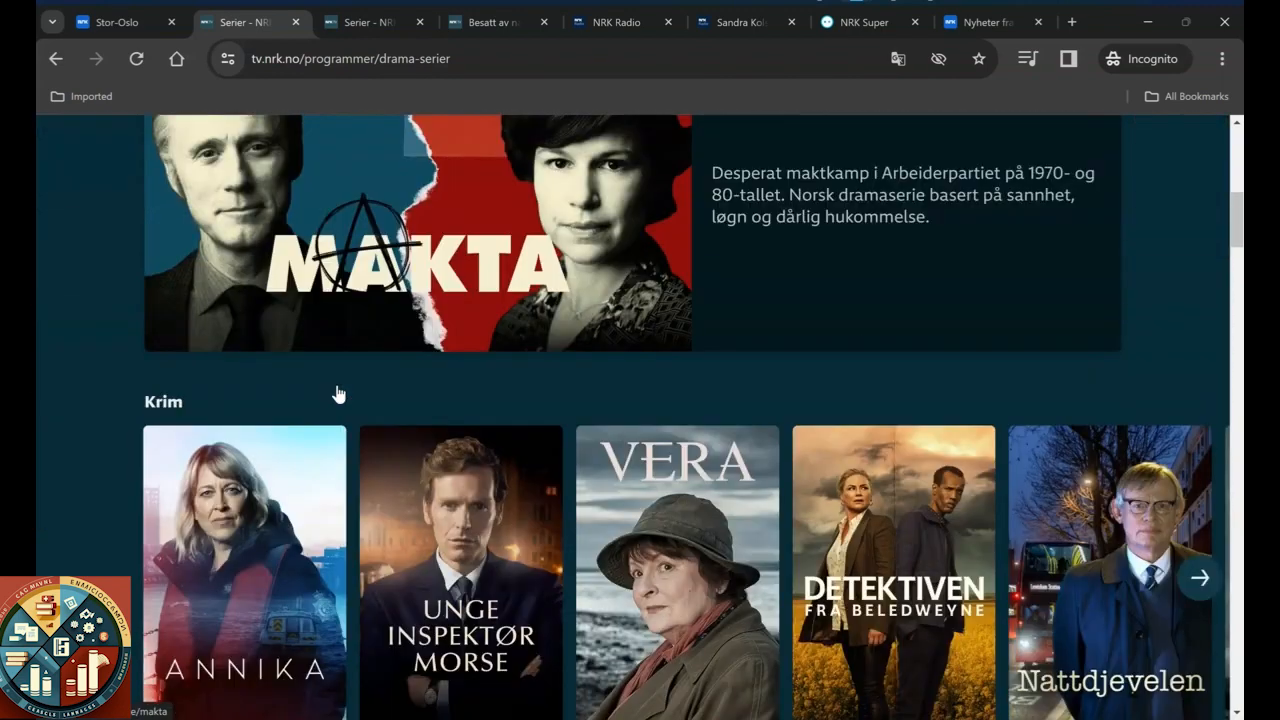
{"action": "scroll", "scroll_direction": "down", "scroll_amount": 3}
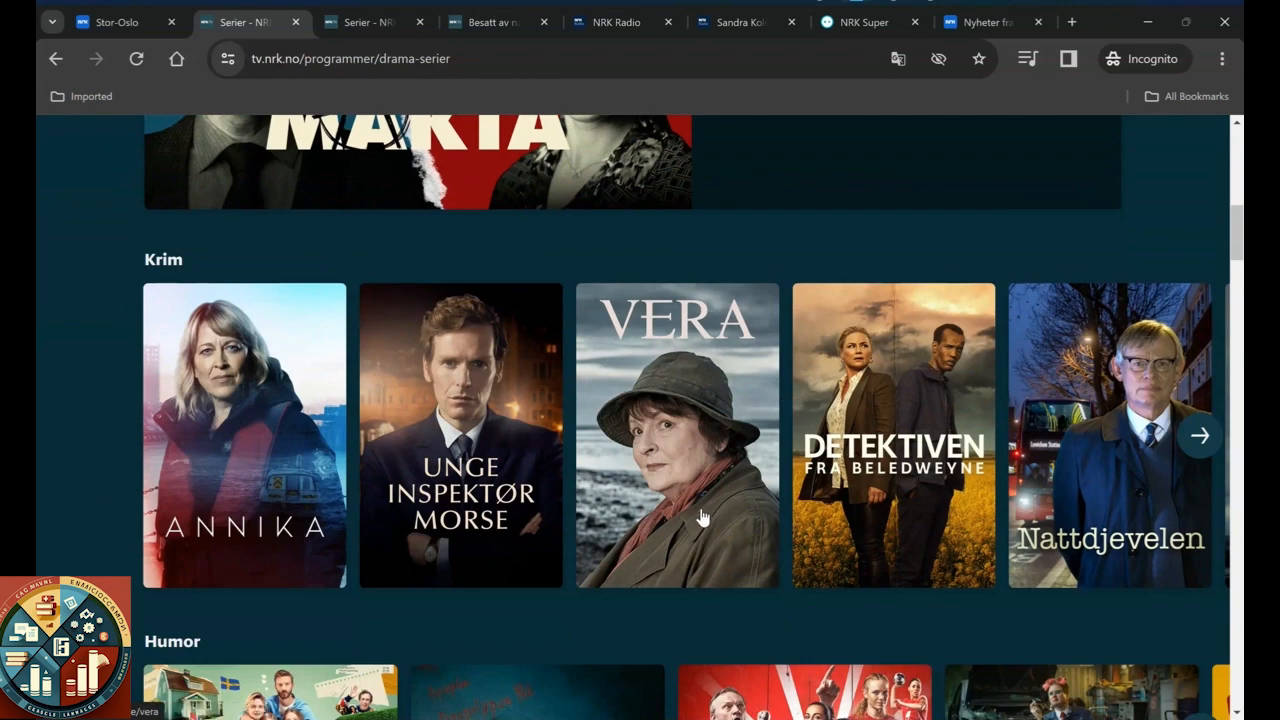
{"action": "scroll", "scroll_direction": "down", "scroll_amount": 3}
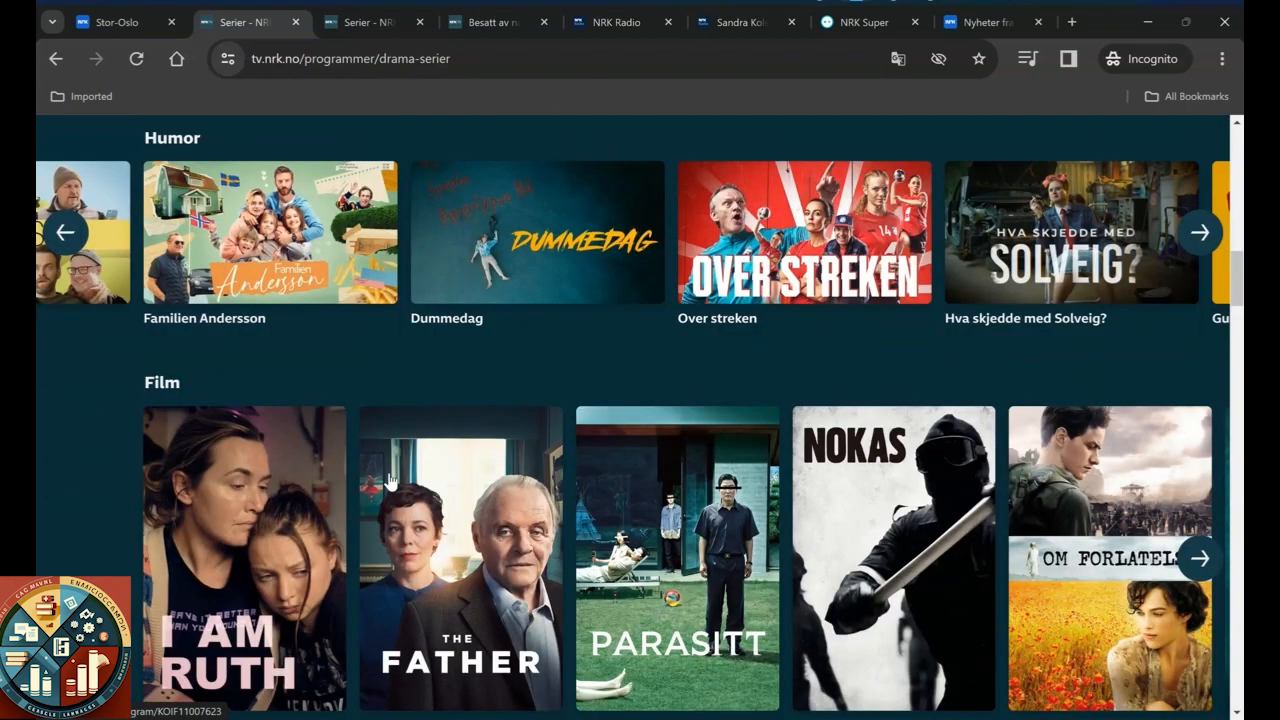
{"action": "mouse_move", "coordinate": [185, 335]}
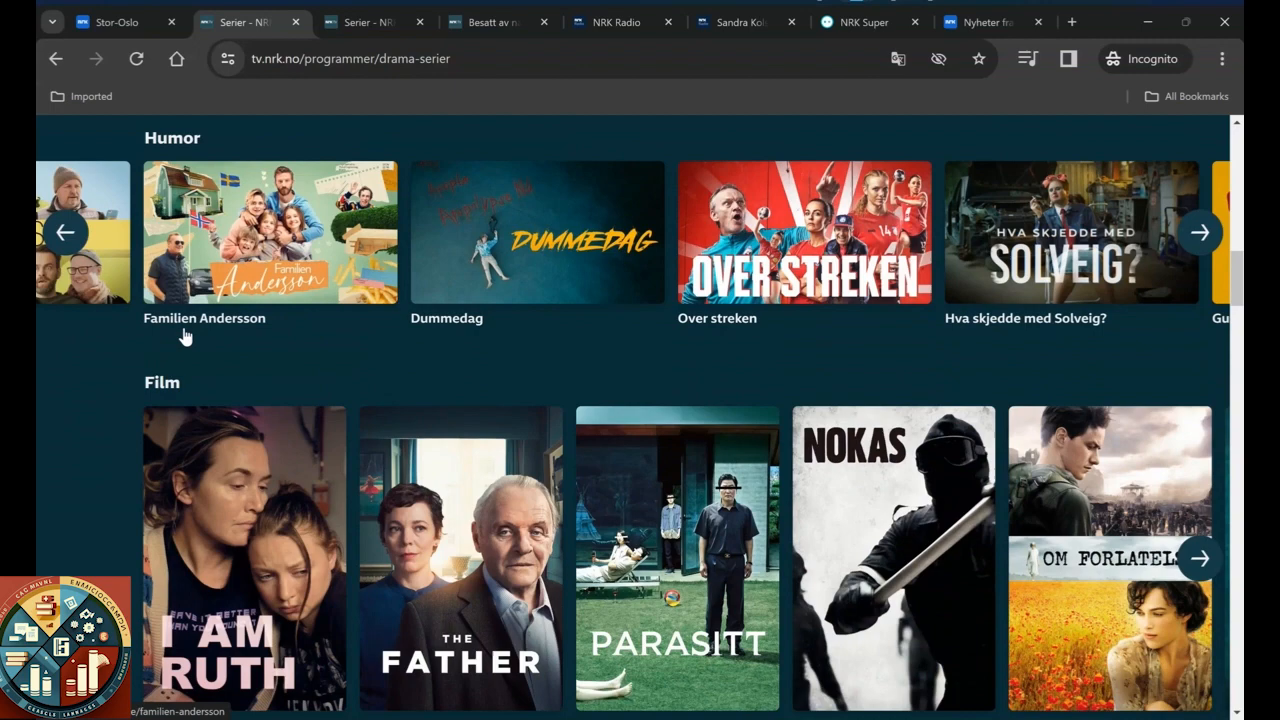
{"action": "mouse_move", "coordinate": [320, 285]}
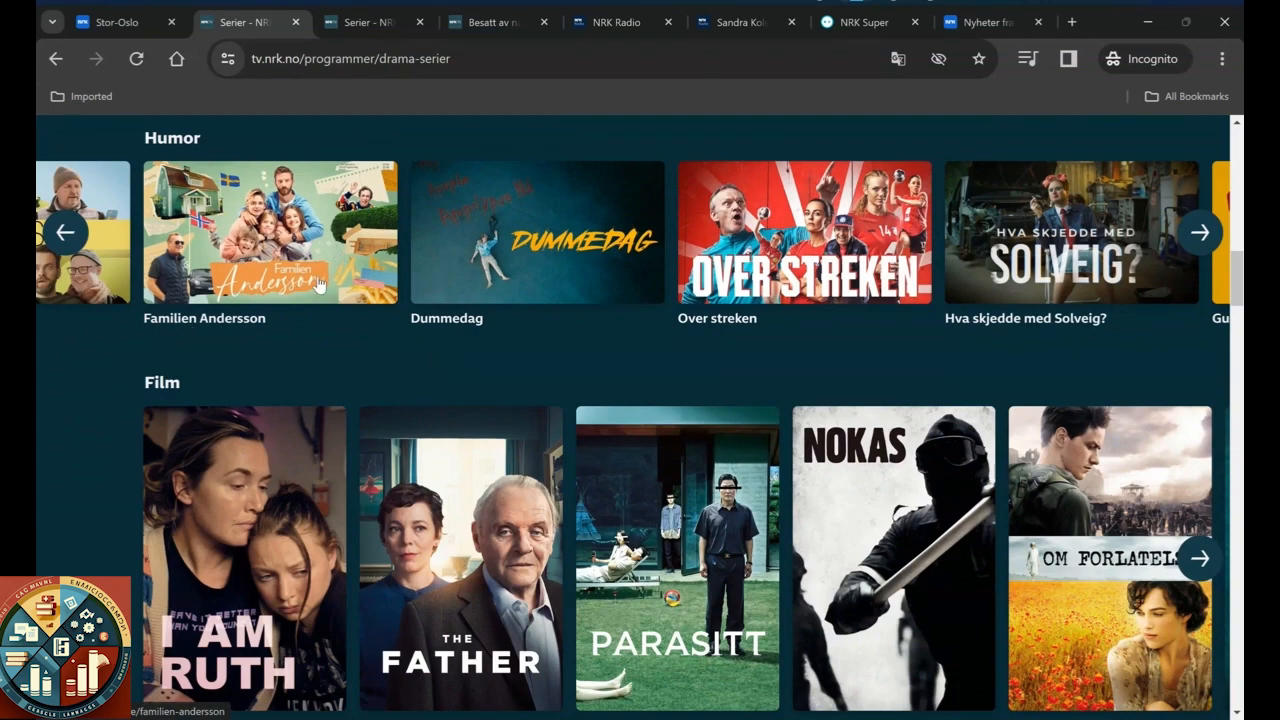
{"action": "scroll", "scroll_direction": "down", "scroll_amount": 3}
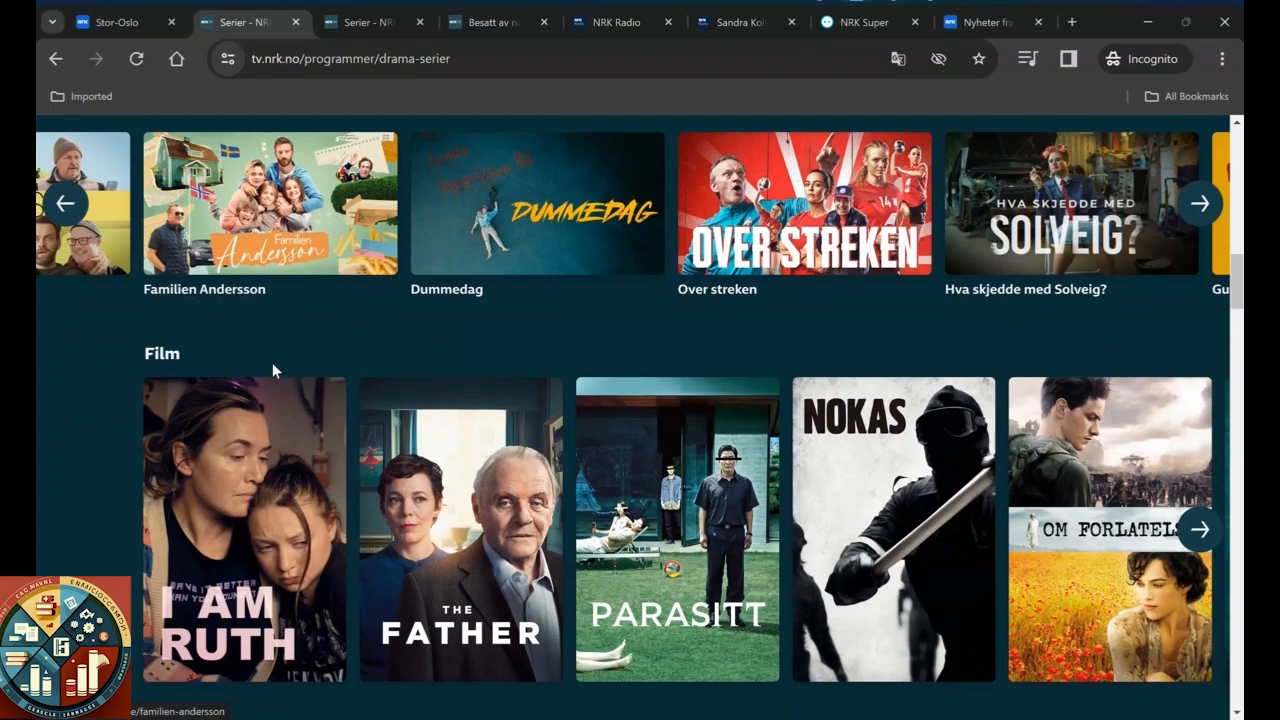
{"action": "scroll", "scroll_direction": "down", "scroll_amount": 3}
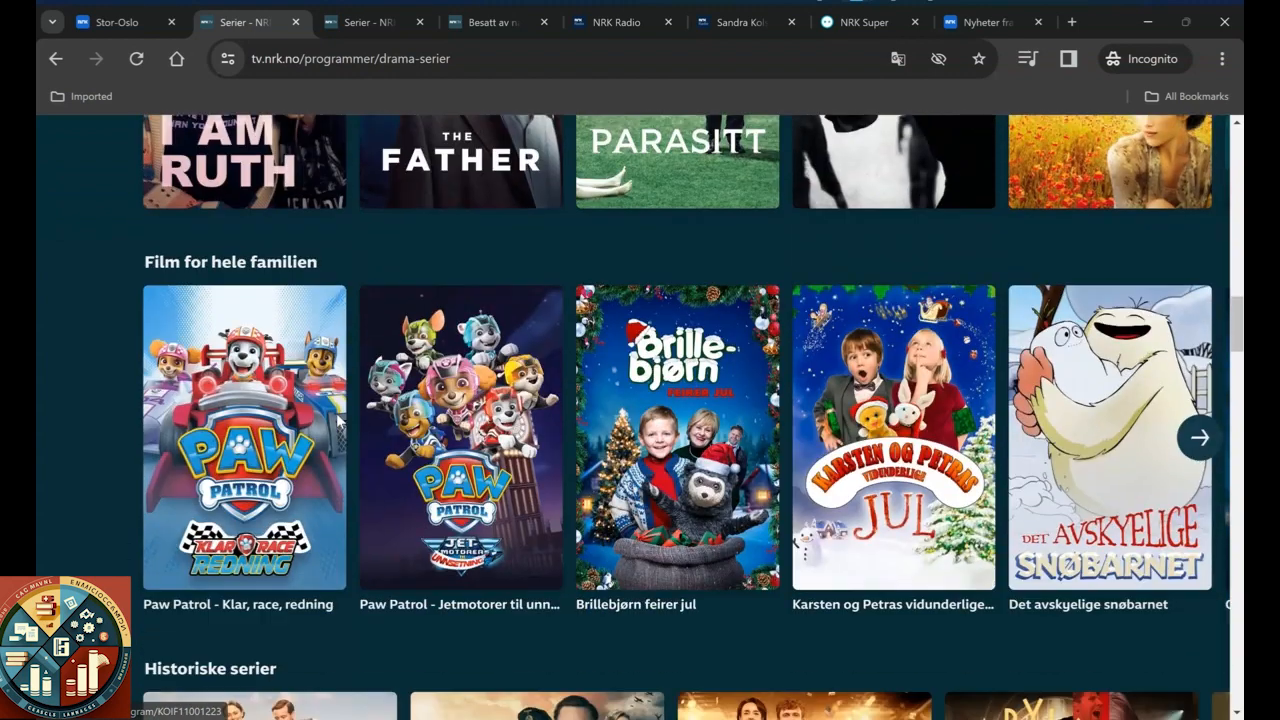
{"action": "scroll", "scroll_direction": "down", "scroll_amount": 3}
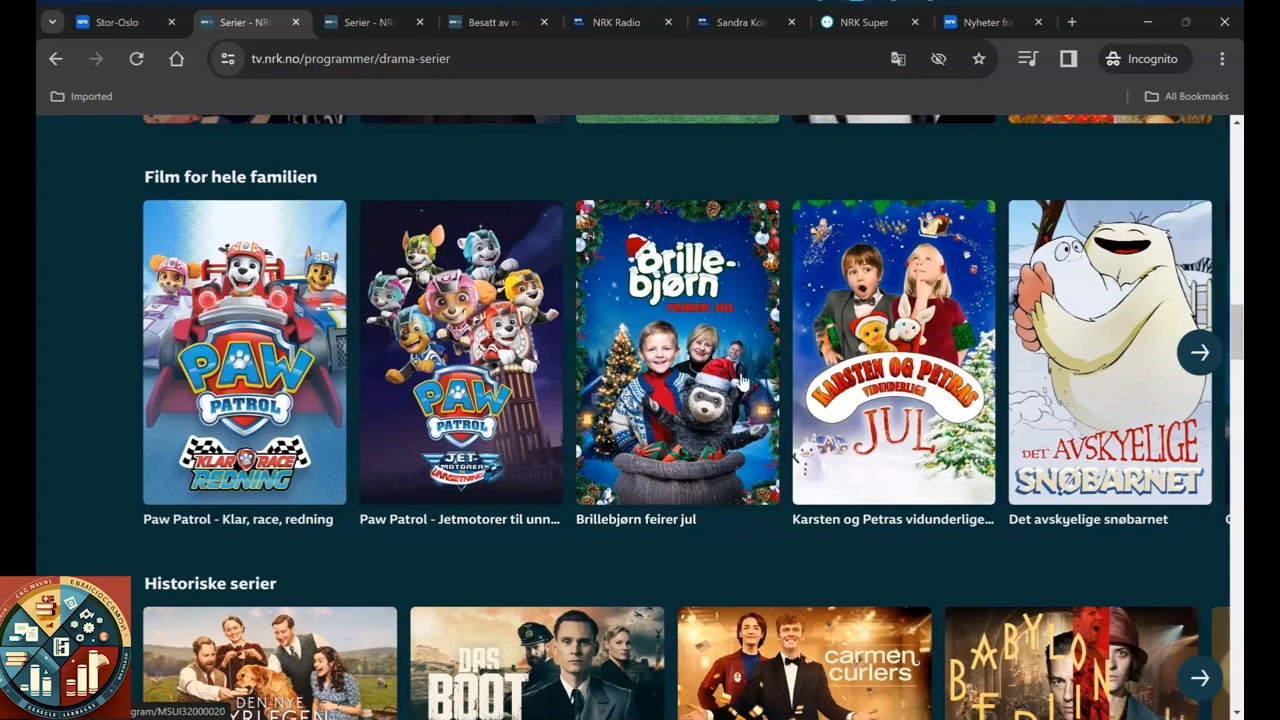
{"action": "scroll", "scroll_direction": "down", "scroll_amount": 3}
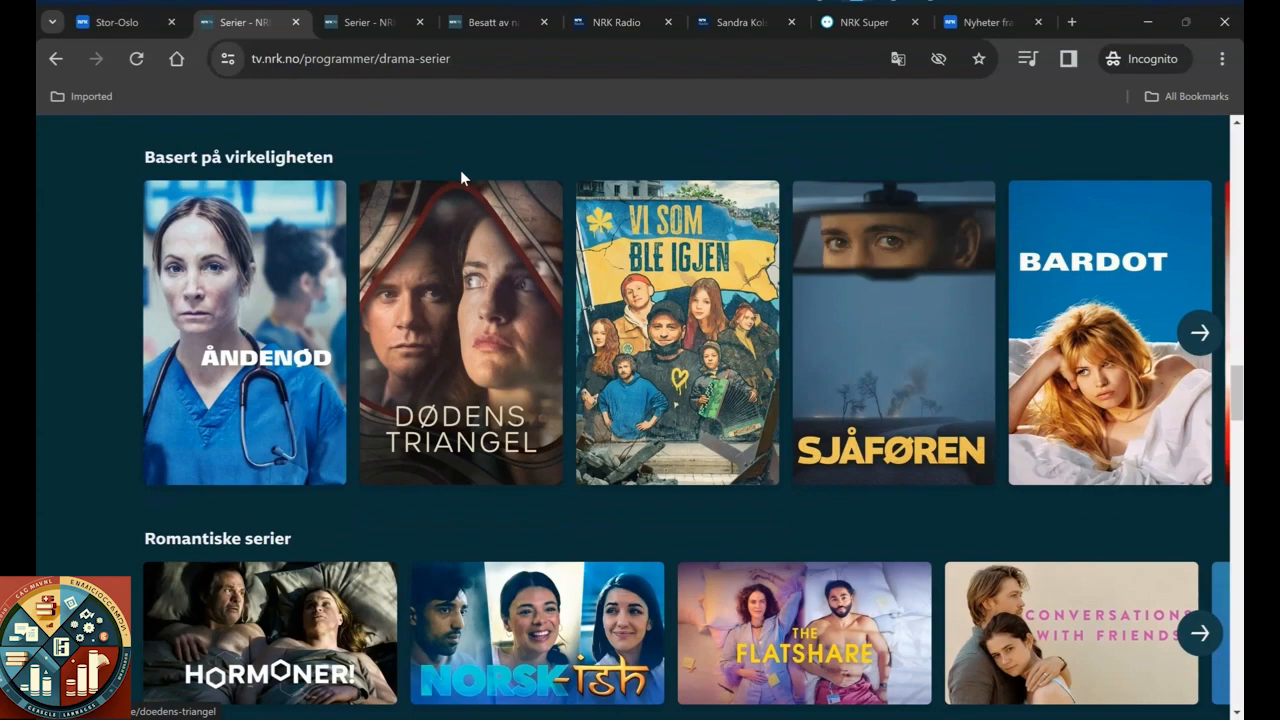
{"action": "scroll", "scroll_direction": "down", "scroll_amount": 3}
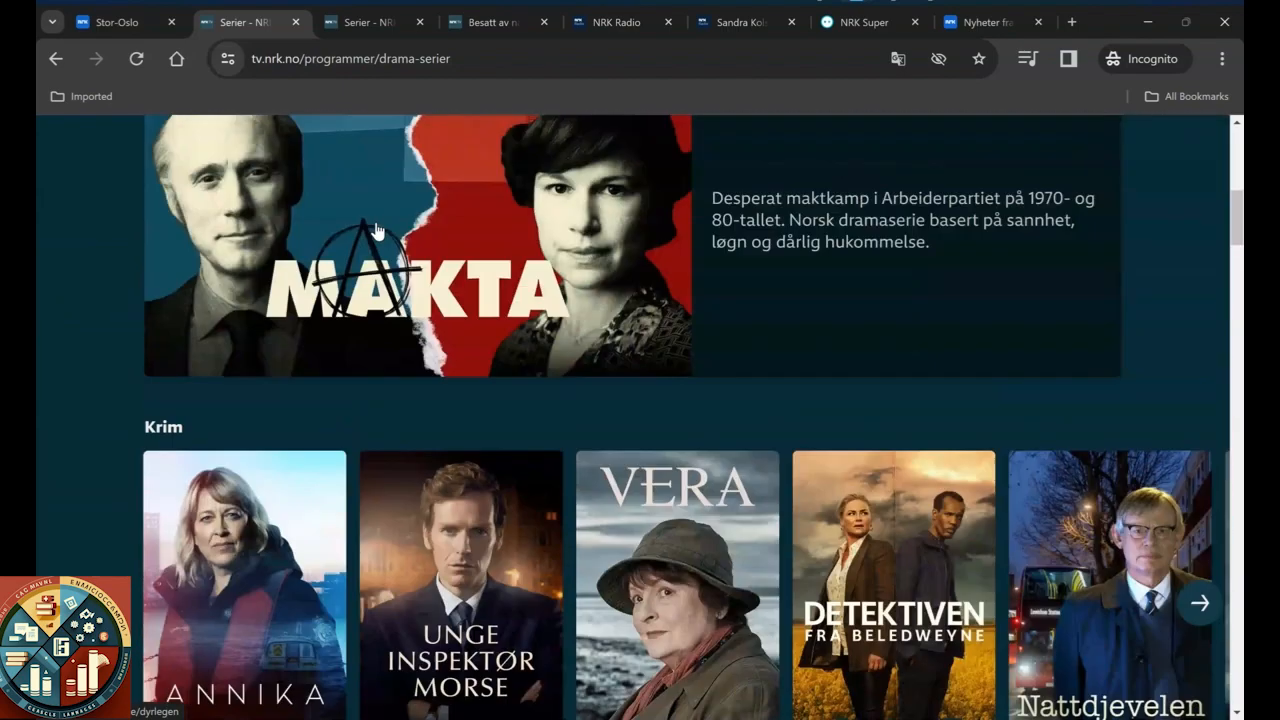
{"action": "scroll", "scroll_direction": "up", "scroll_amount": 3}
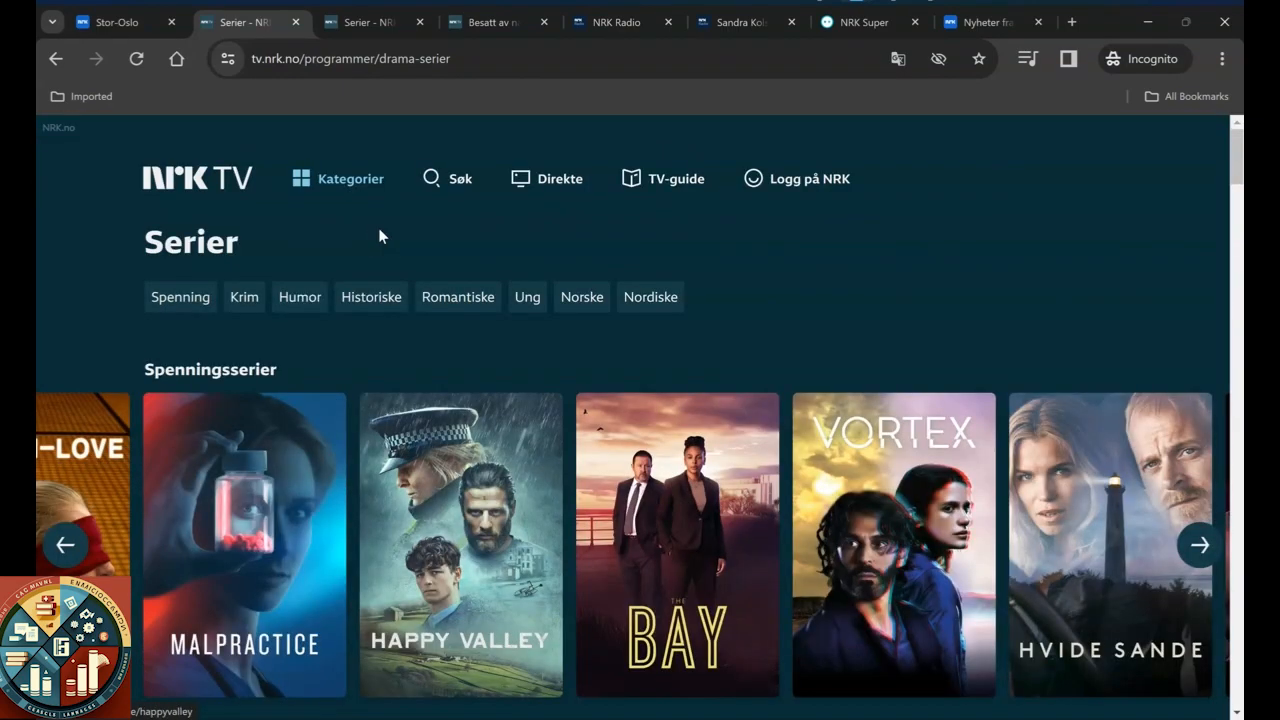
{"action": "left_click", "coordinate": [66, 545]}
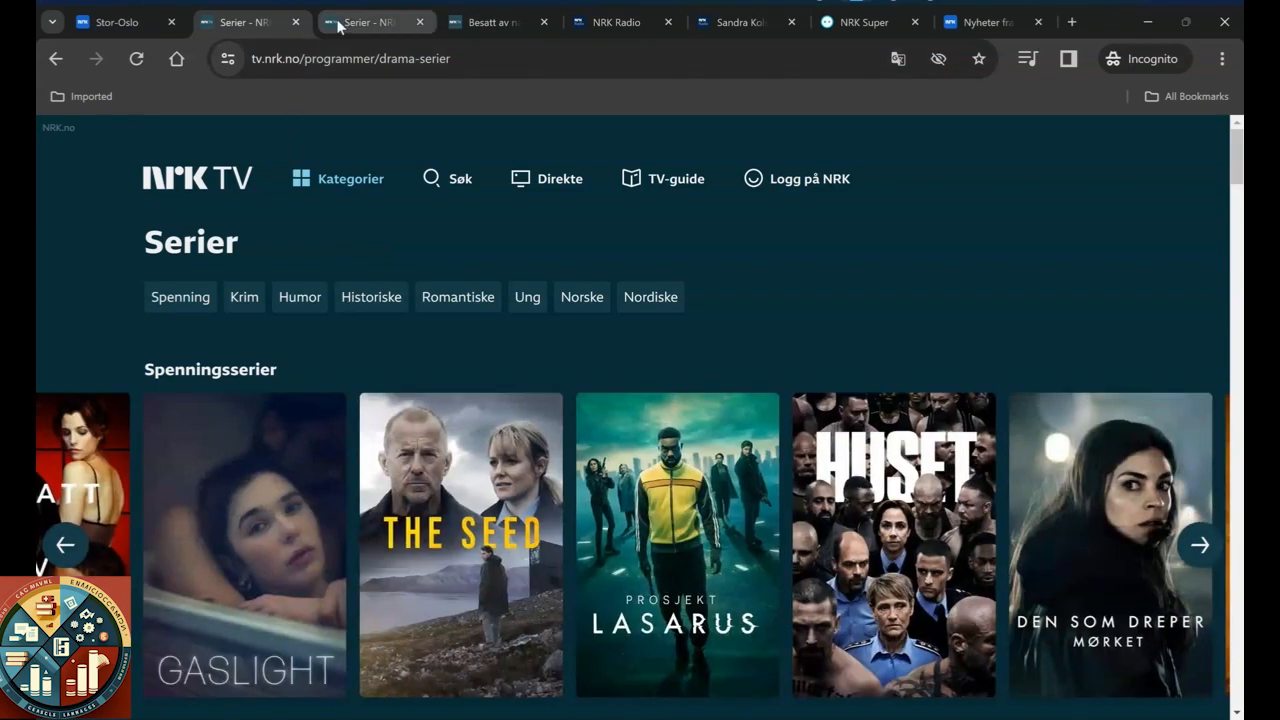
{"action": "mouse_move", "coordinate": [356, 14]}
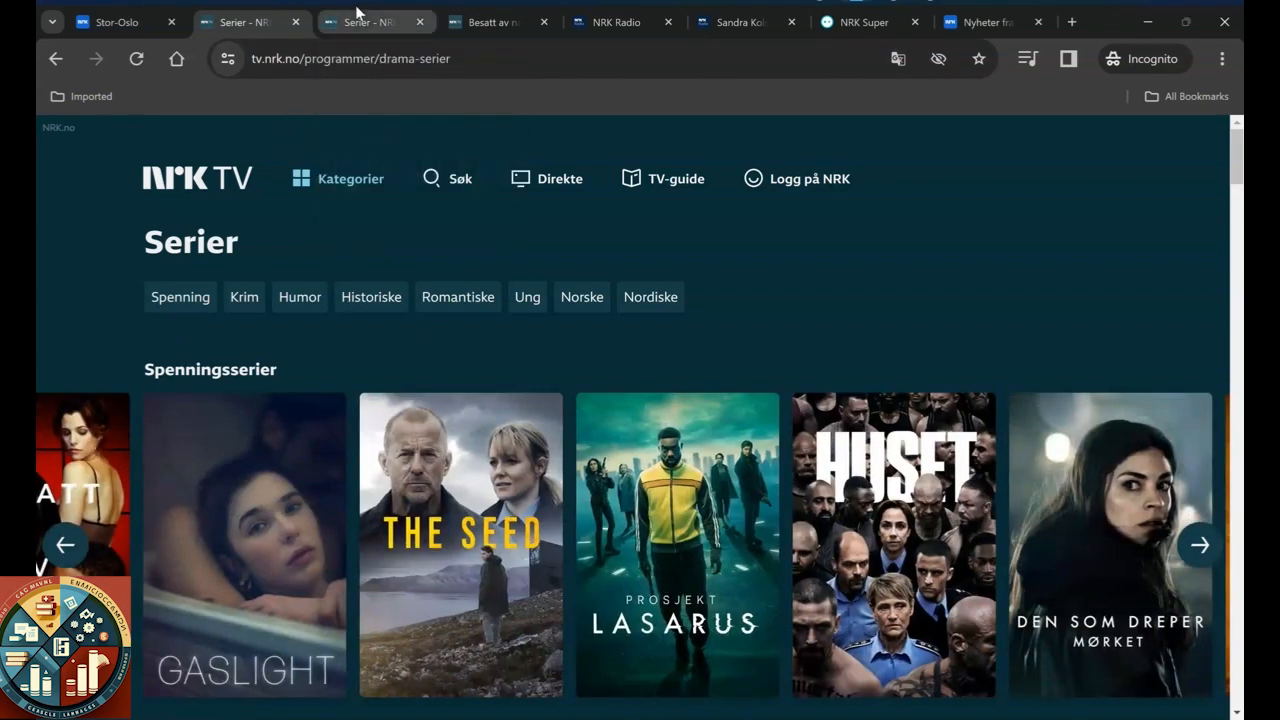
Step: Scroll to Besatt av naboen's Sesong 1 list and start episode 1, De nye naboene
{"action": "scroll", "scroll_direction": "down", "scroll_amount": 3}
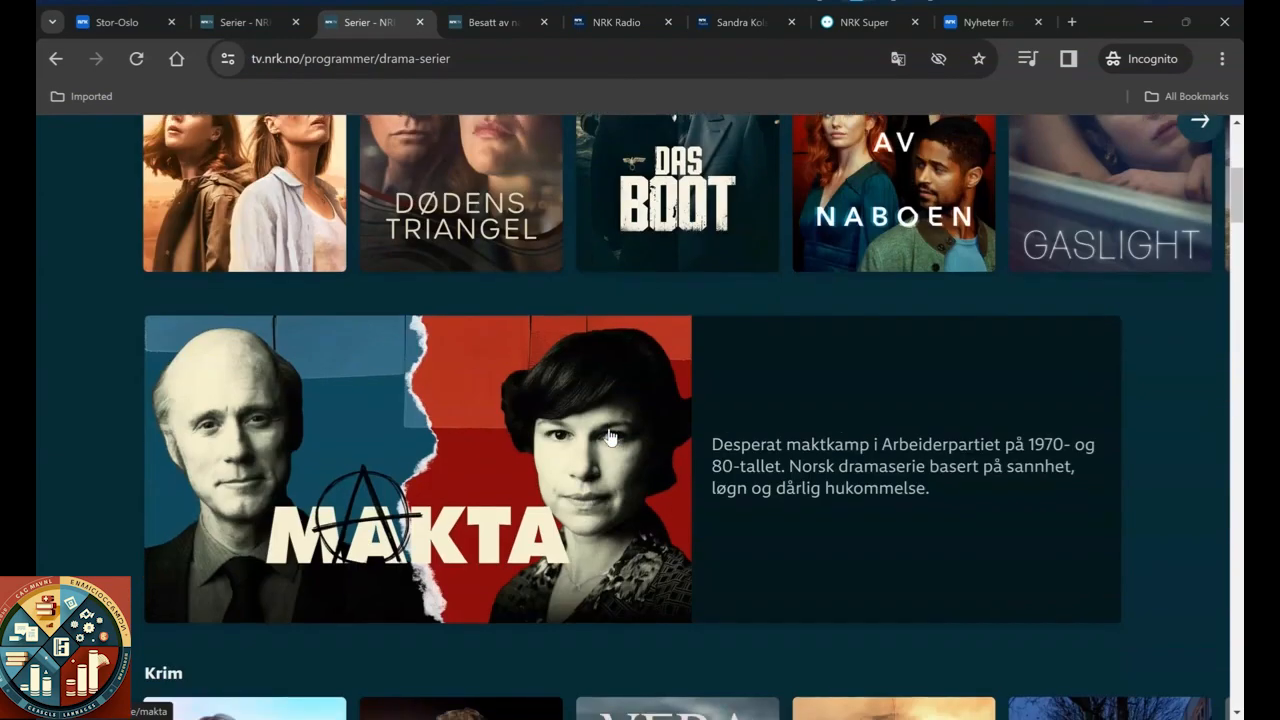
{"action": "scroll", "scroll_direction": "down", "scroll_amount": 3}
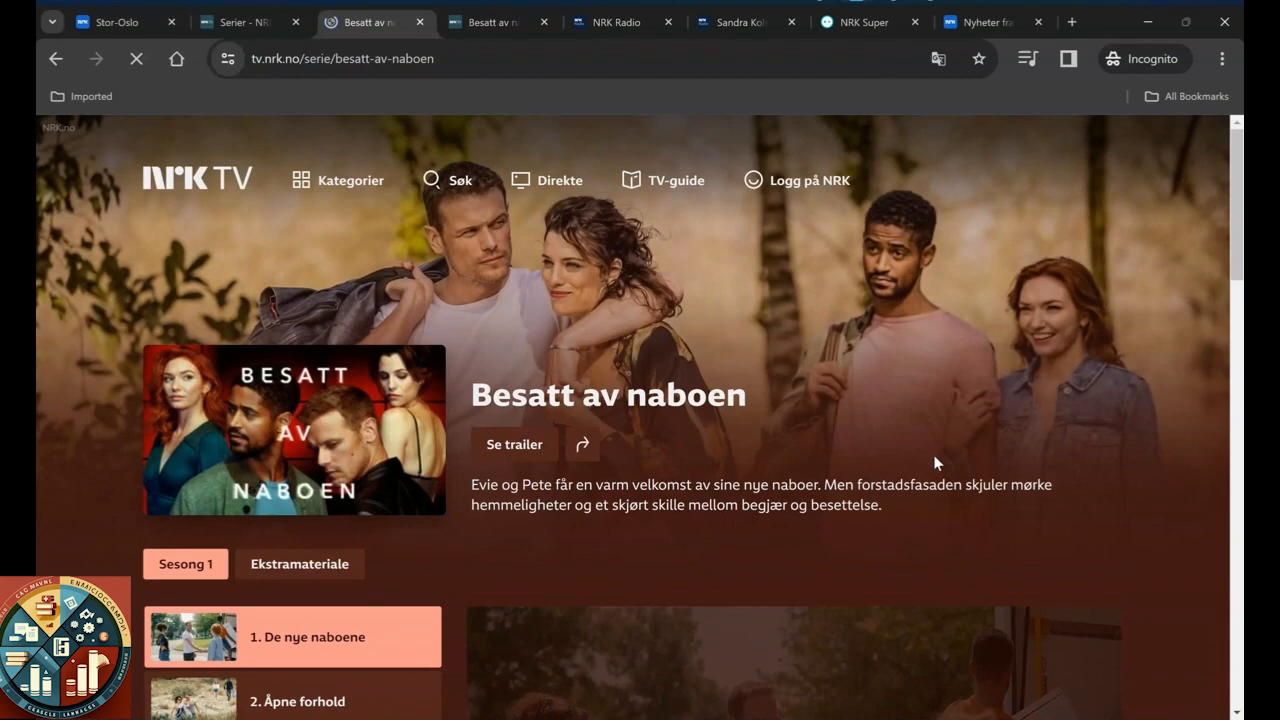
{"action": "scroll", "scroll_direction": "down", "scroll_amount": 3}
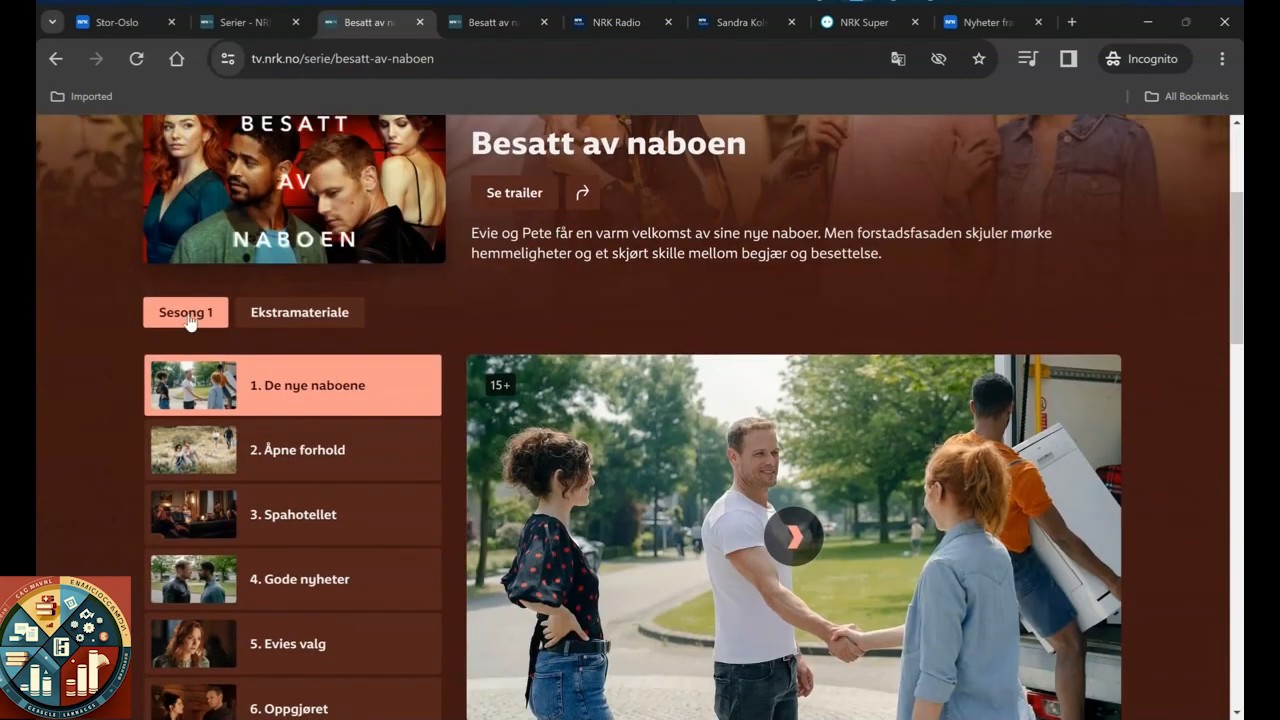
{"action": "scroll", "scroll_direction": "down", "scroll_amount": 3}
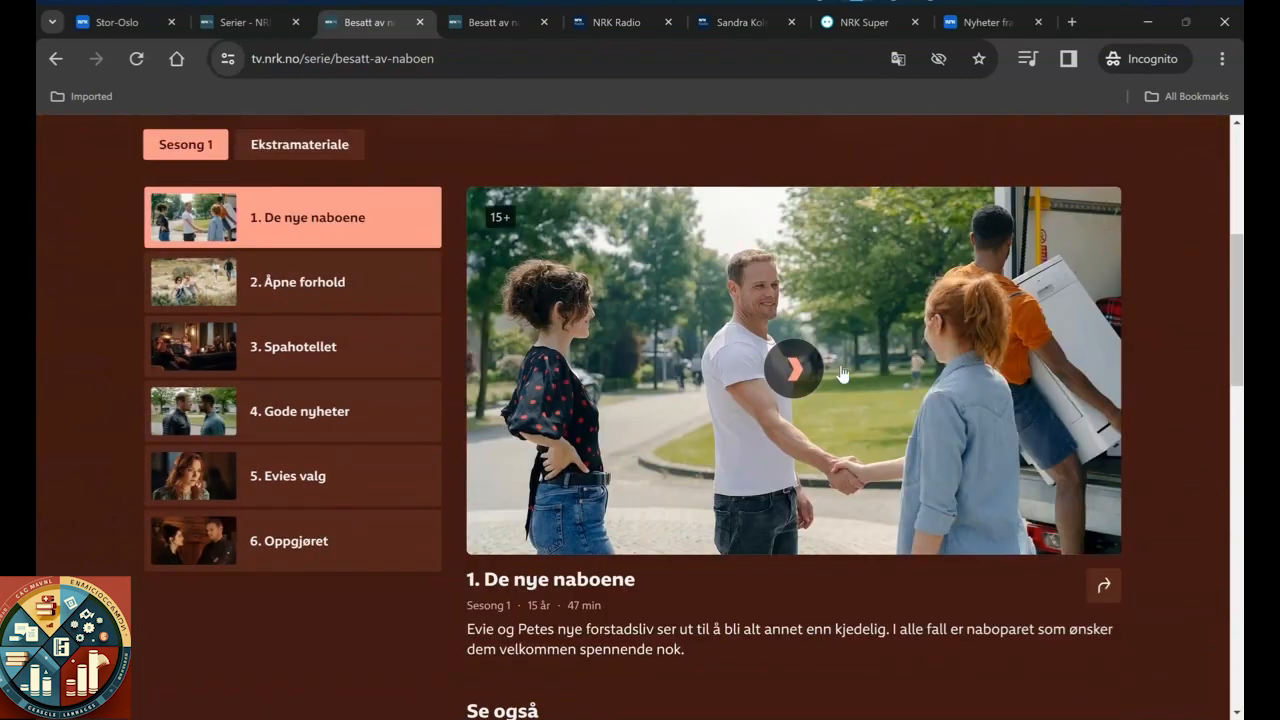
{"action": "left_click", "coordinate": [793, 368]}
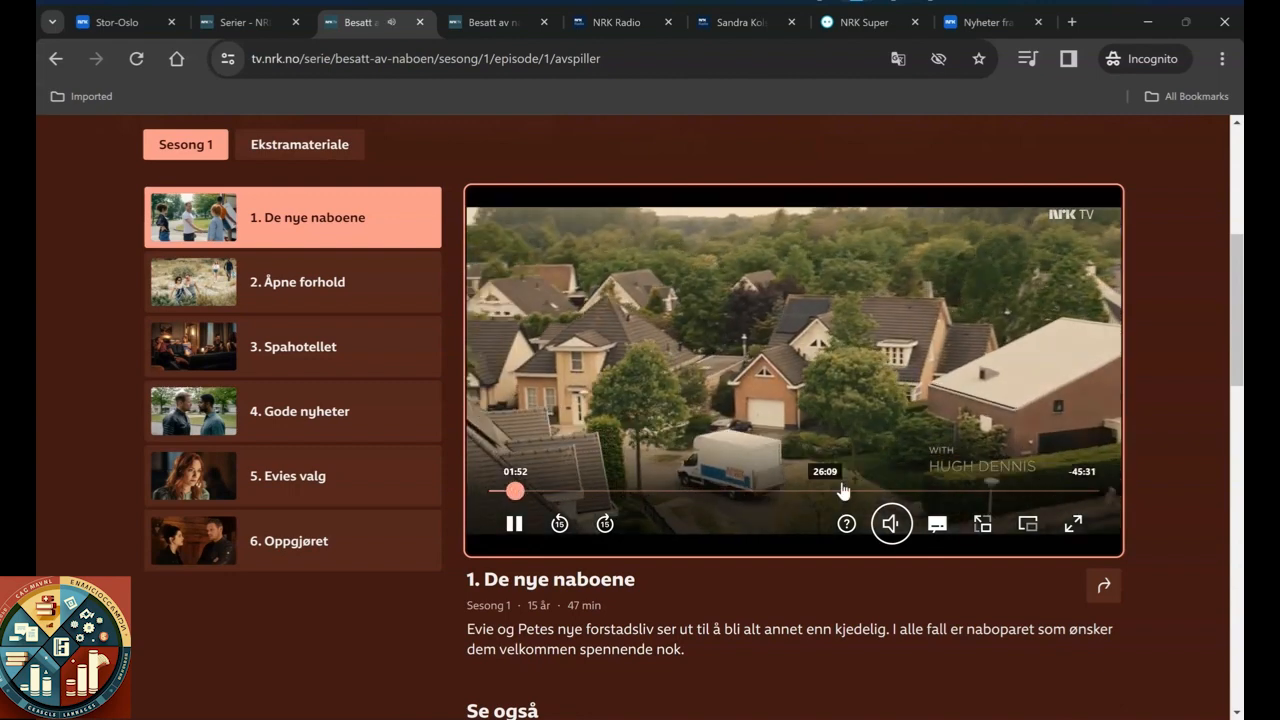
Step: Move along the player timeline while De nye naboene plays
{"action": "left_click", "coordinate": [936, 523]}
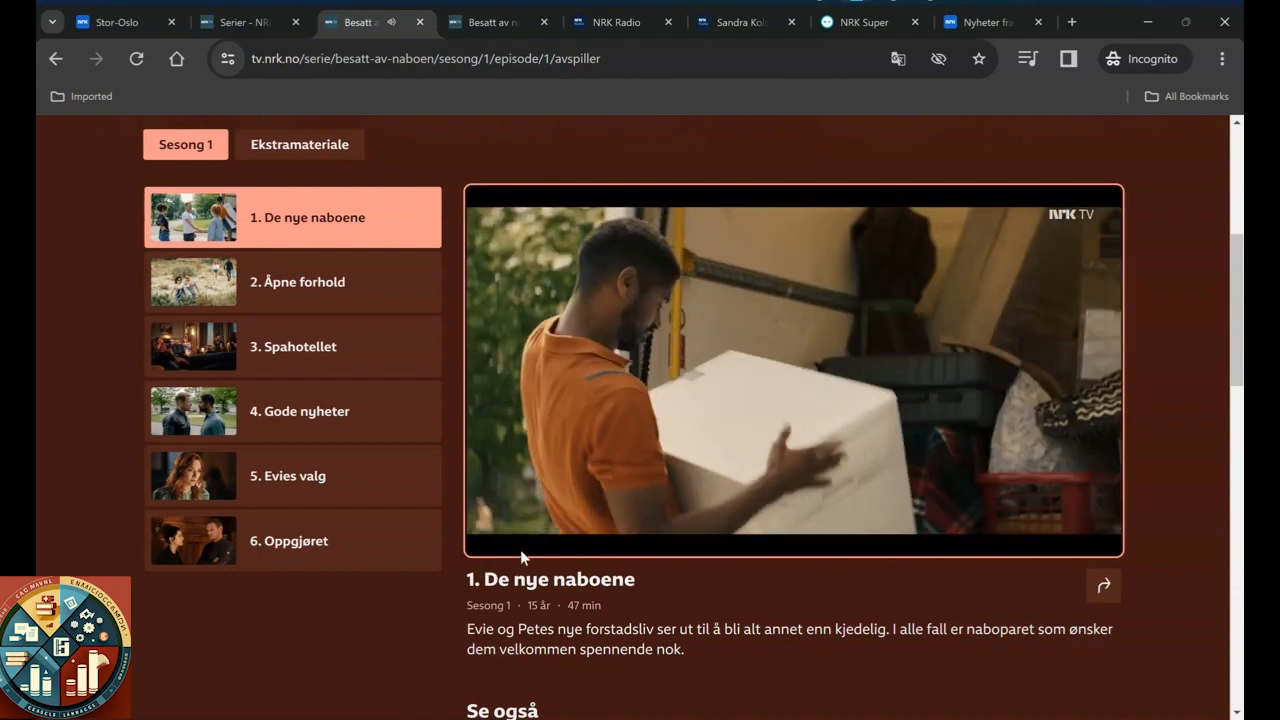
{"action": "left_click", "coordinate": [514, 523]}
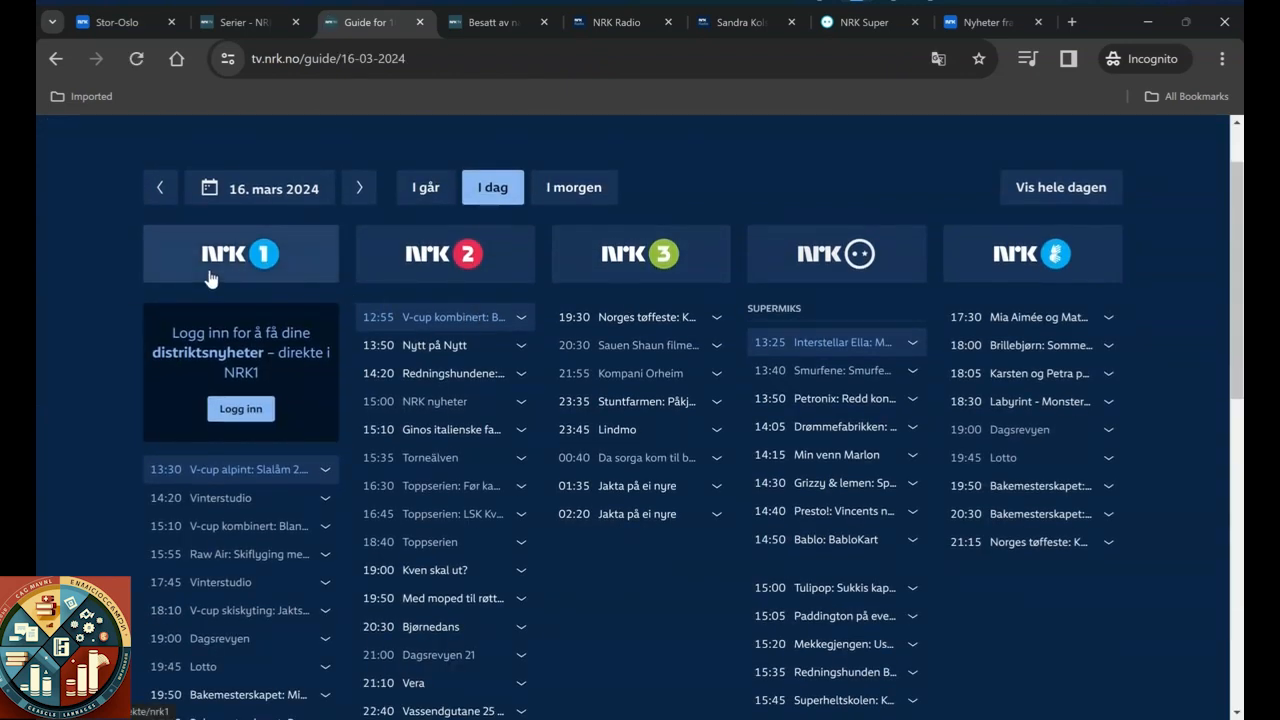
{"action": "mouse_move", "coordinate": [236, 525]}
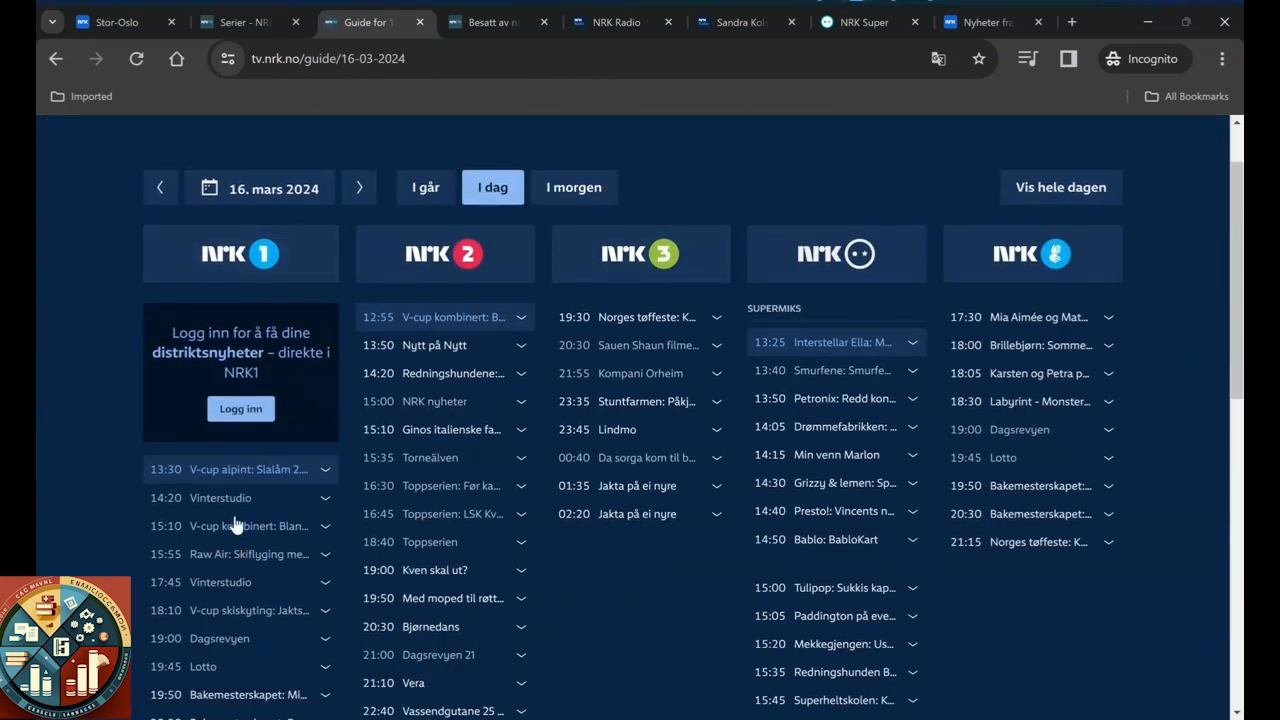
Step: Scroll today's TV guide channel columns and open NRK2's live V-cup kombinert broadcast
{"action": "scroll", "scroll_direction": "down", "scroll_amount": 3}
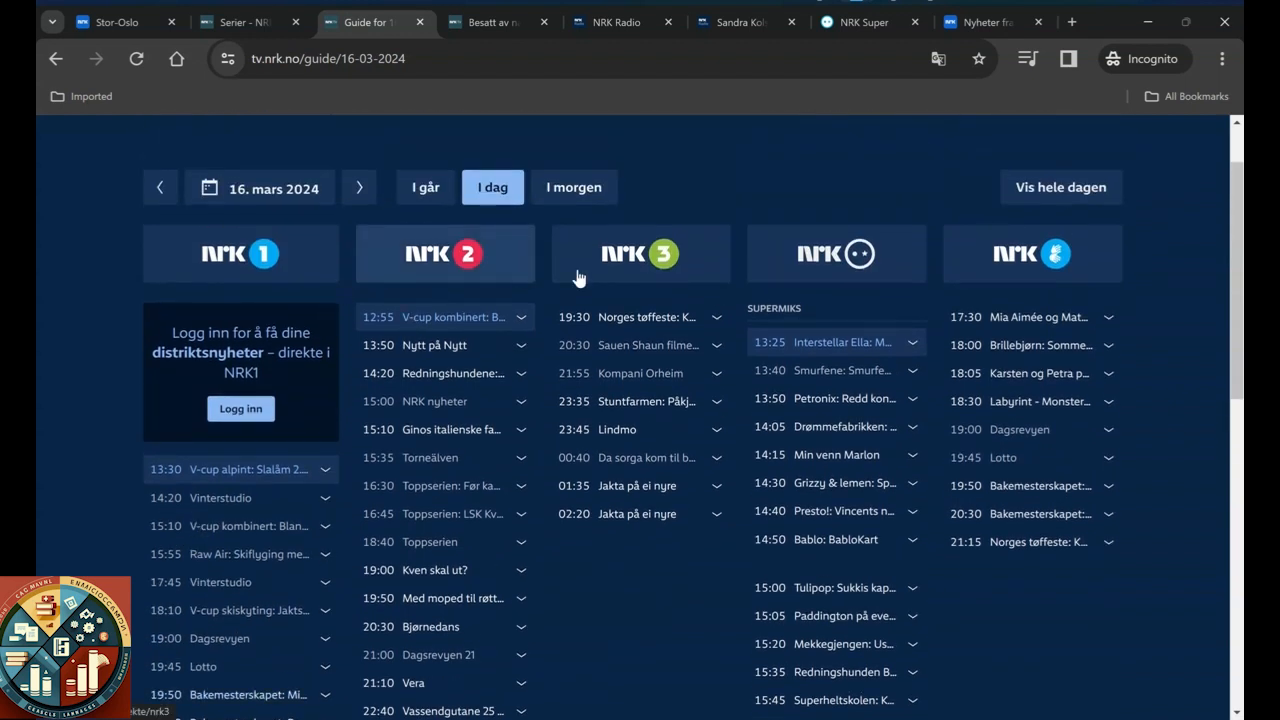
{"action": "mouse_move", "coordinate": [485, 293]}
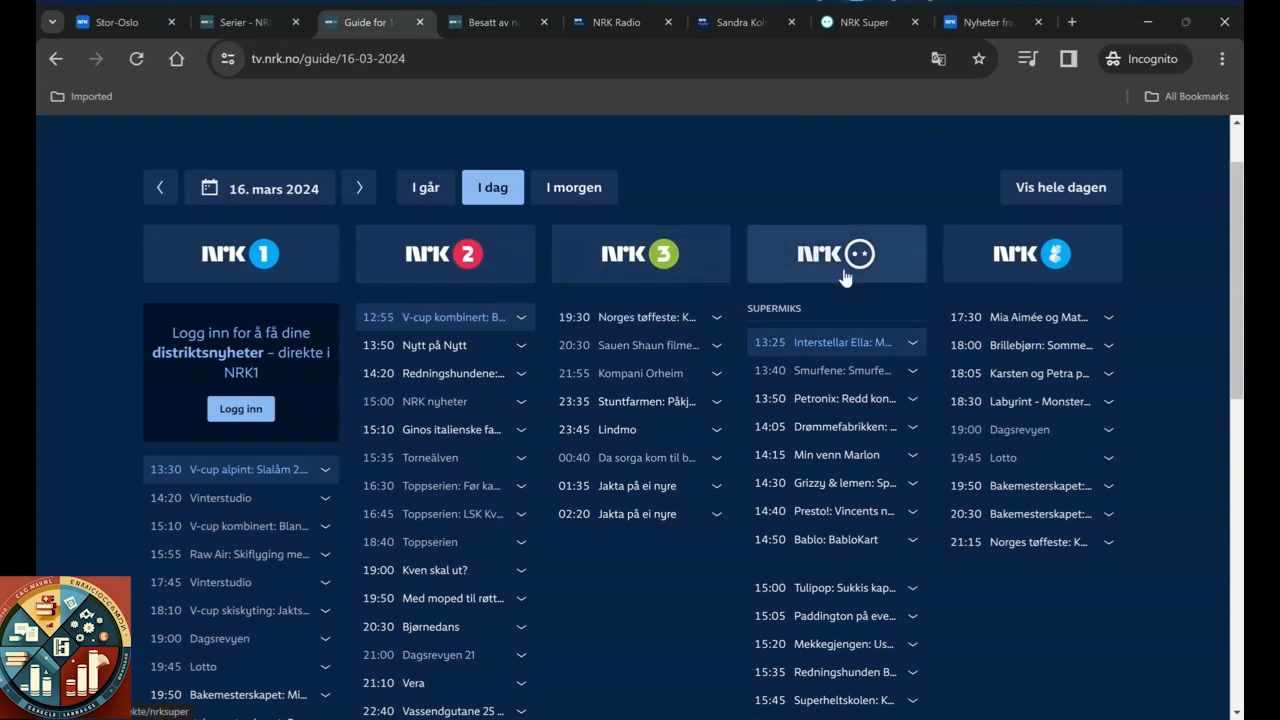
{"action": "mouse_move", "coordinate": [876, 270]}
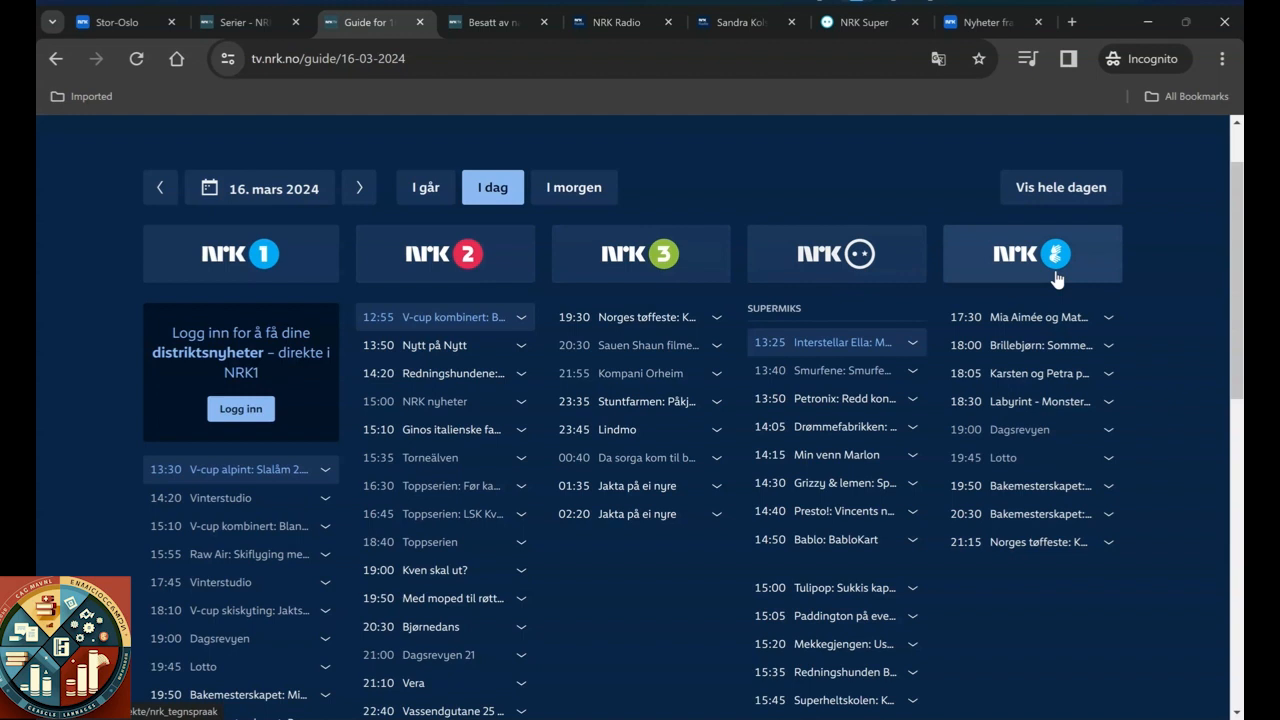
{"action": "scroll", "scroll_direction": "down", "scroll_amount": 3}
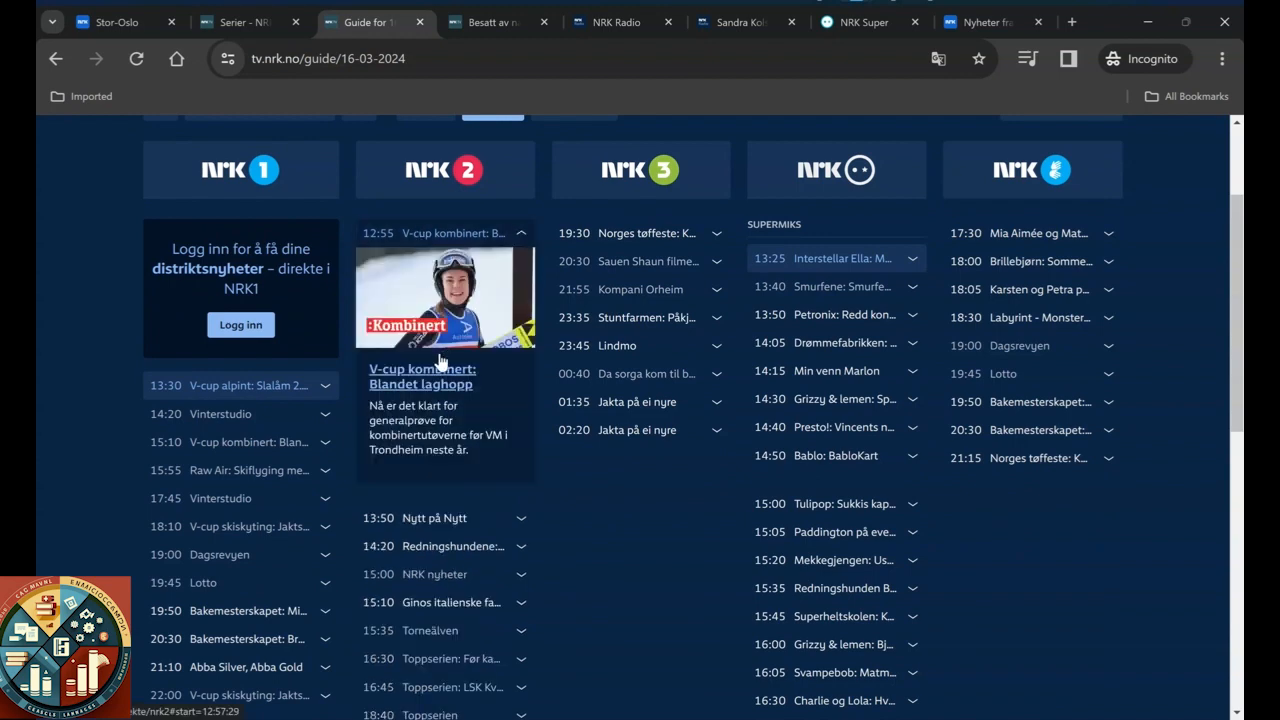
{"action": "left_click", "coordinate": [443, 296]}
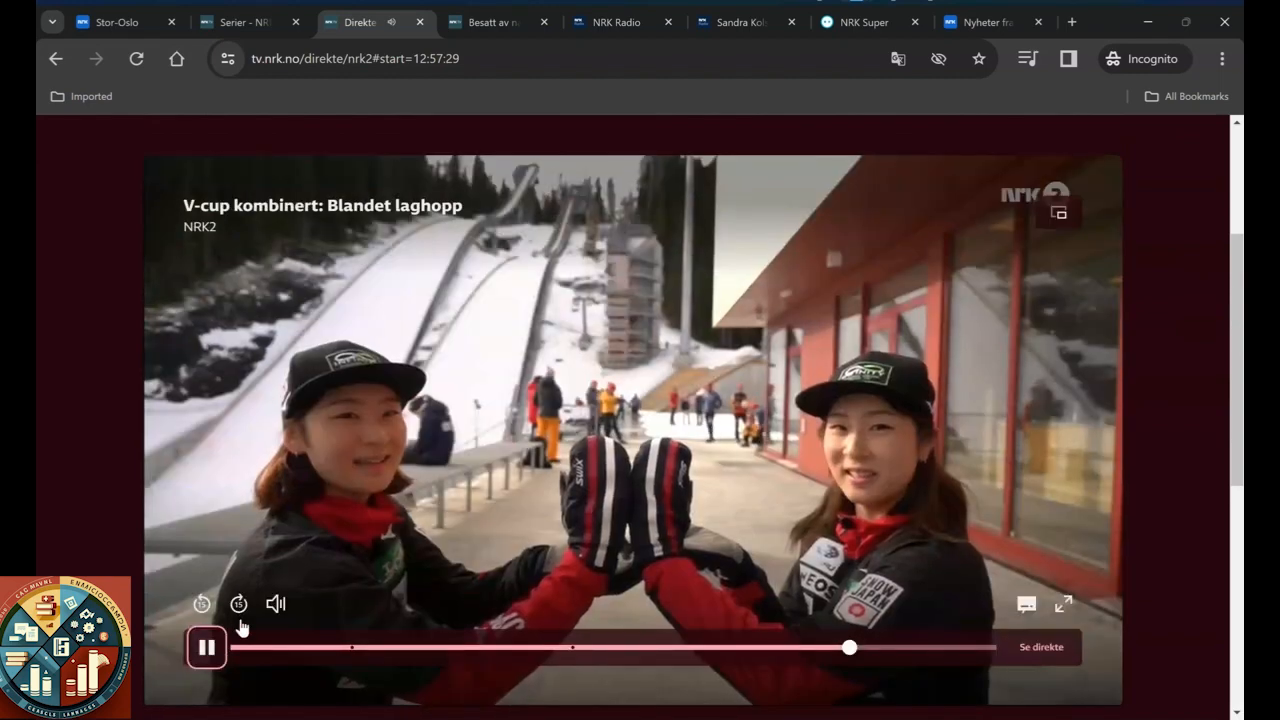
Step: Watch the V-cup kombinert: Blandet laghopp stream, then return to the Besatt av naboen tab
{"action": "scroll", "scroll_direction": "up", "scroll_amount": 3}
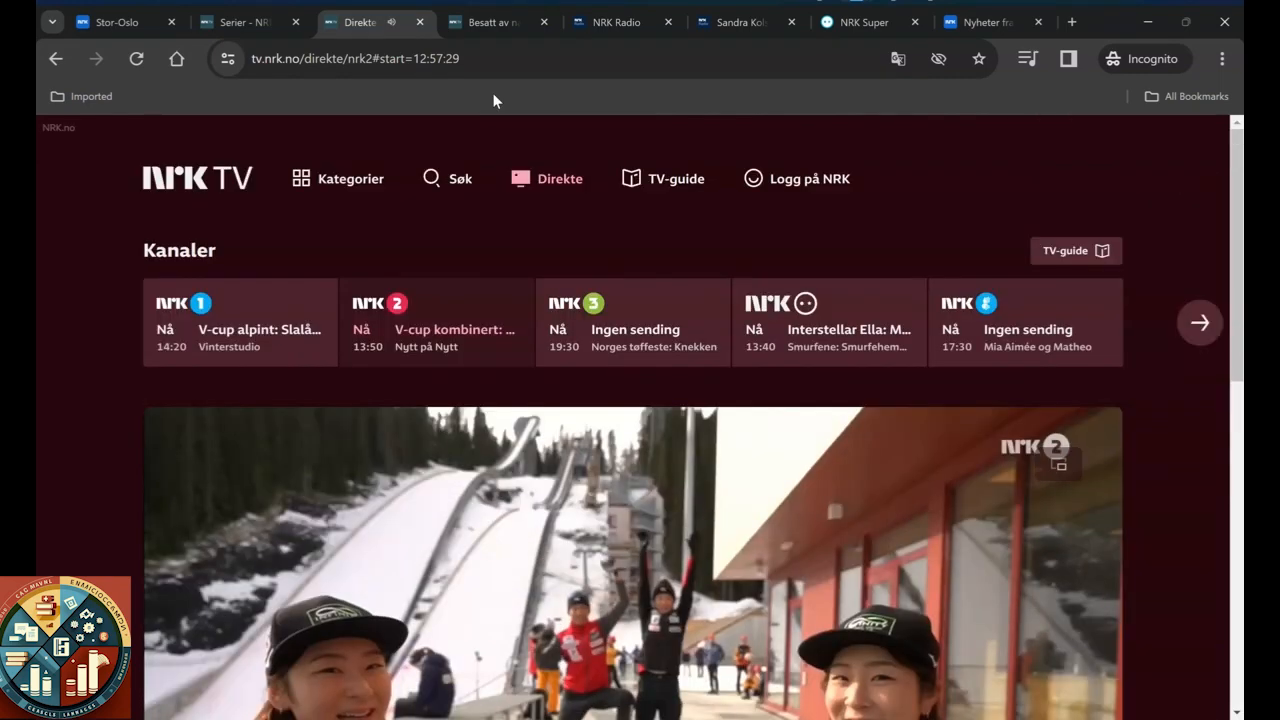
{"action": "scroll", "scroll_direction": "down", "scroll_amount": 3}
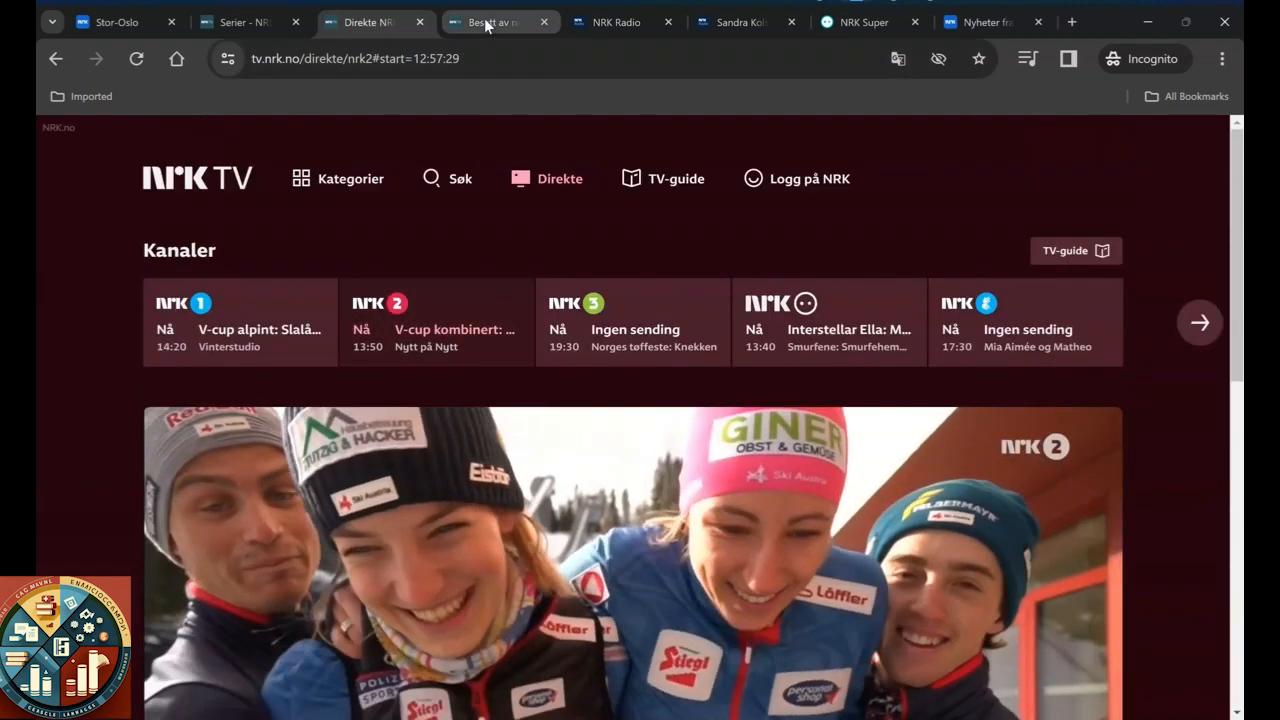
{"action": "left_click", "coordinate": [490, 22]}
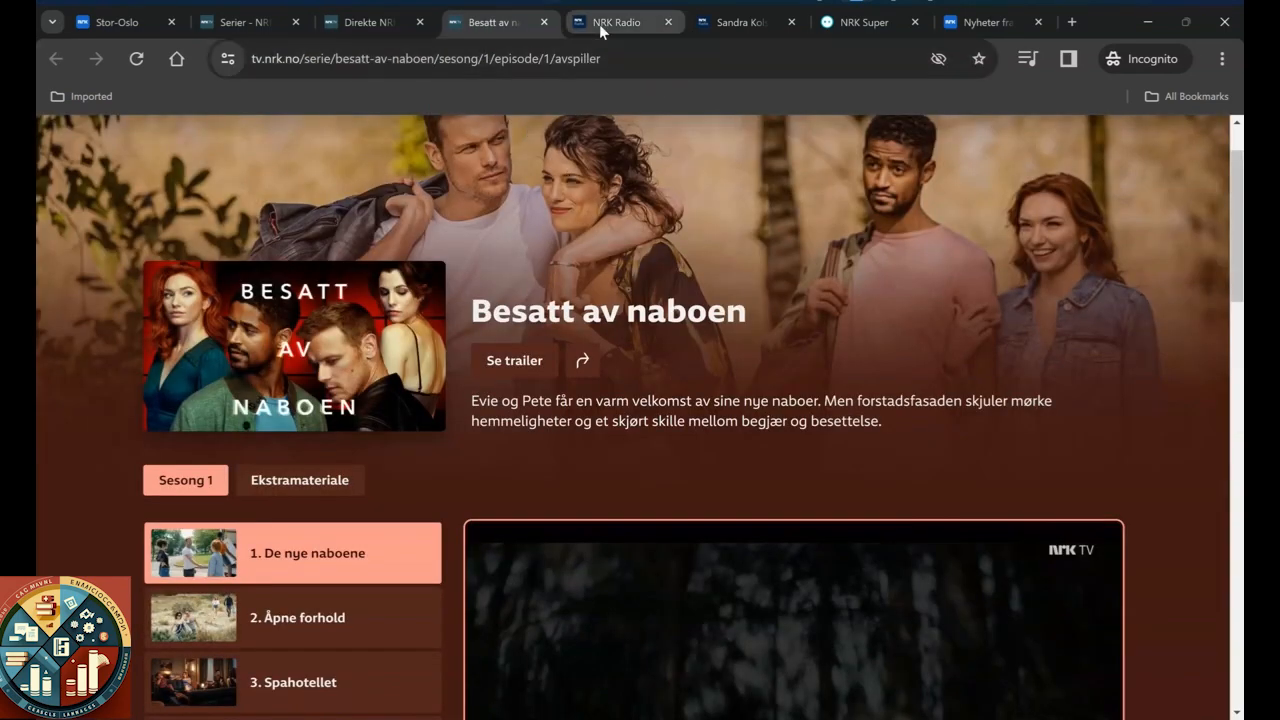
Step: Glance at the Stor-Oslo news tab, then return to the NRK Radio front page and its podcasts
{"action": "left_click", "coordinate": [620, 22]}
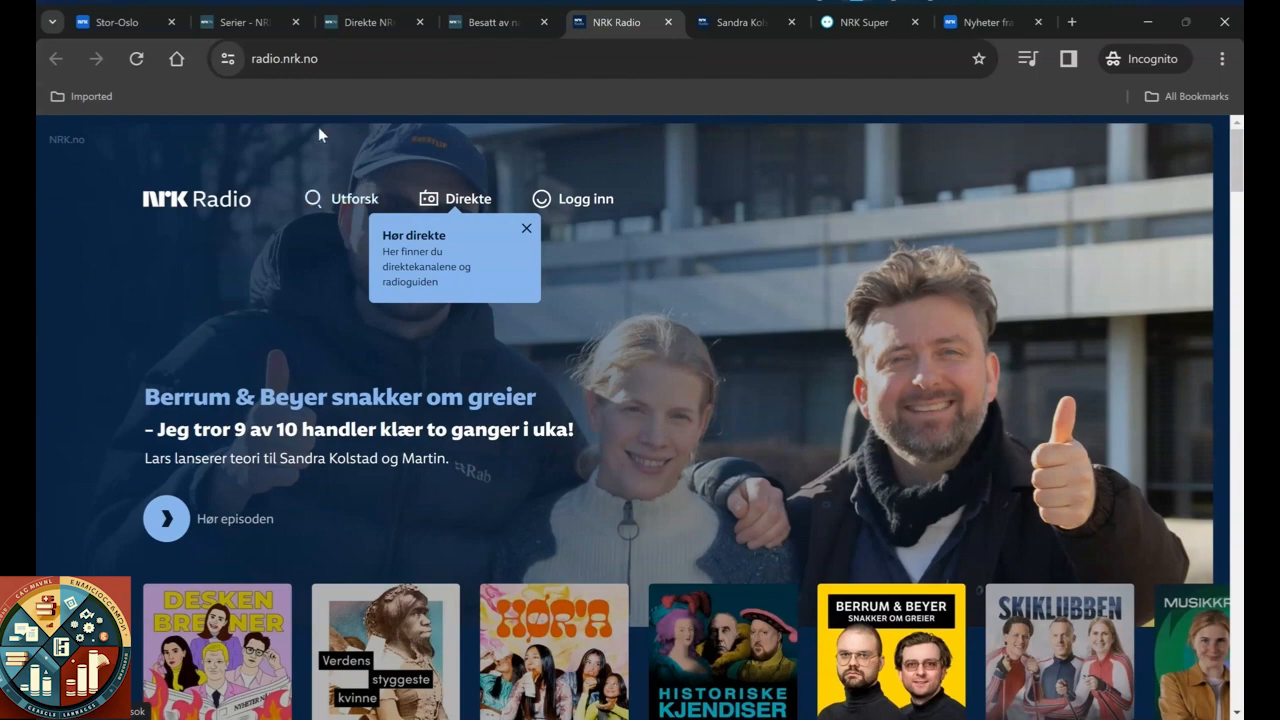
{"action": "left_click", "coordinate": [110, 22]}
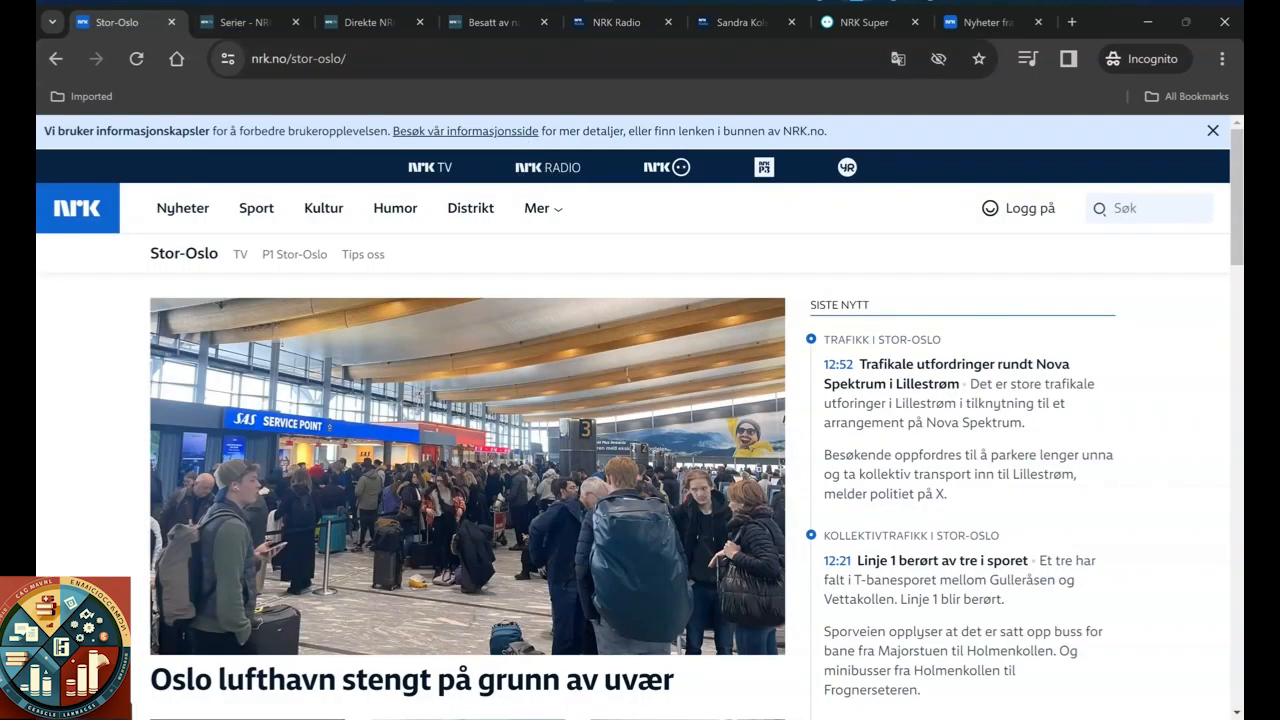
{"action": "left_click", "coordinate": [620, 22]}
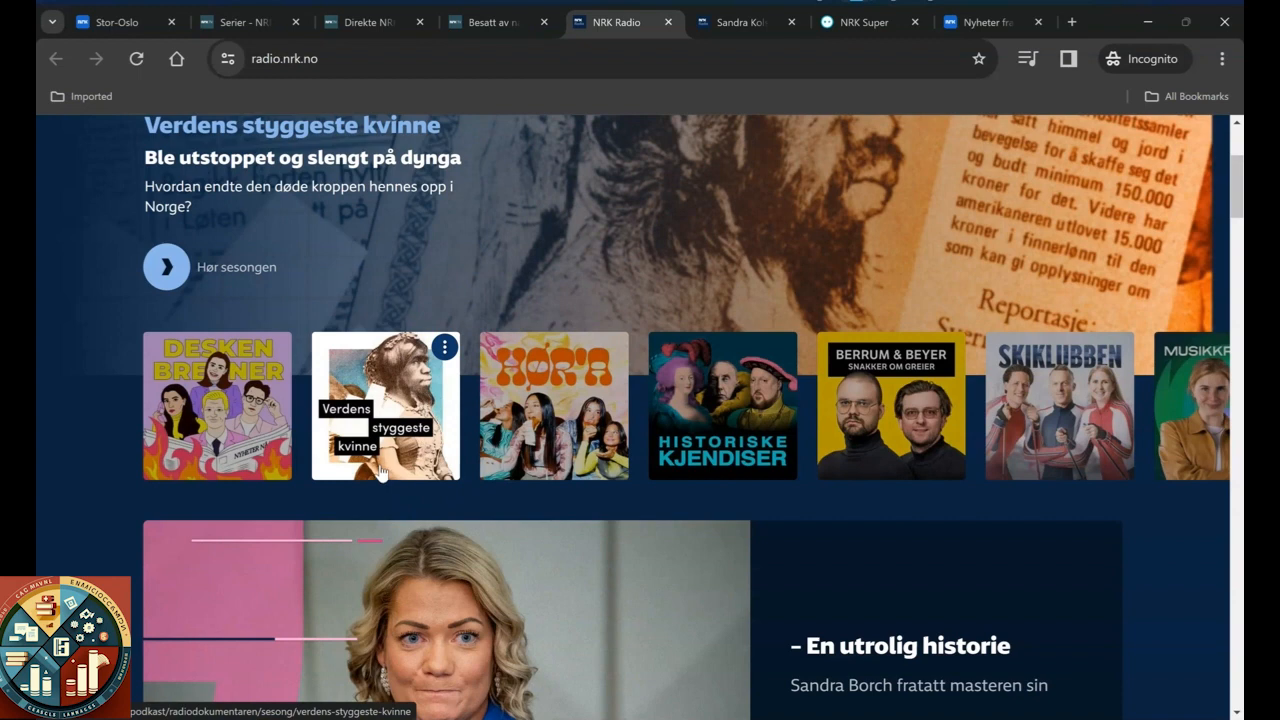
Step: Browse the NRK Radio front page, then show the Berrum & Beyer page with the Sandra Kolstad episode
{"action": "left_click", "coordinate": [217, 405]}
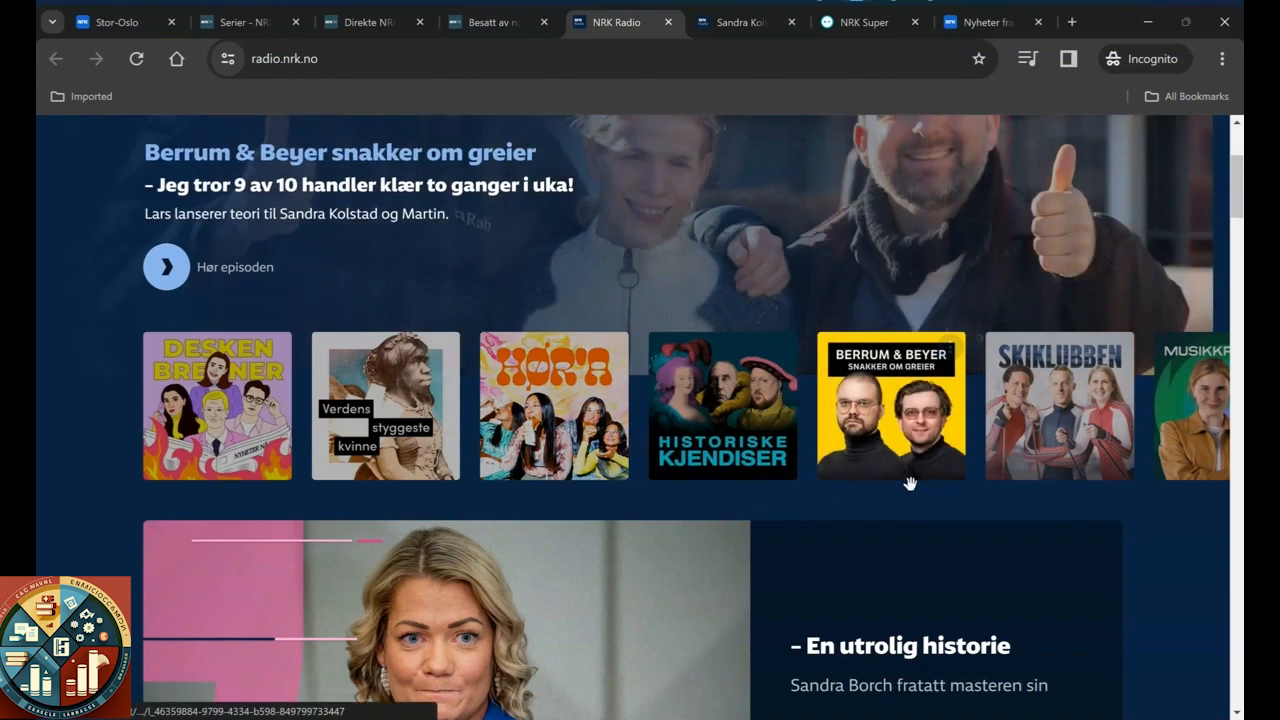
{"action": "mouse_move", "coordinate": [880, 410]}
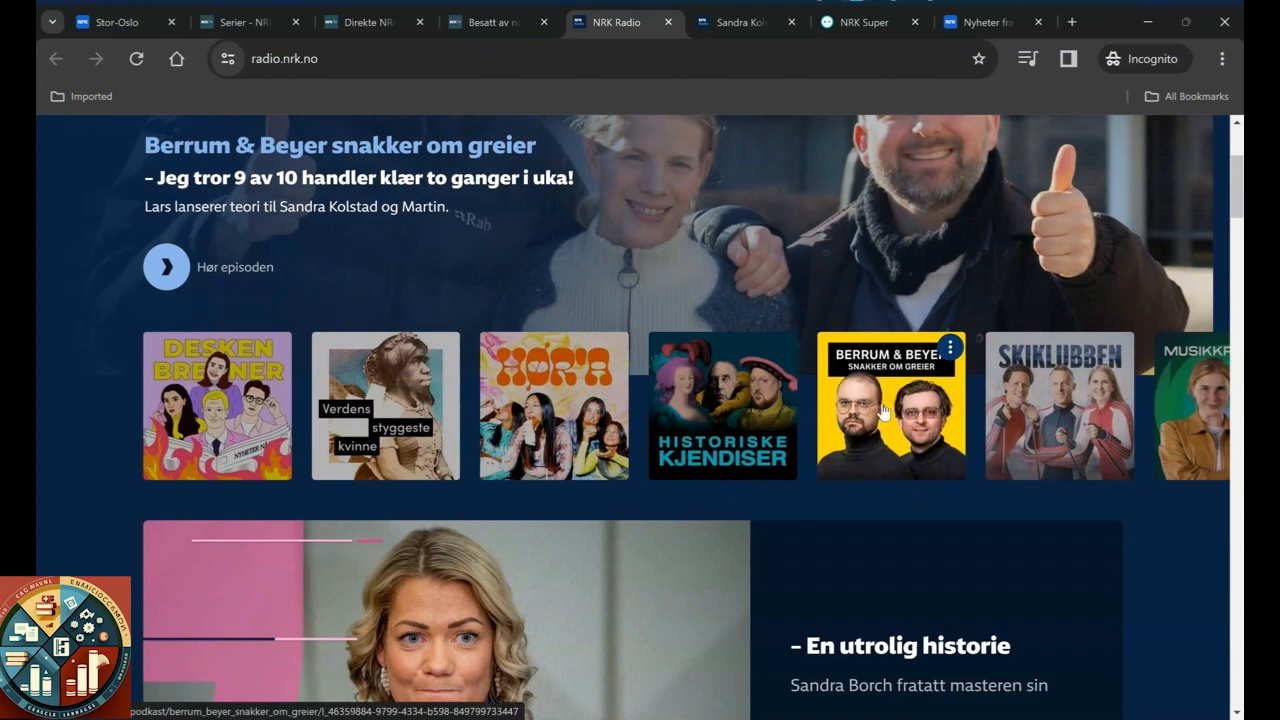
{"action": "mouse_move", "coordinate": [910, 495]}
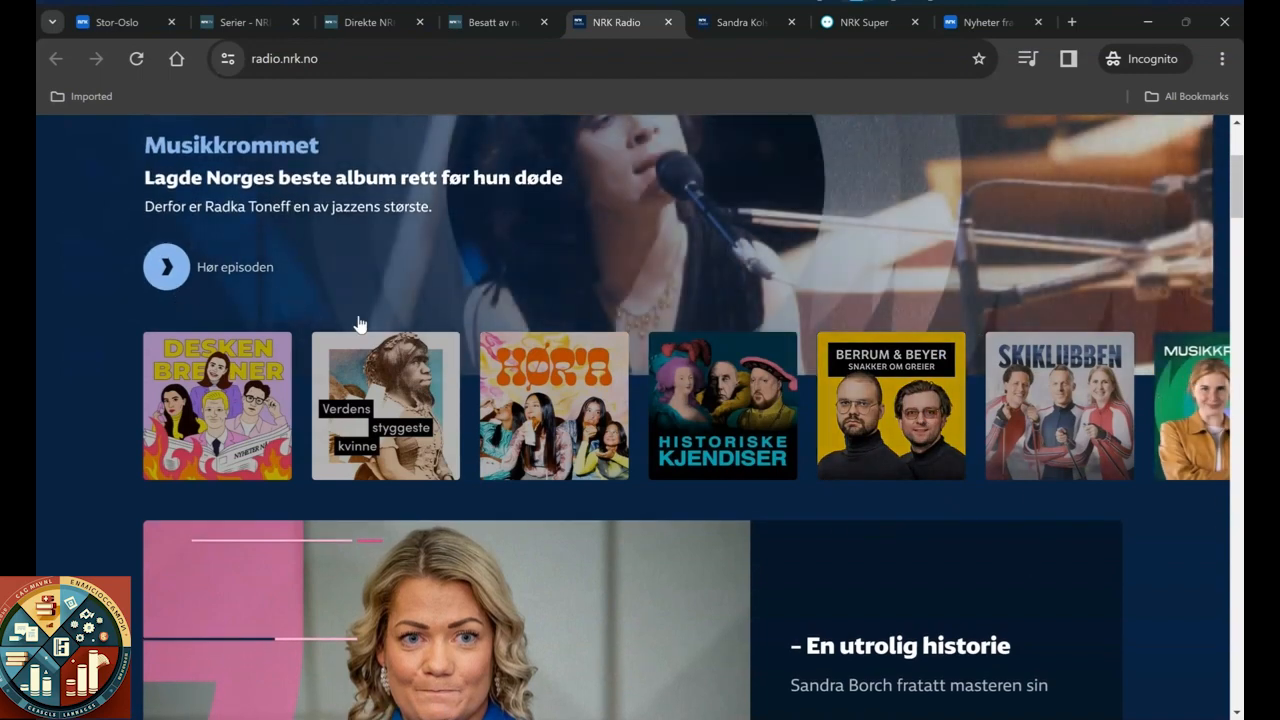
{"action": "scroll", "scroll_direction": "down", "scroll_amount": 3}
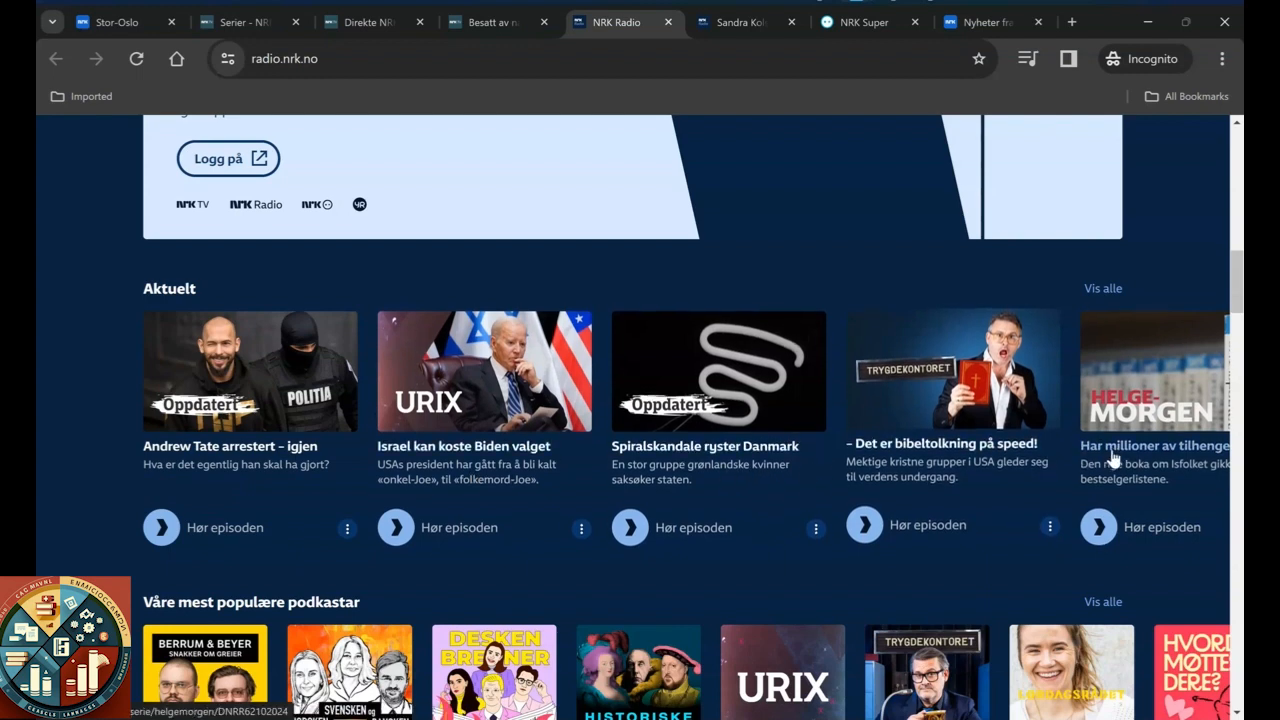
{"action": "scroll", "scroll_direction": "down", "scroll_amount": 3}
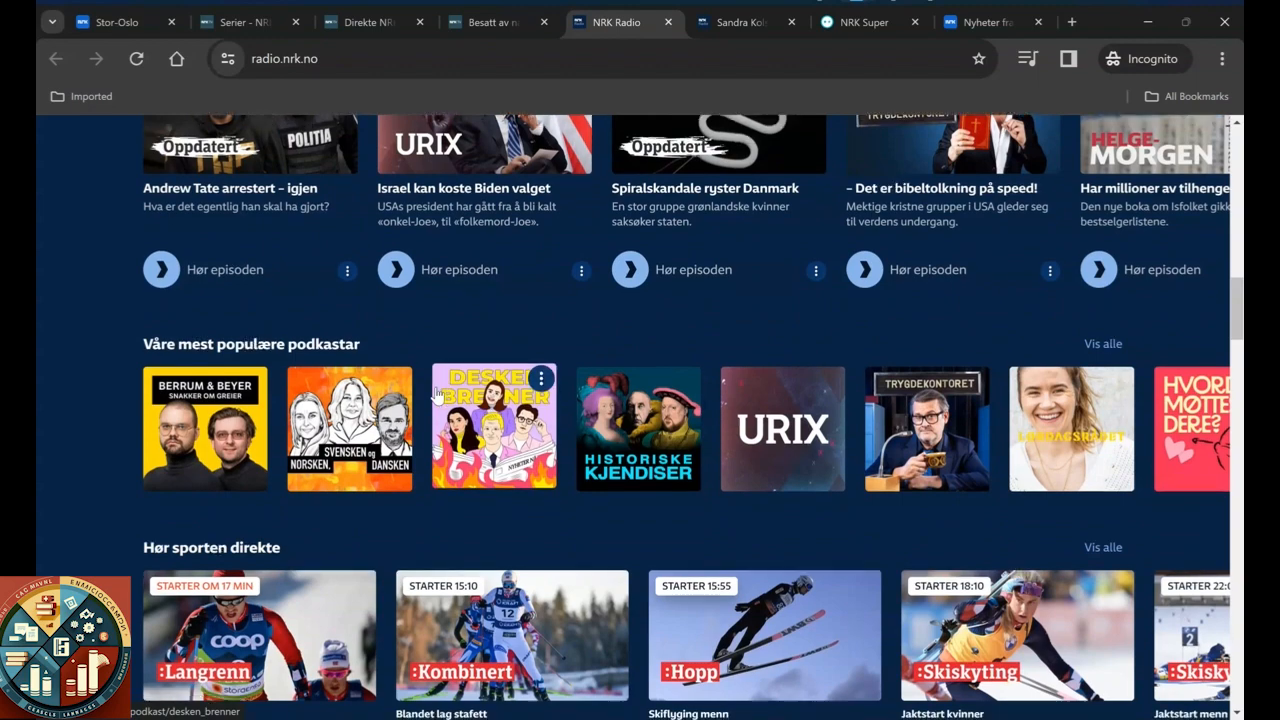
{"action": "scroll", "scroll_direction": "down", "scroll_amount": 3}
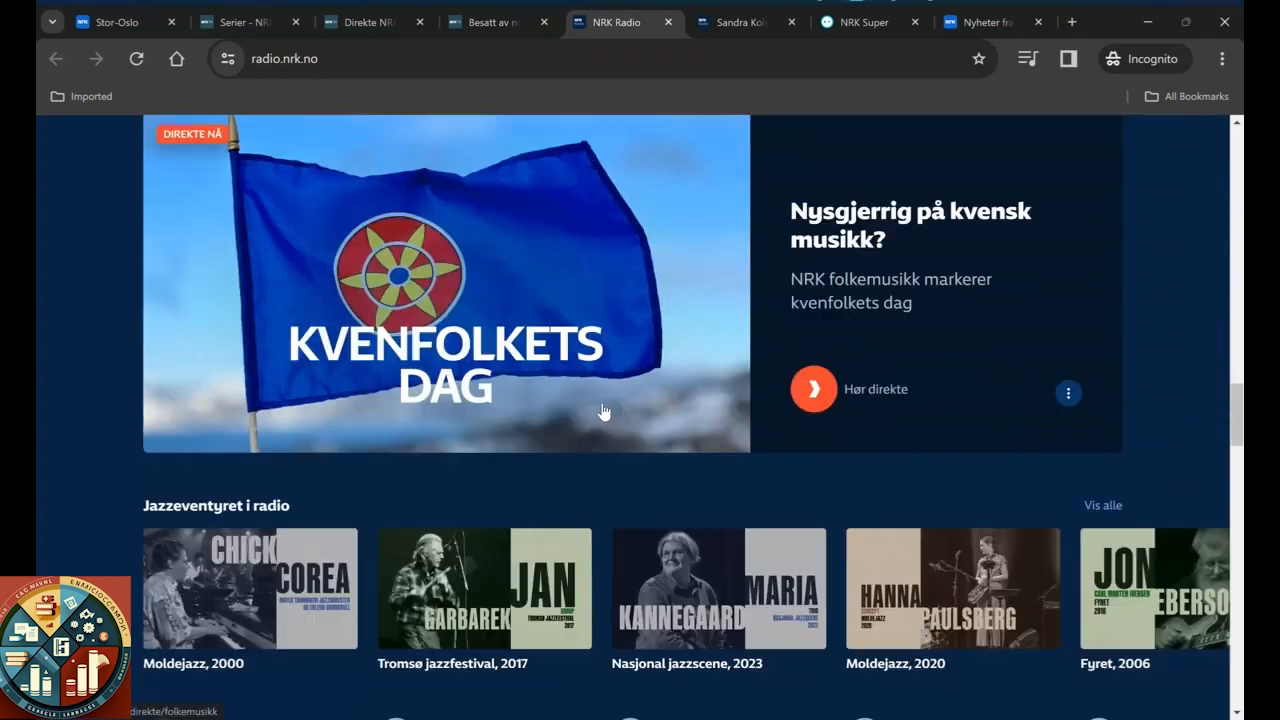
{"action": "scroll", "scroll_direction": "down", "scroll_amount": 3}
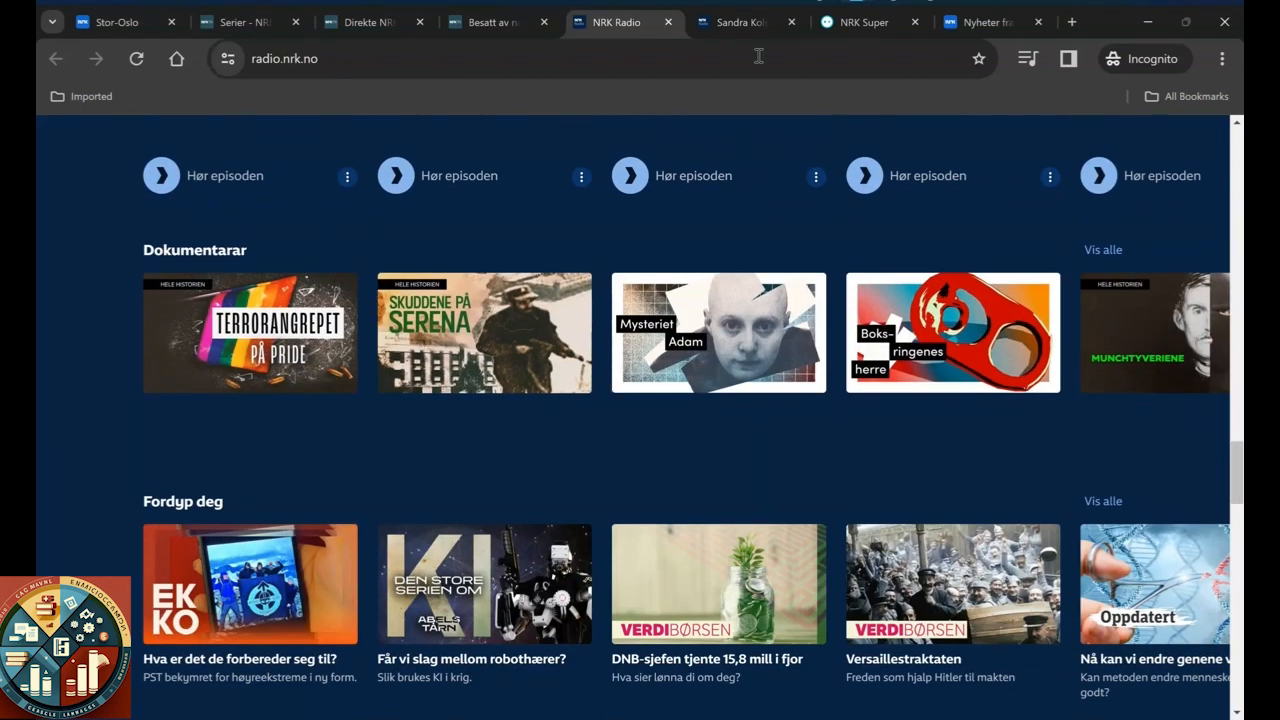
{"action": "left_click", "coordinate": [745, 22]}
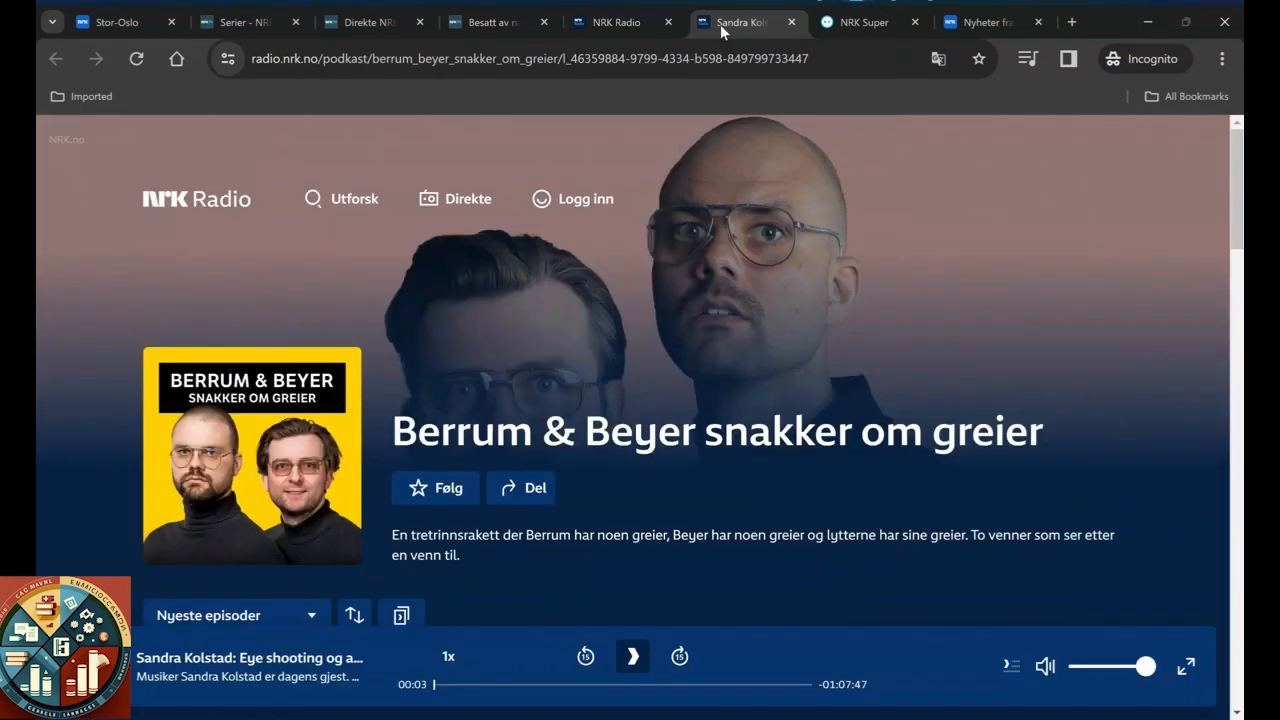
{"action": "scroll", "scroll_direction": "down", "scroll_amount": 3}
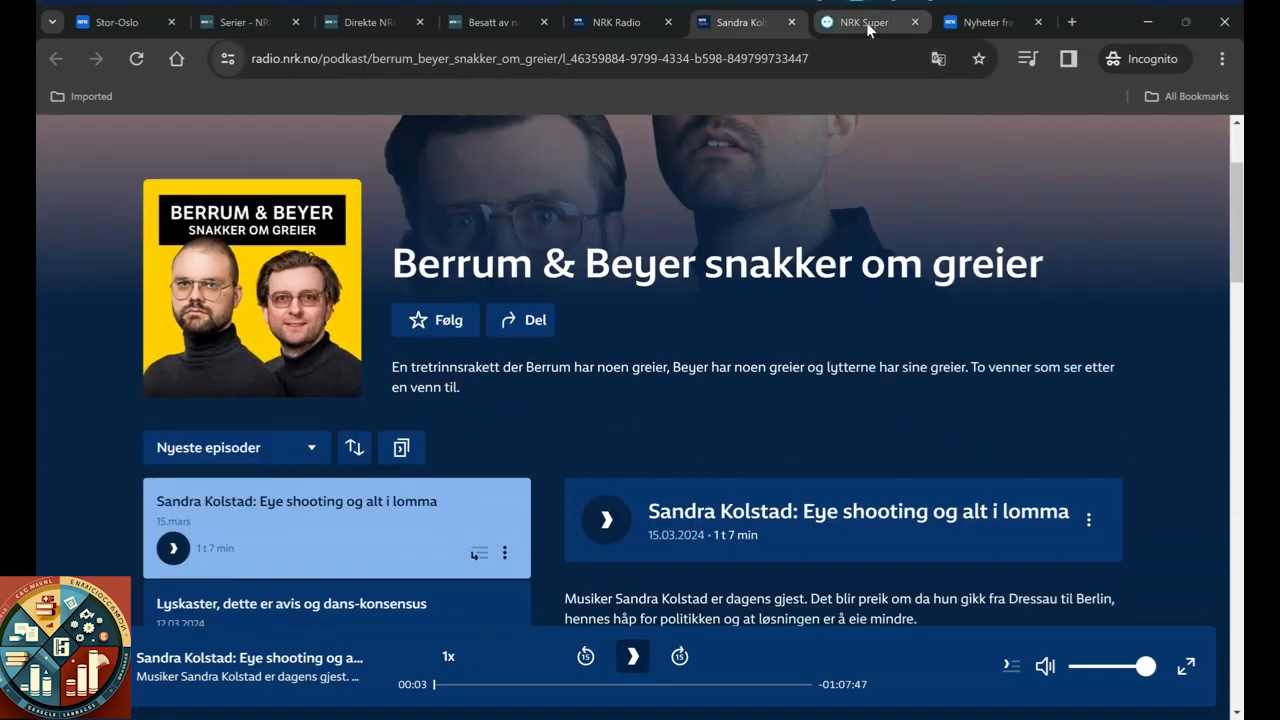
Step: Open NRK Super from the Stor-Oslo page and scroll past FlippKlipp, Klassen, Superkrim and Hvor er Kylling?
{"action": "left_click", "coordinate": [865, 22]}
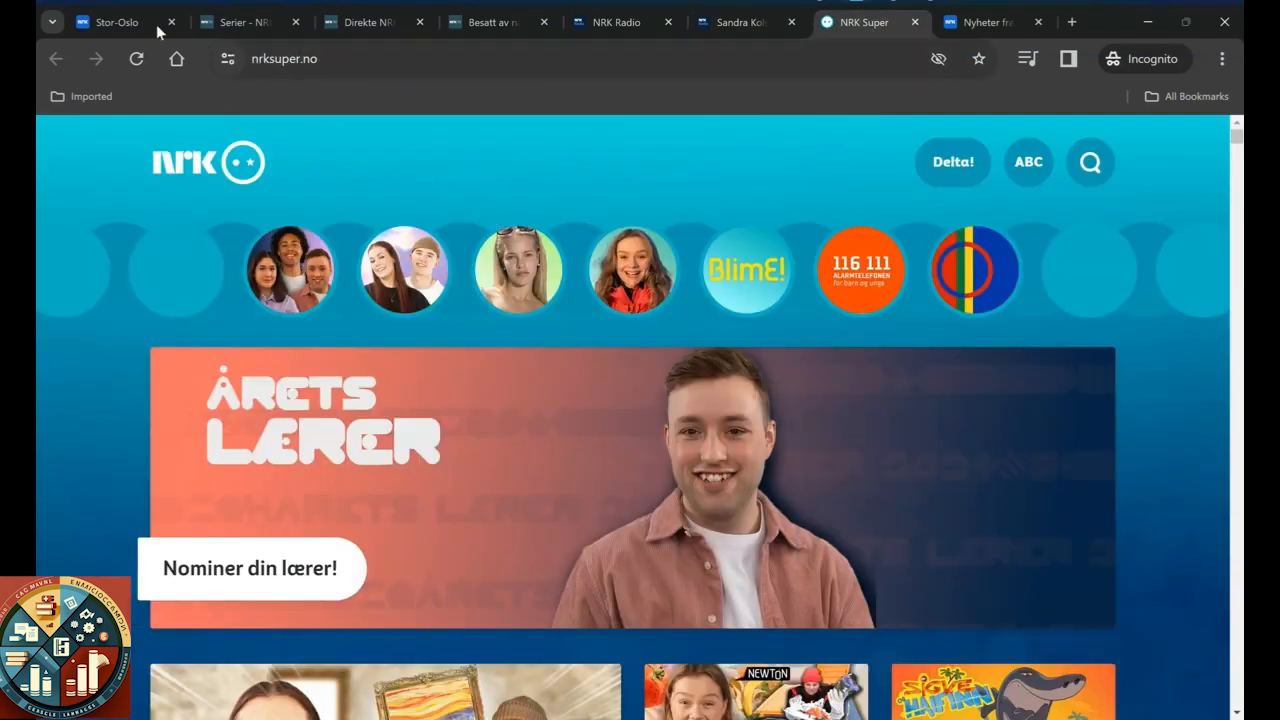
{"action": "left_click", "coordinate": [110, 21]}
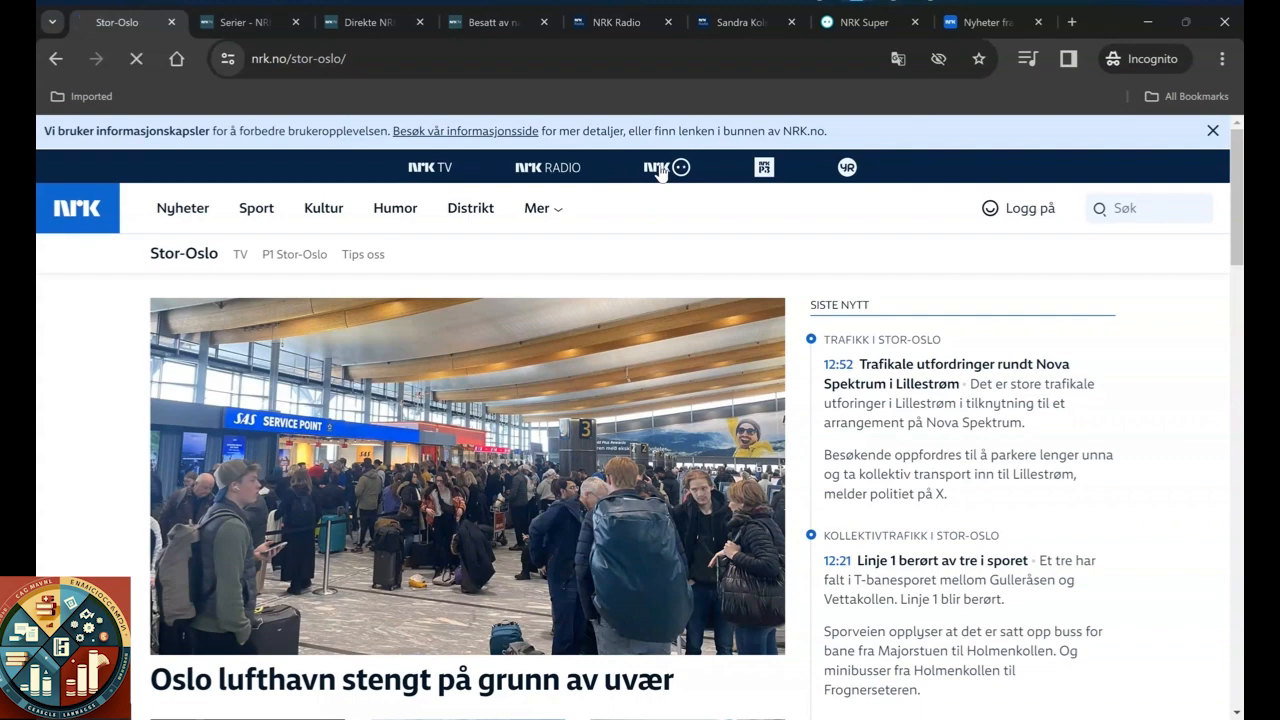
{"action": "left_click", "coordinate": [666, 167]}
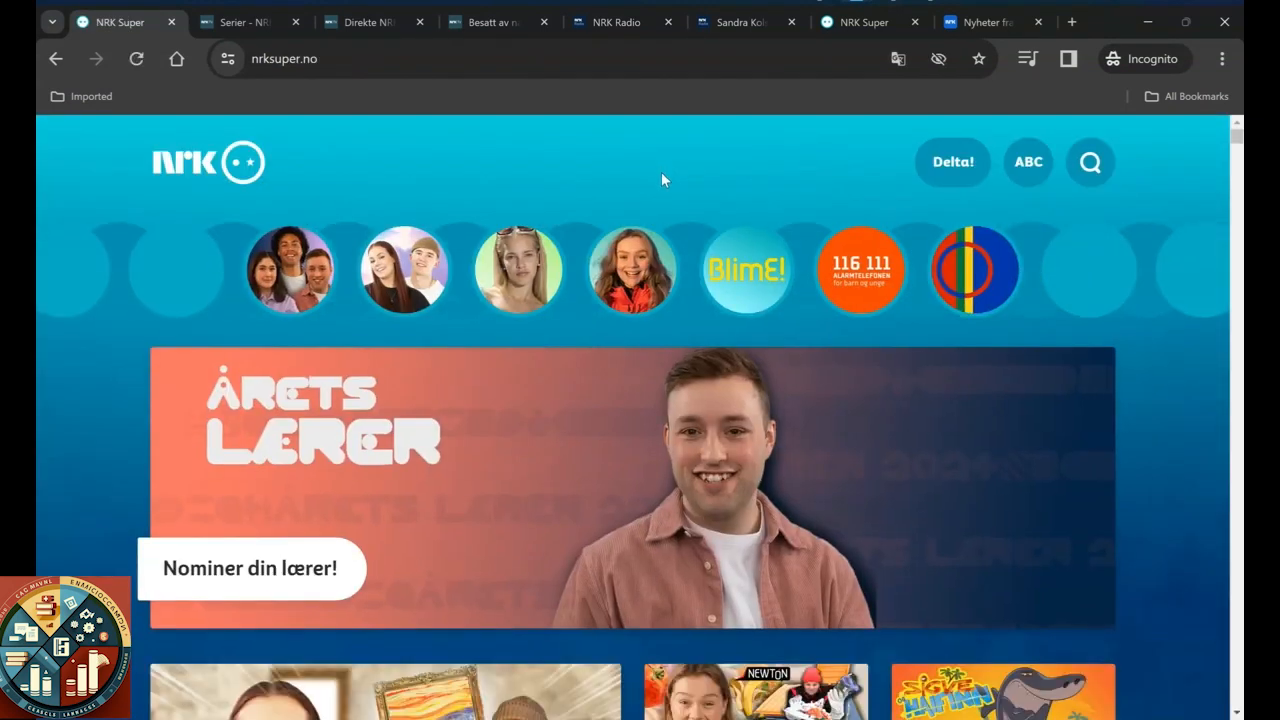
{"action": "scroll", "scroll_direction": "down", "scroll_amount": 3}
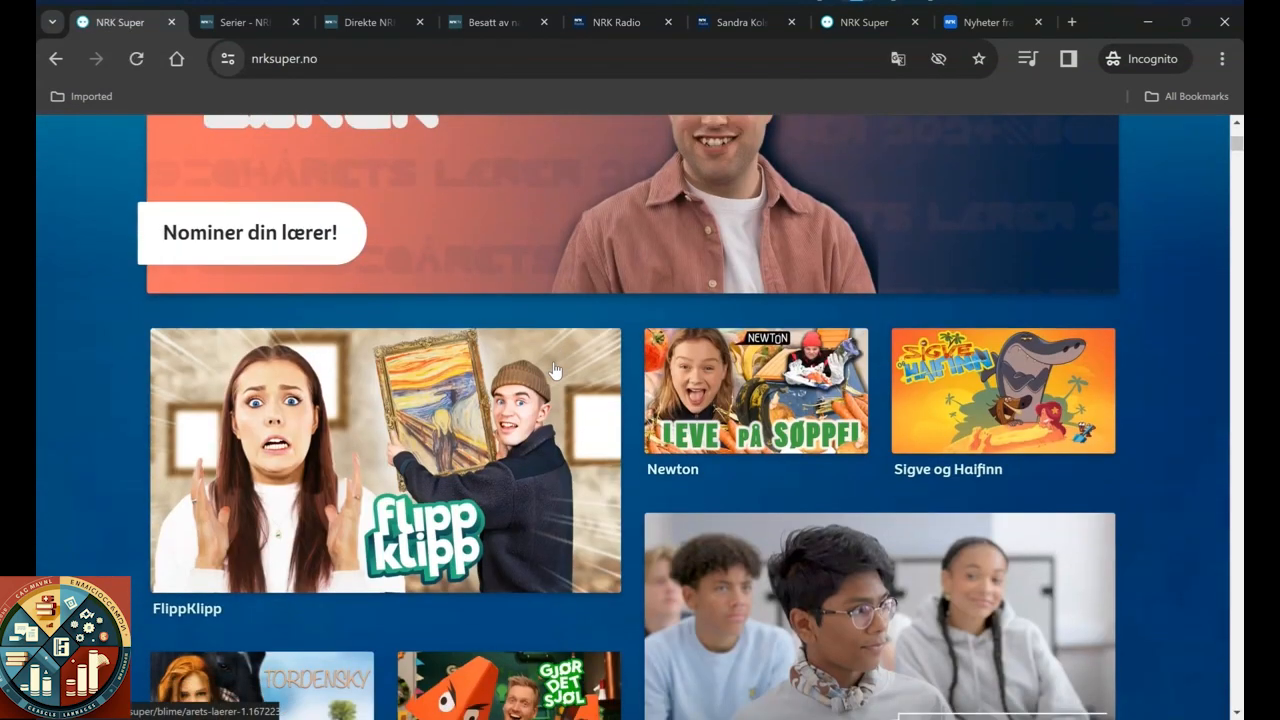
{"action": "scroll", "scroll_direction": "down", "scroll_amount": 3}
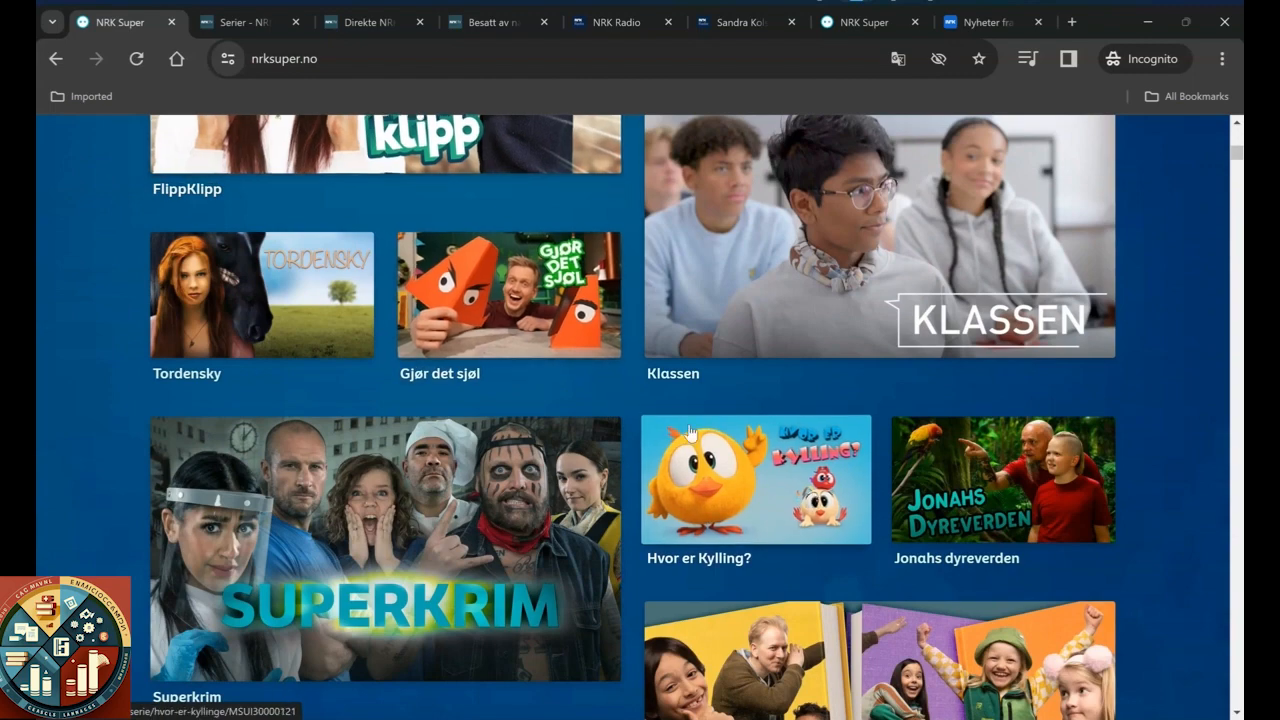
{"action": "scroll", "scroll_direction": "down", "scroll_amount": 3}
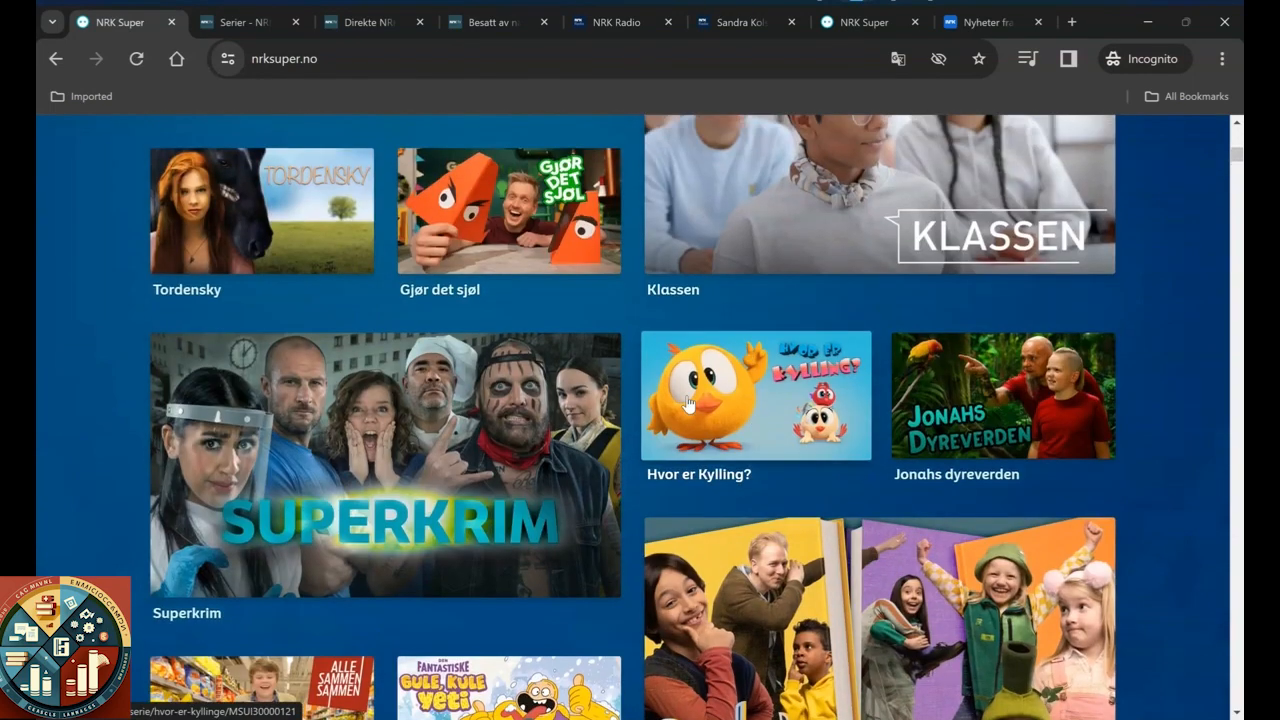
Step: Open Hvor er Kylling? and start season 3 episode 1, then pause it
{"action": "left_click", "coordinate": [755, 395]}
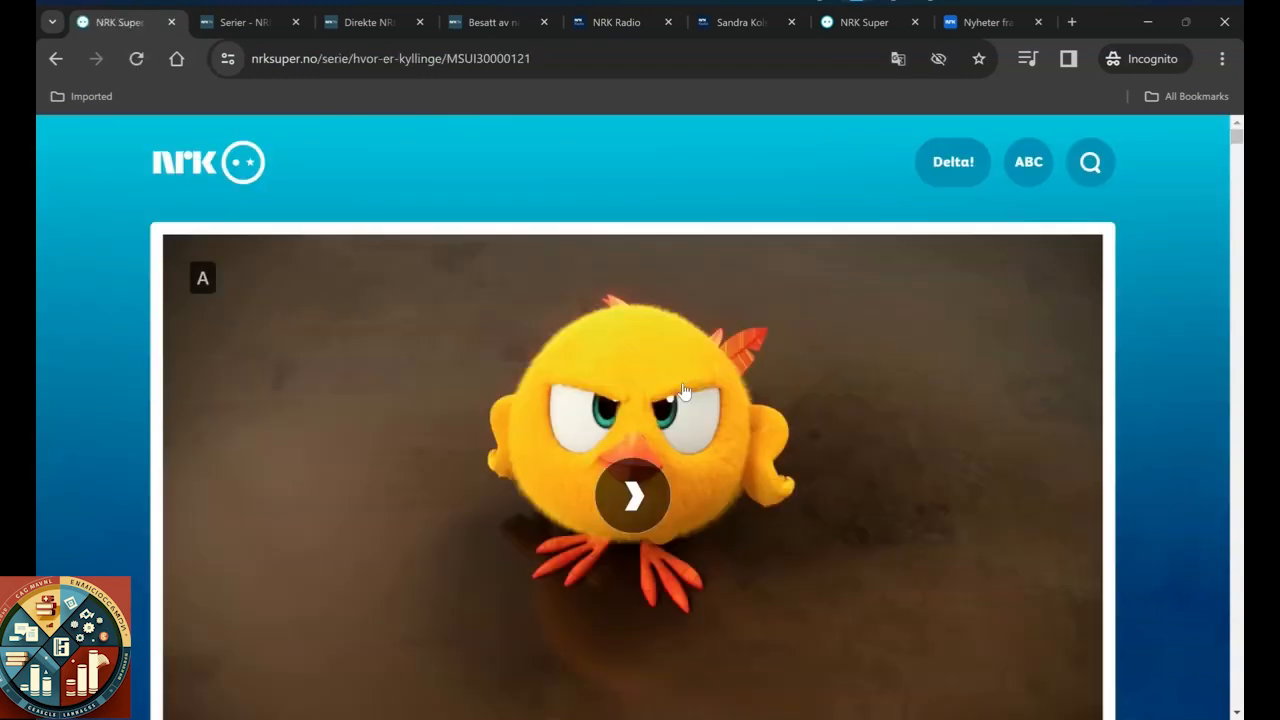
{"action": "scroll", "scroll_direction": "down", "scroll_amount": 3}
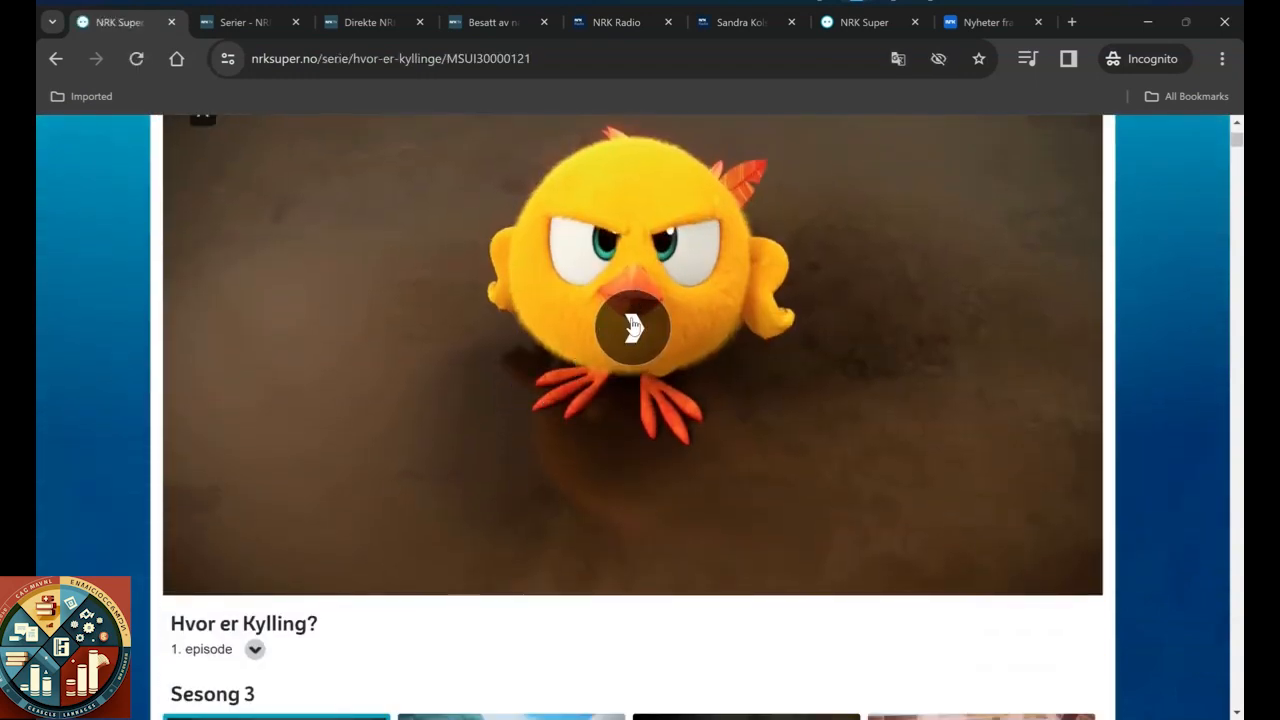
{"action": "left_click", "coordinate": [632, 328]}
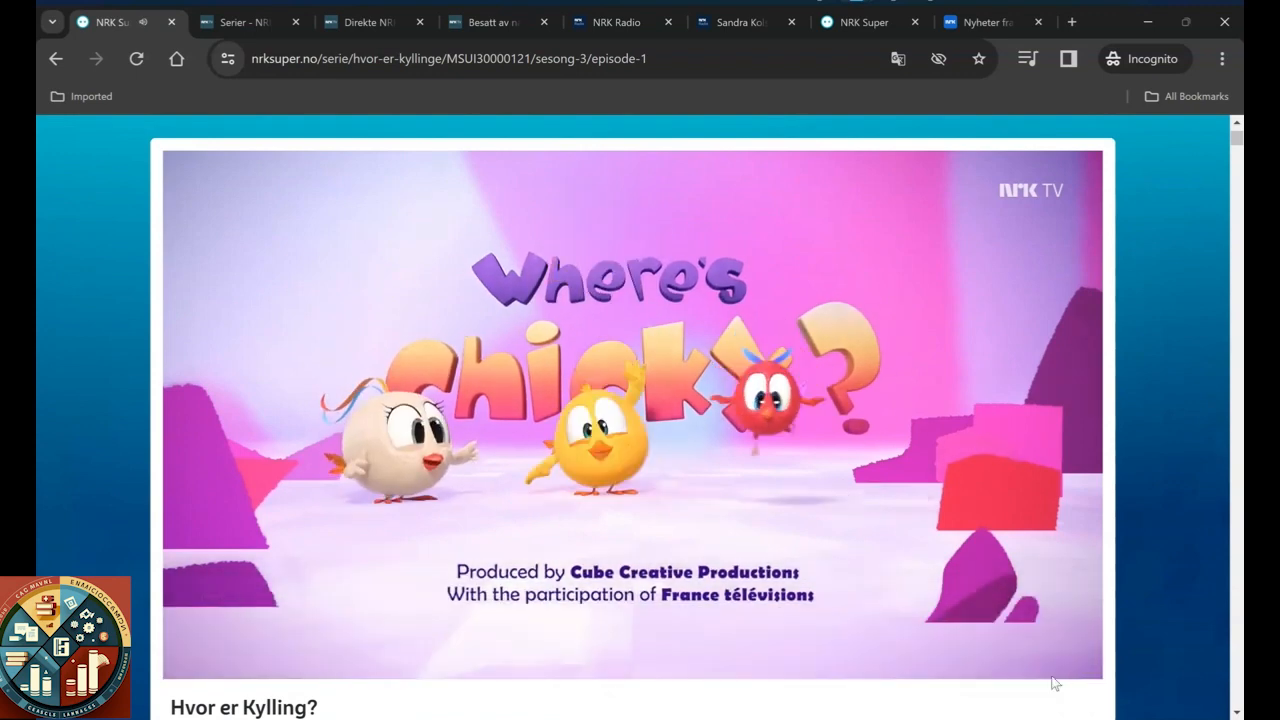
{"action": "left_click", "coordinate": [640, 400]}
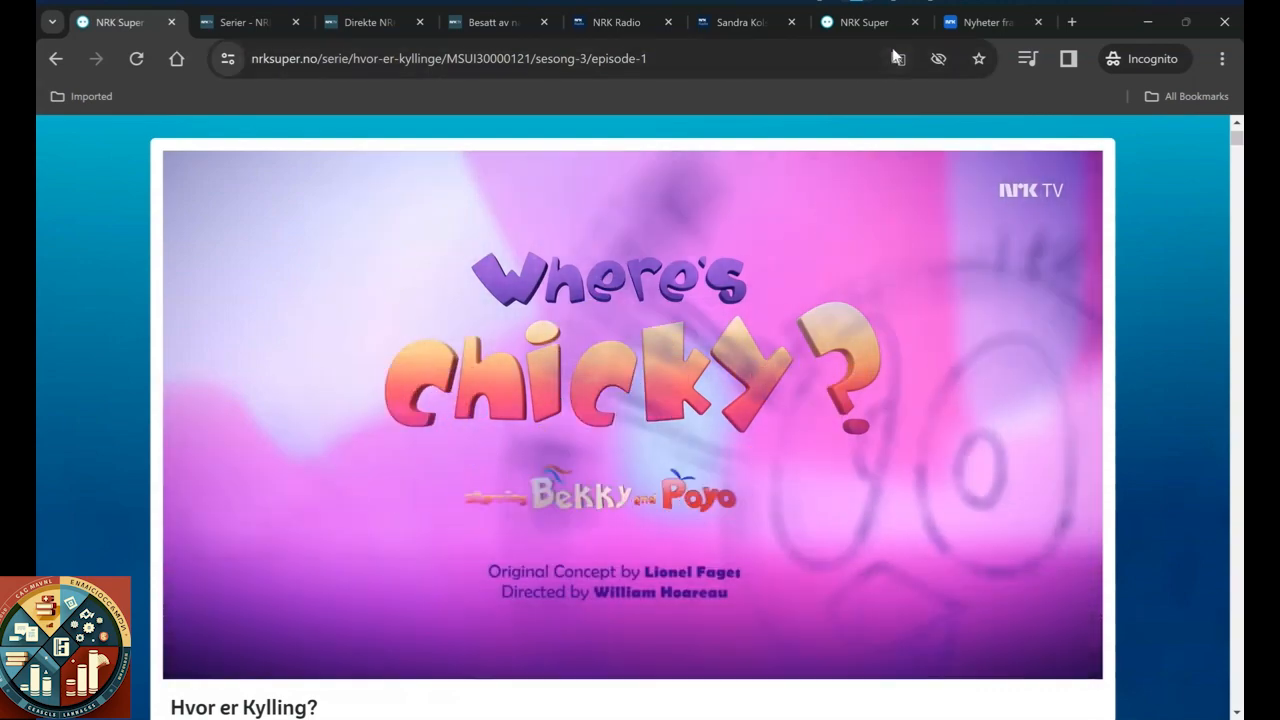
Step: Scroll through the Hvor er Kylling? episode list
{"action": "scroll", "scroll_direction": "down", "scroll_amount": 3}
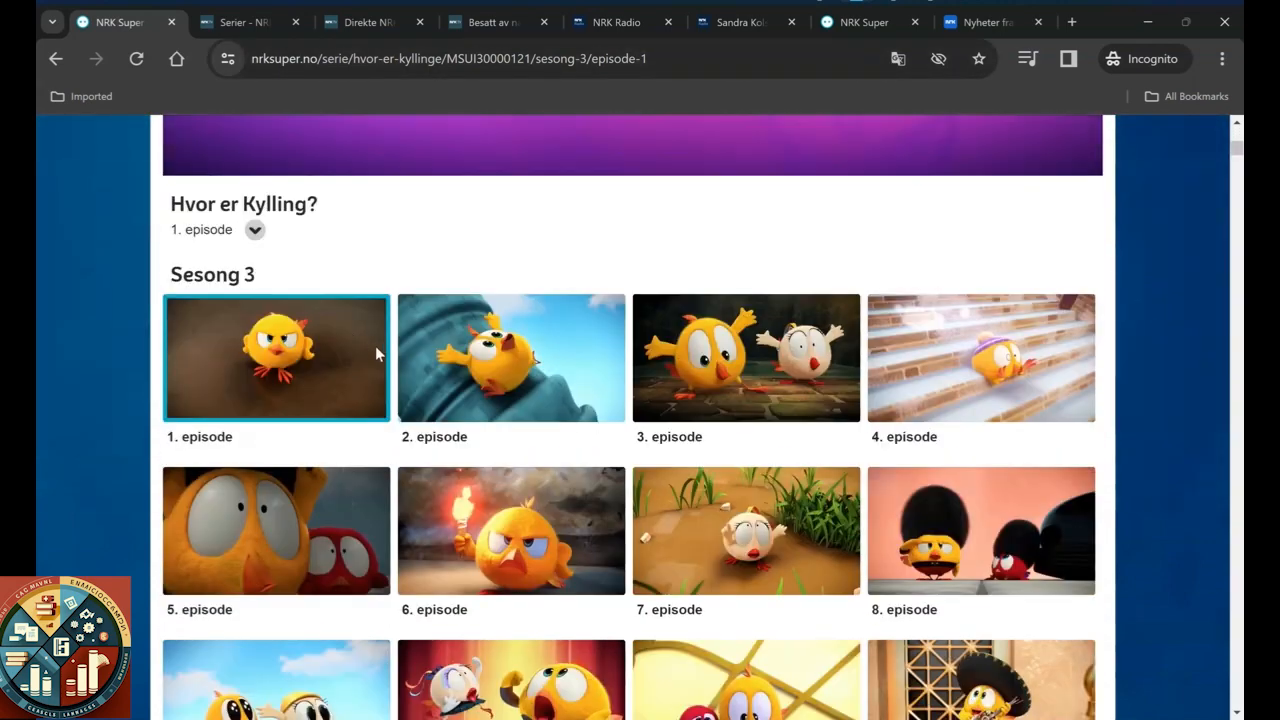
{"action": "scroll", "scroll_direction": "down", "scroll_amount": 3}
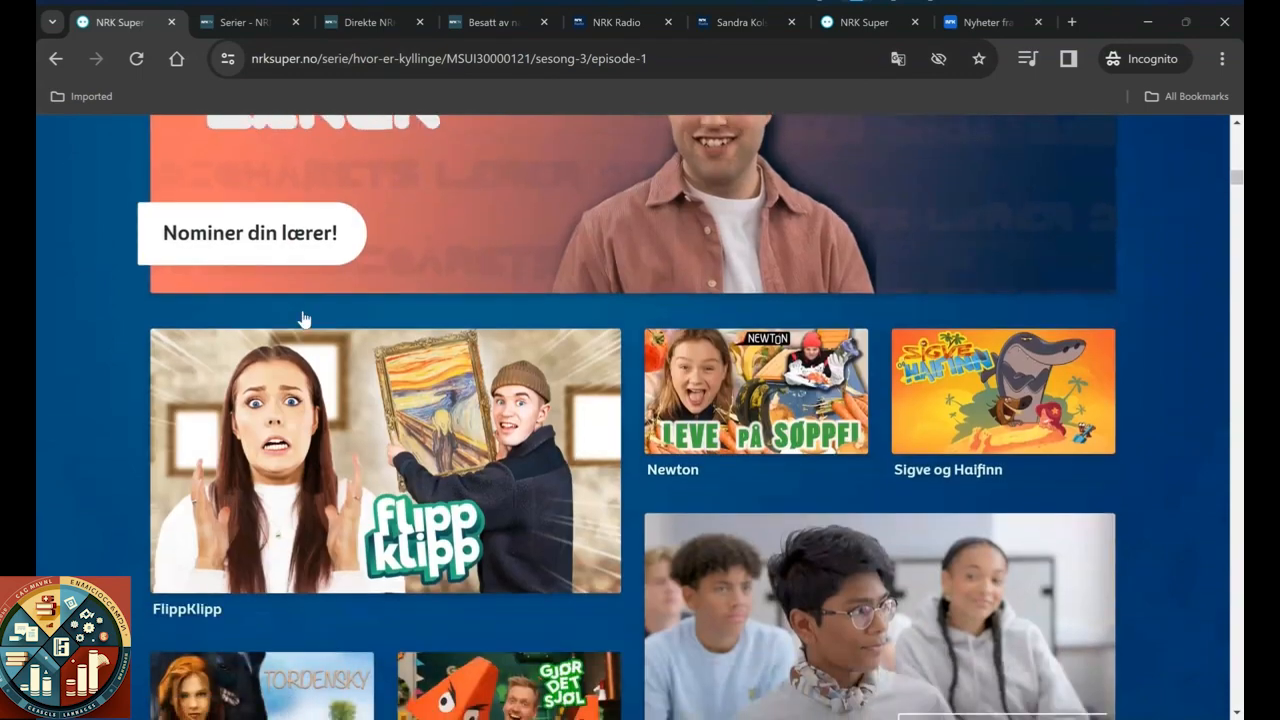
{"action": "scroll", "scroll_direction": "down", "scroll_amount": 3}
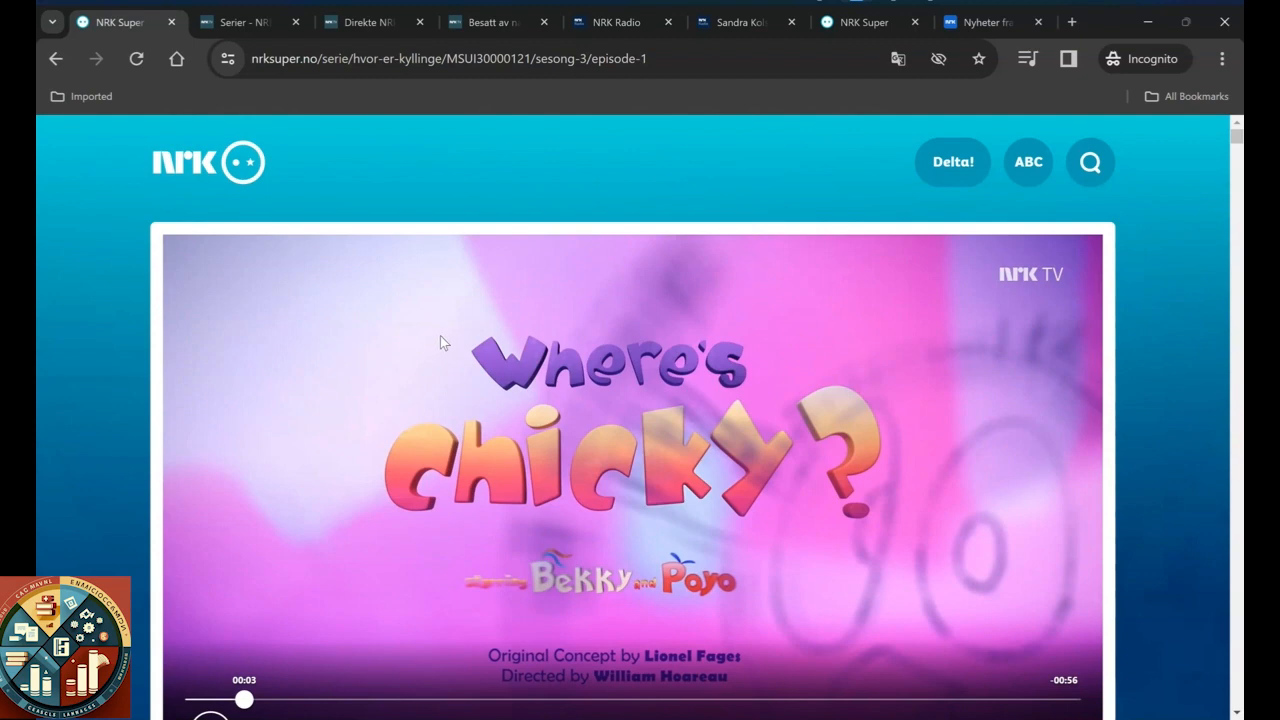
{"action": "mouse_move", "coordinate": [420, 255]}
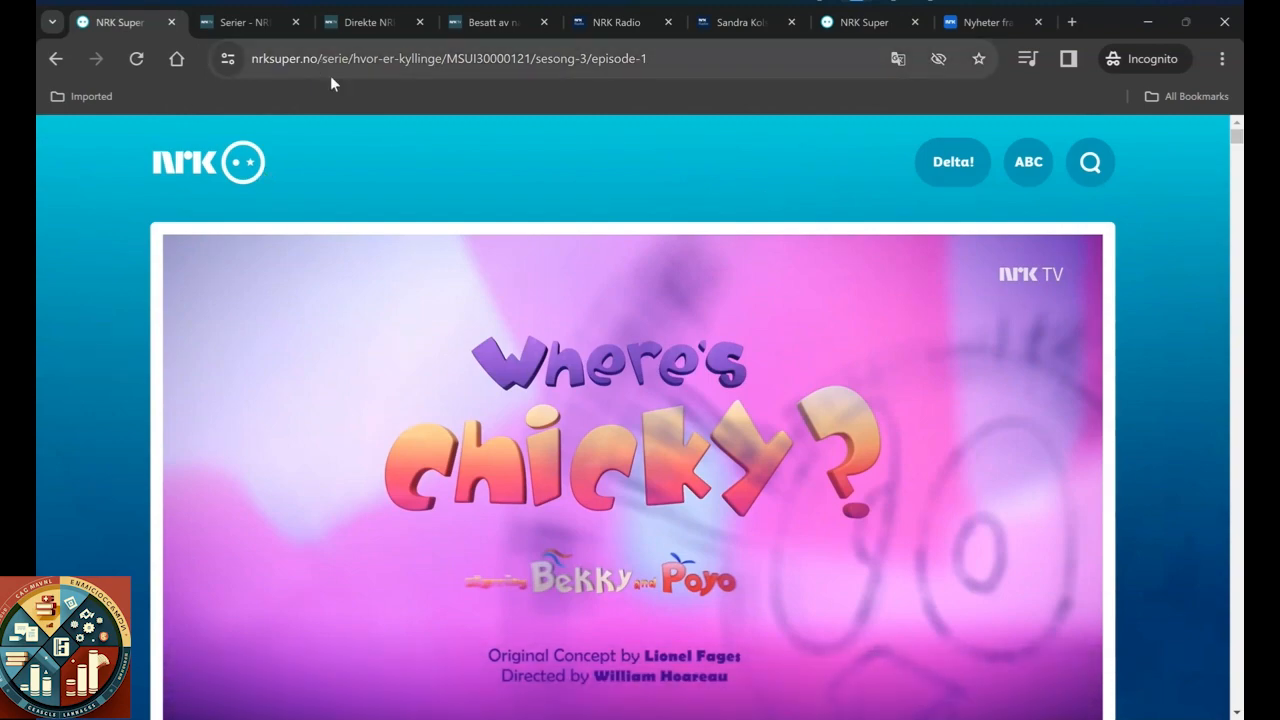
Step: Return to the NRK TV Serier tab and scroll past Spenningsserier, Krim and Humor rows
{"action": "left_click", "coordinate": [240, 22]}
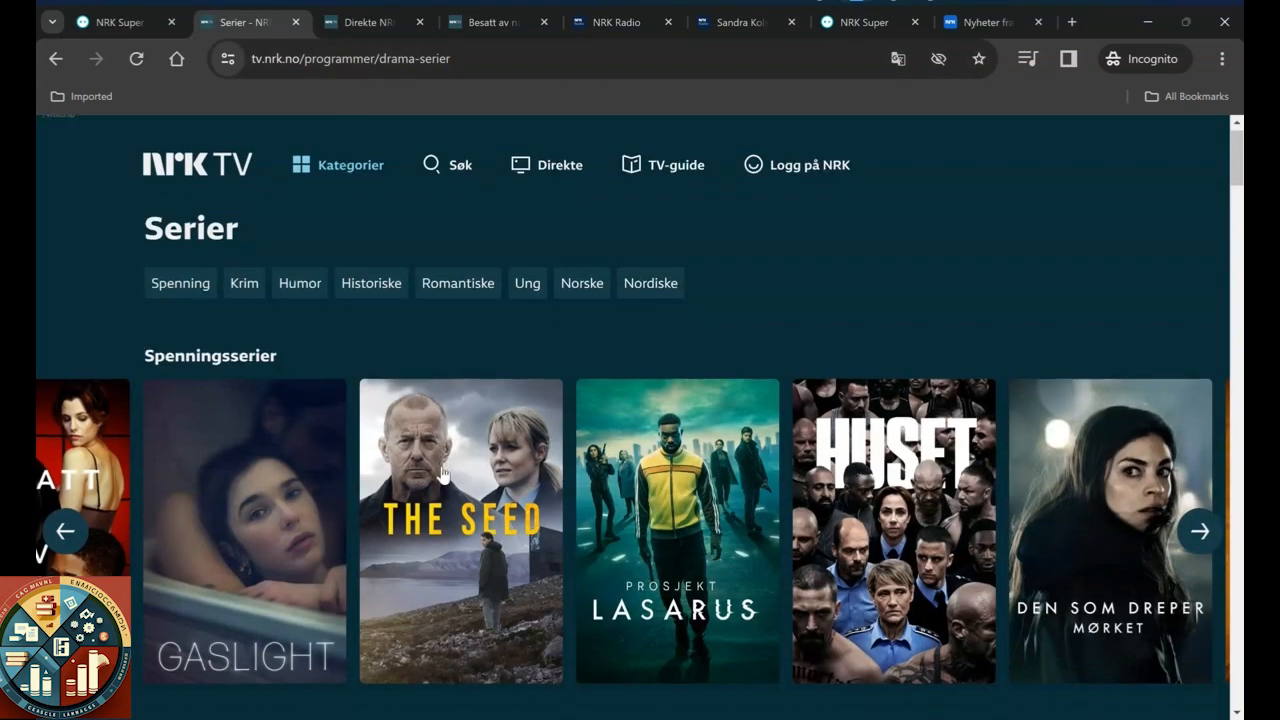
{"action": "scroll", "scroll_direction": "down", "scroll_amount": 3}
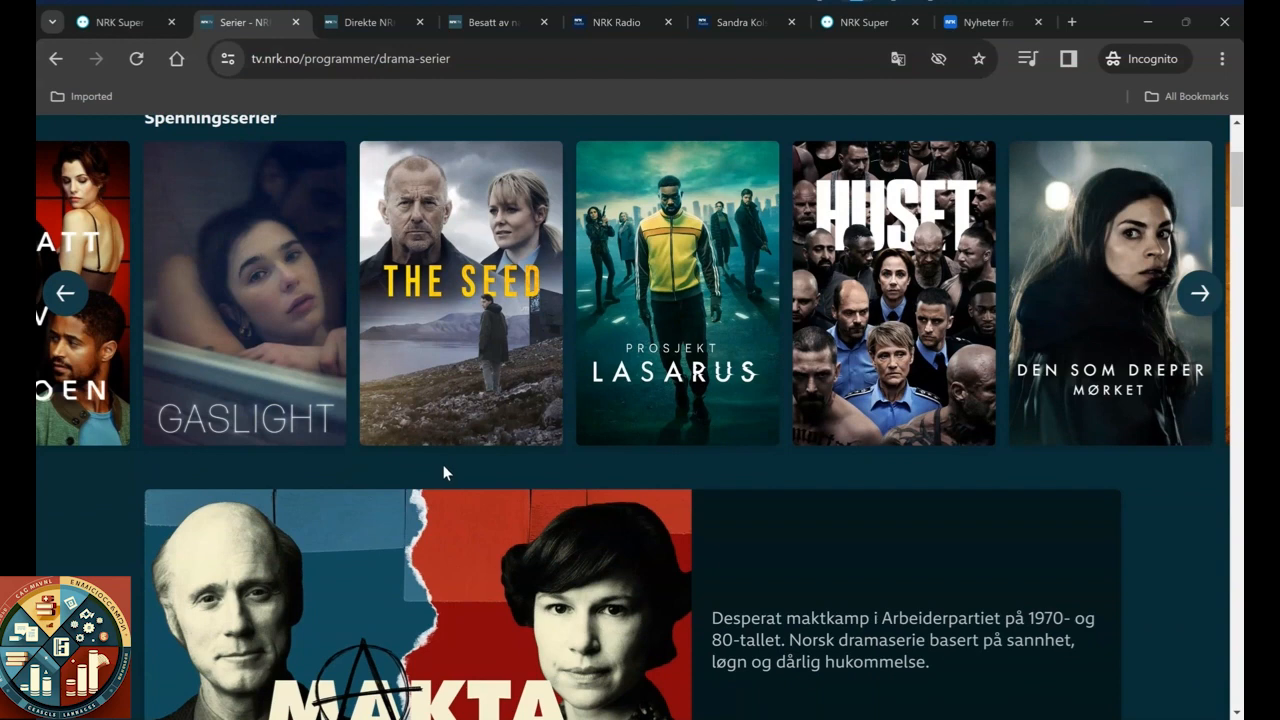
{"action": "scroll", "scroll_direction": "down", "scroll_amount": 3}
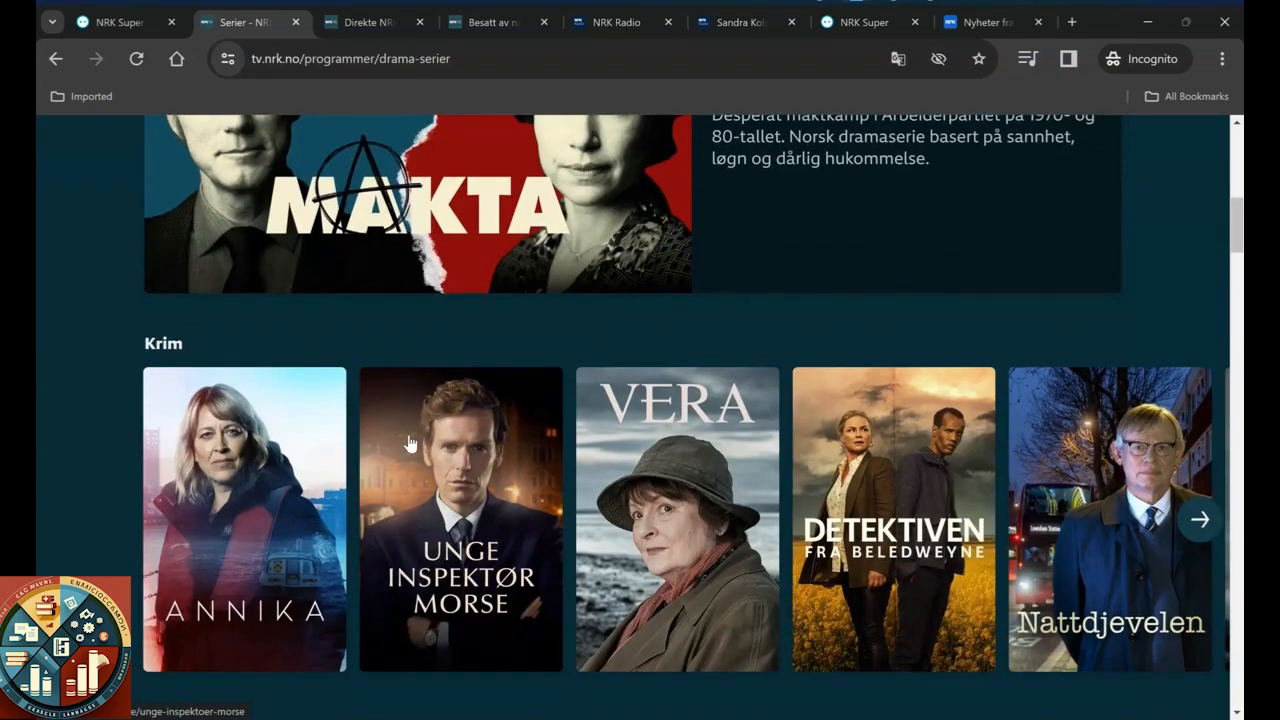
{"action": "mouse_move", "coordinate": [475, 513]}
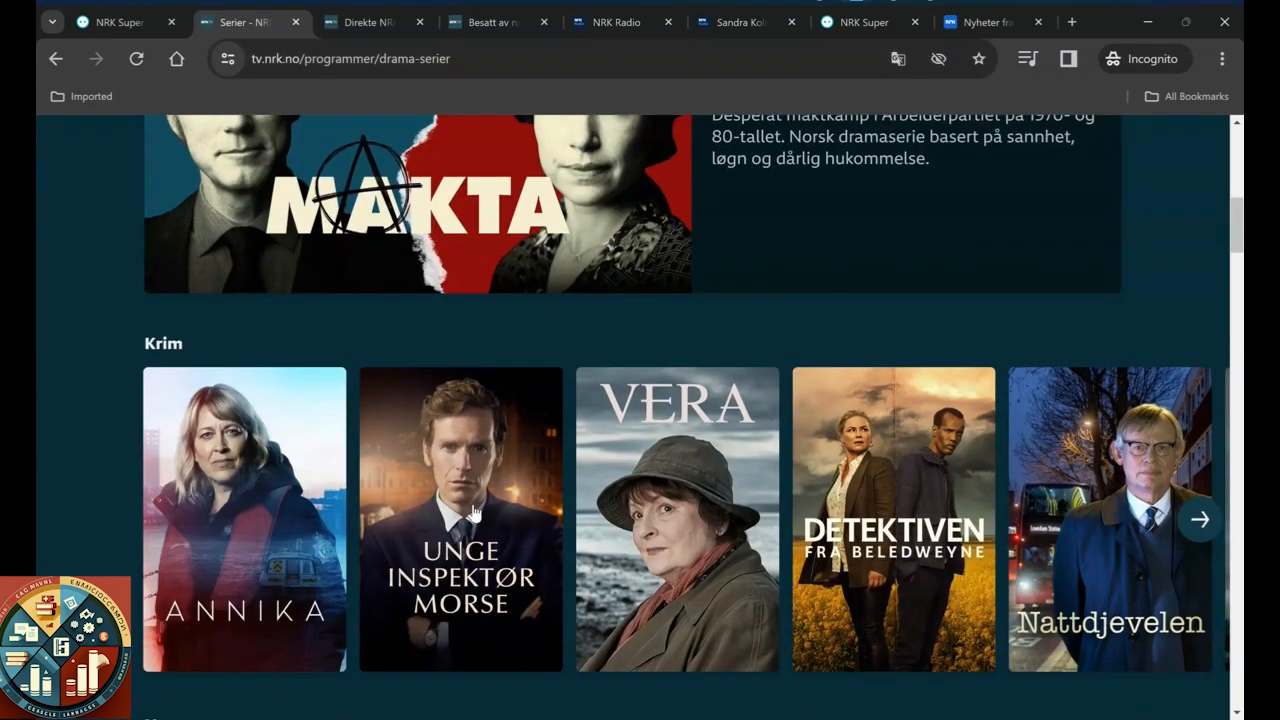
{"action": "scroll", "scroll_direction": "down", "scroll_amount": 3}
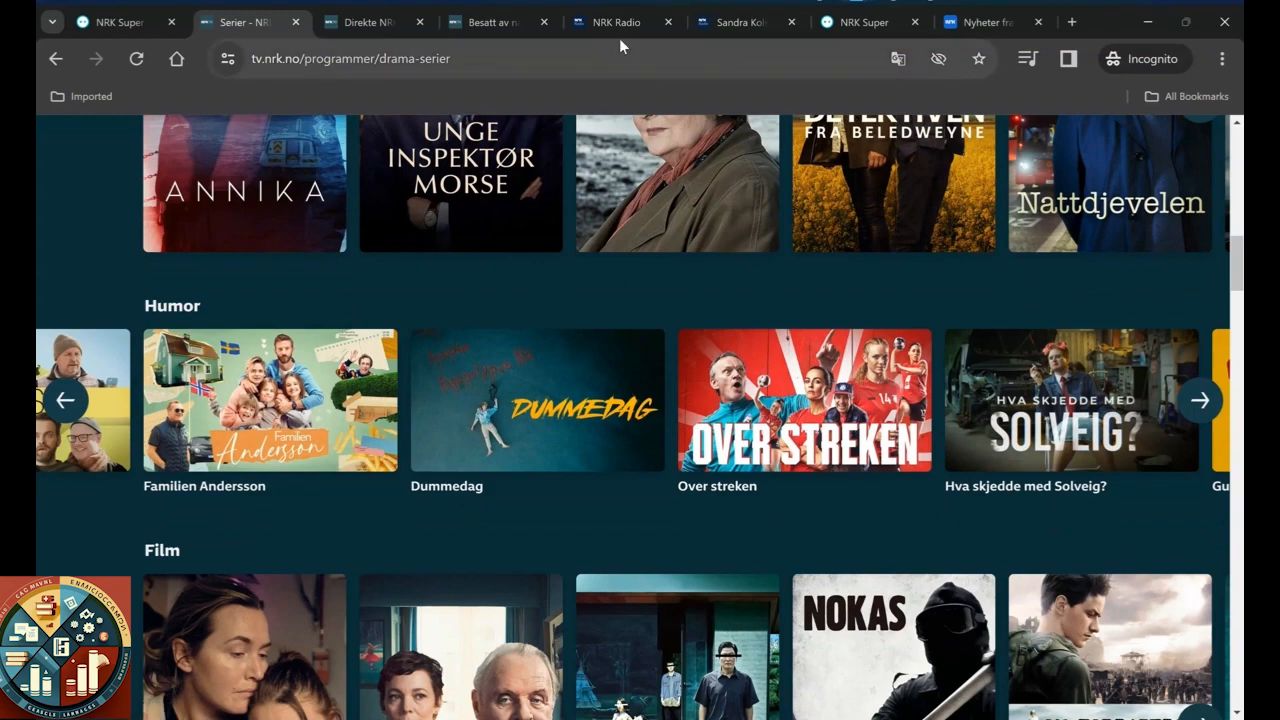
Step: Scroll the NRK Radio front page through the Dokumentarar, Fordyp deg and Lett lytting rows
{"action": "left_click", "coordinate": [615, 22]}
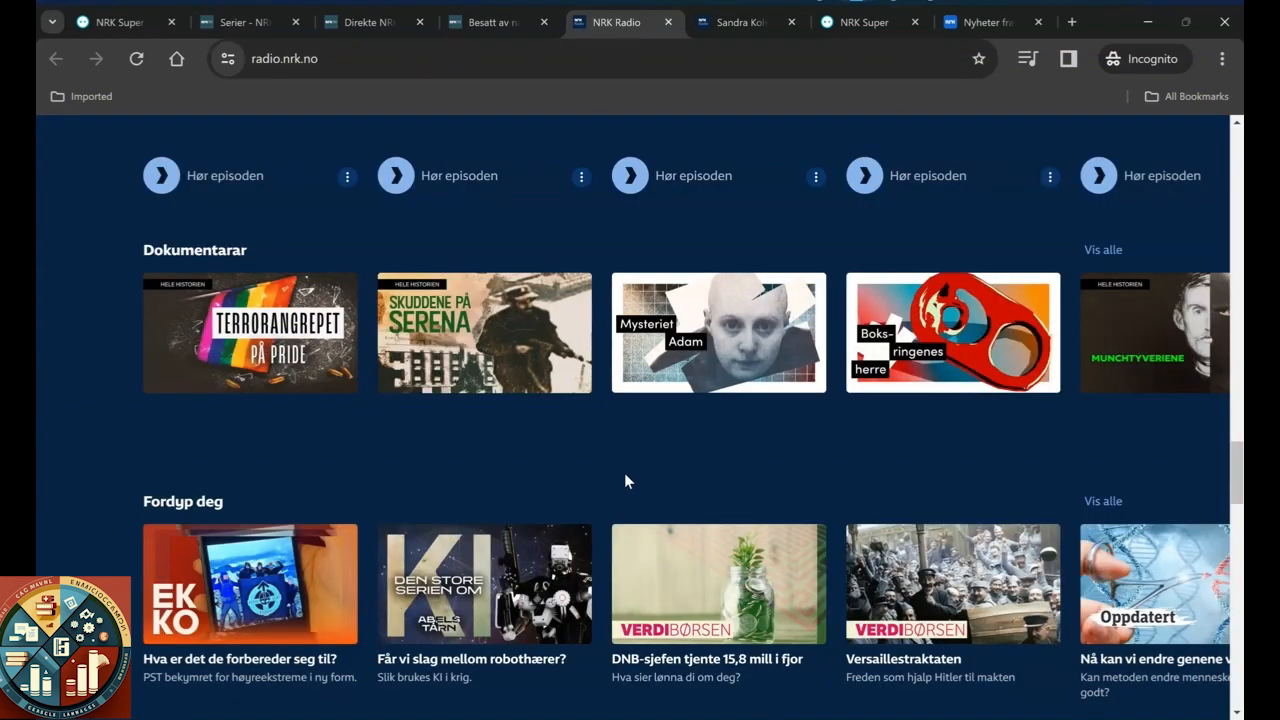
{"action": "scroll", "scroll_direction": "down", "scroll_amount": 3}
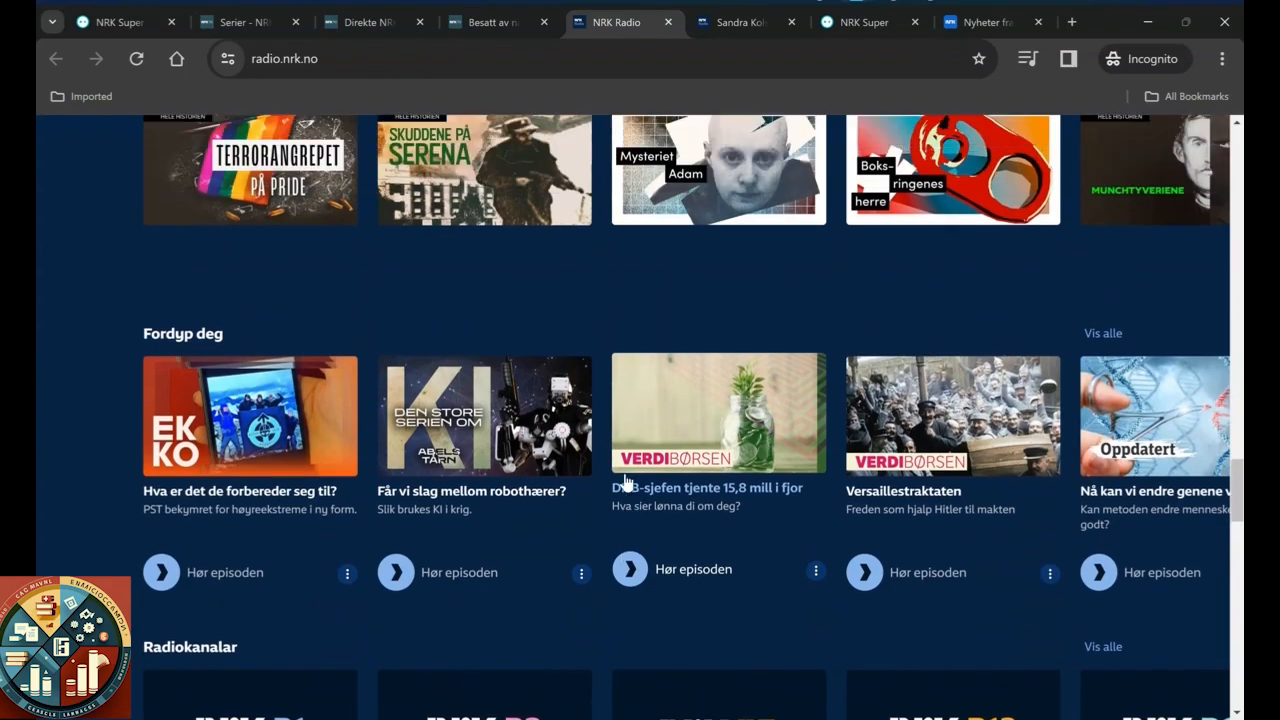
{"action": "scroll", "scroll_direction": "down", "scroll_amount": 3}
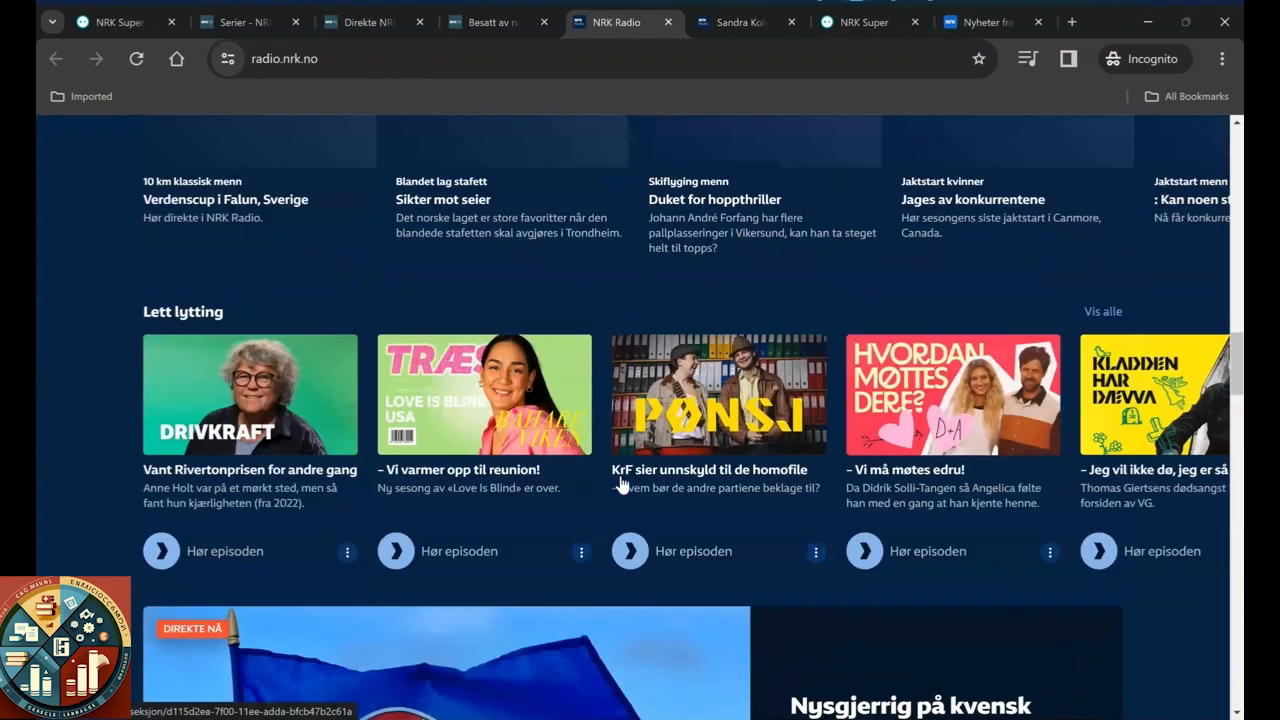
{"action": "scroll", "scroll_direction": "down", "scroll_amount": 3}
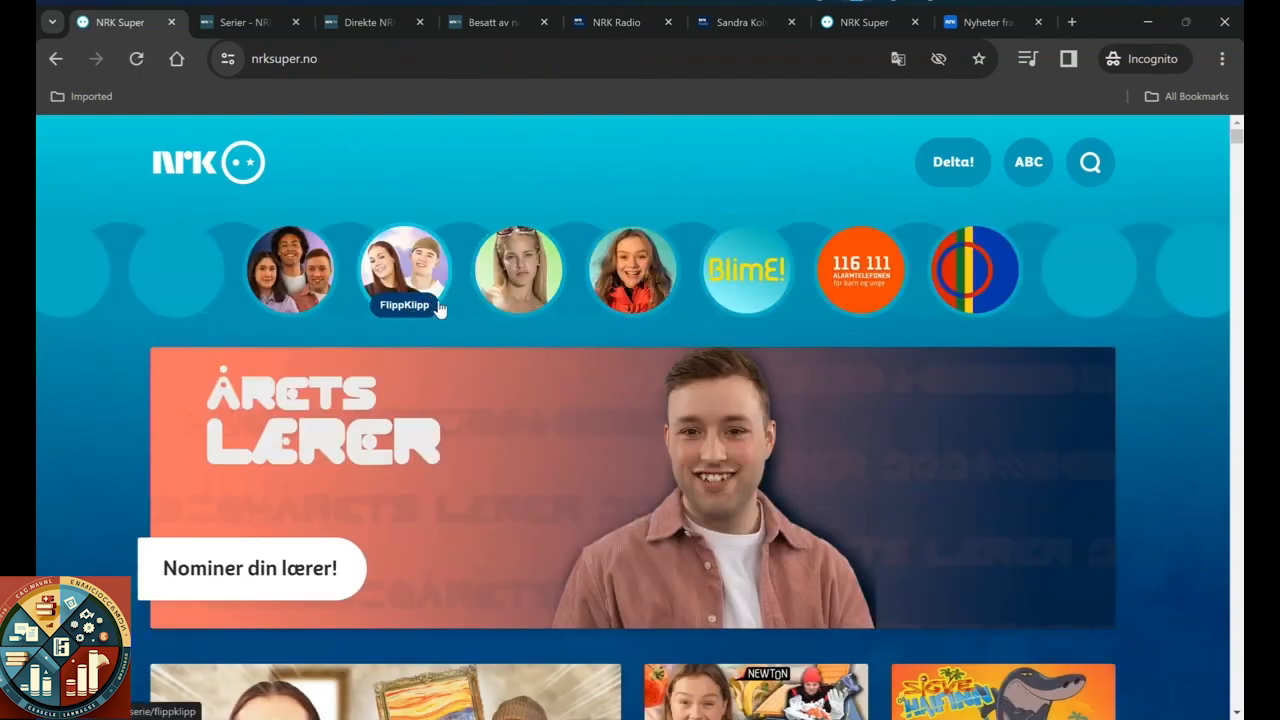
{"action": "mouse_move", "coordinate": [1190, 127]}
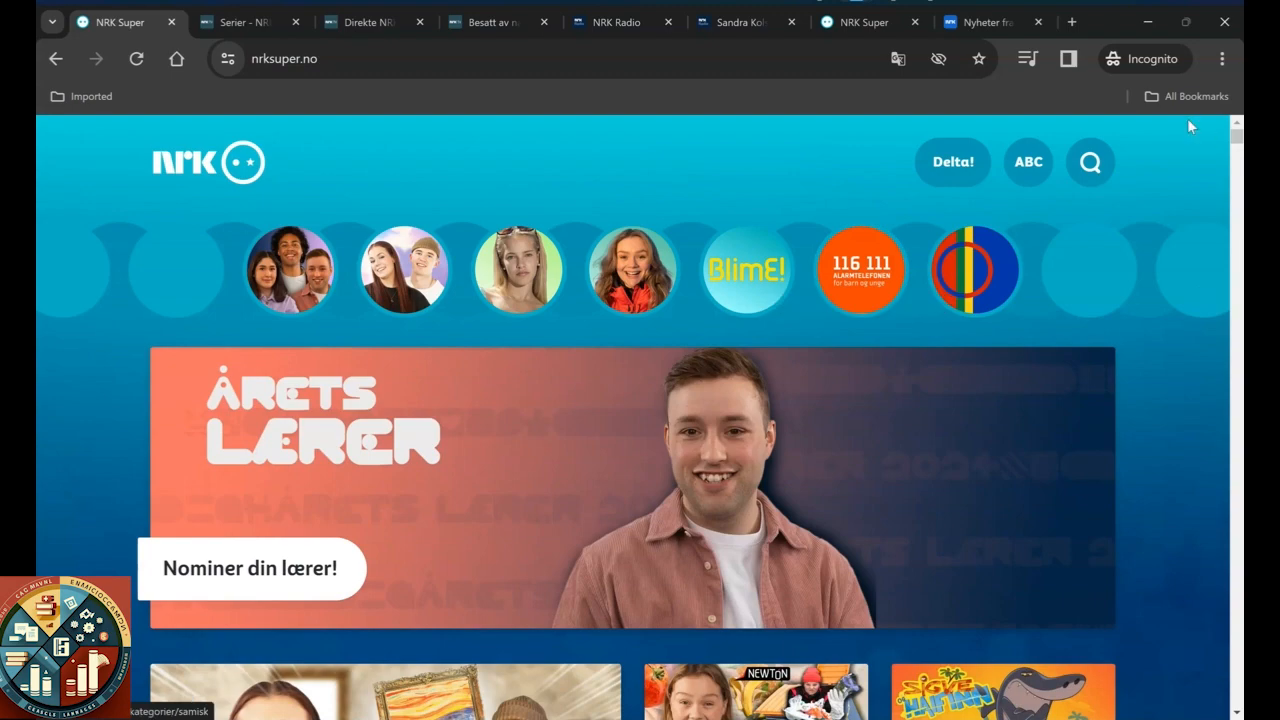